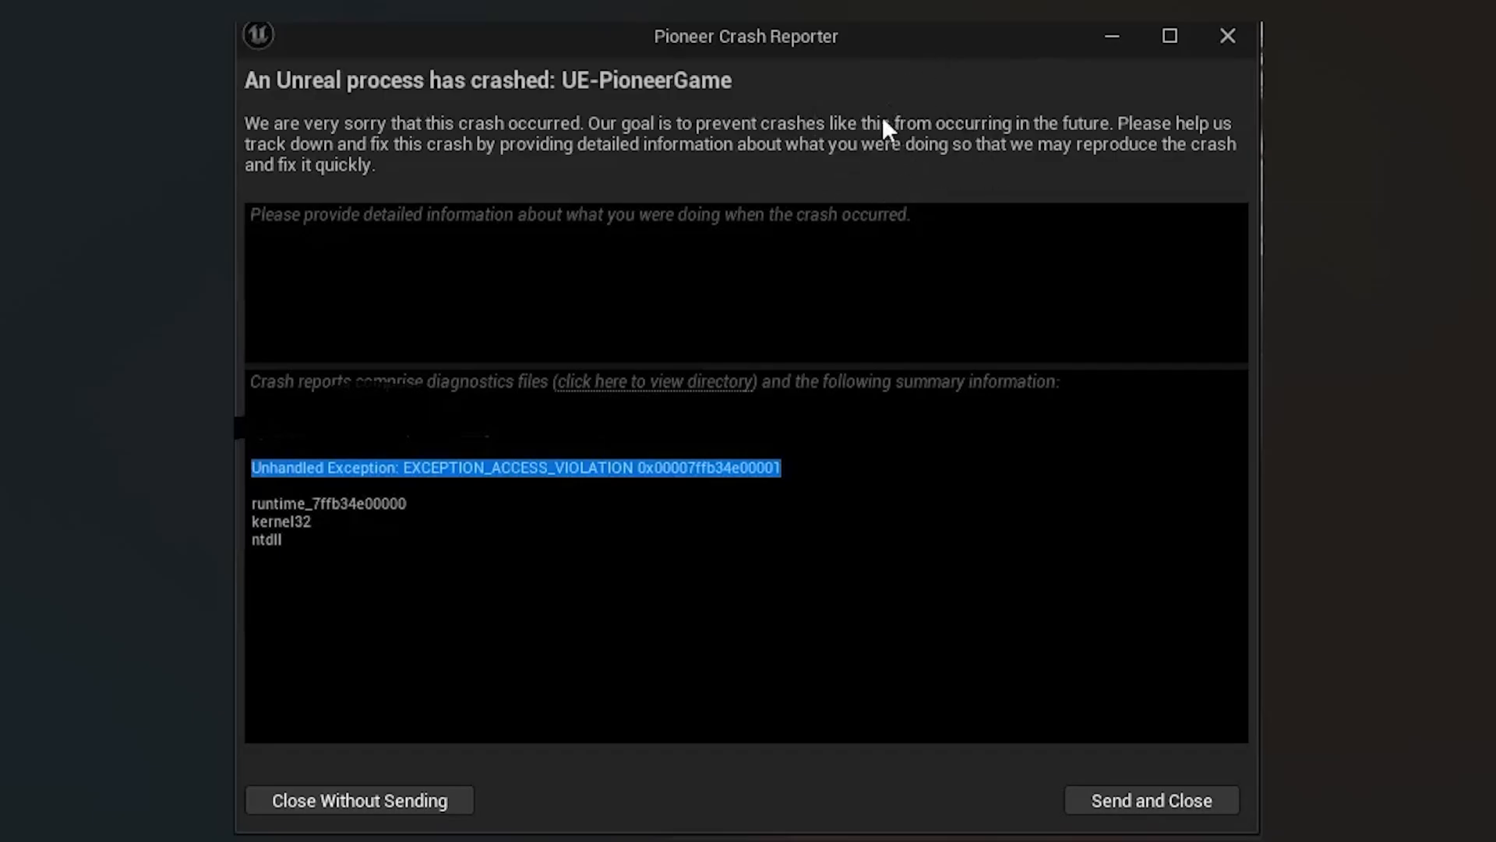
{"action": "mouse_move", "coordinate": [714, 101]}
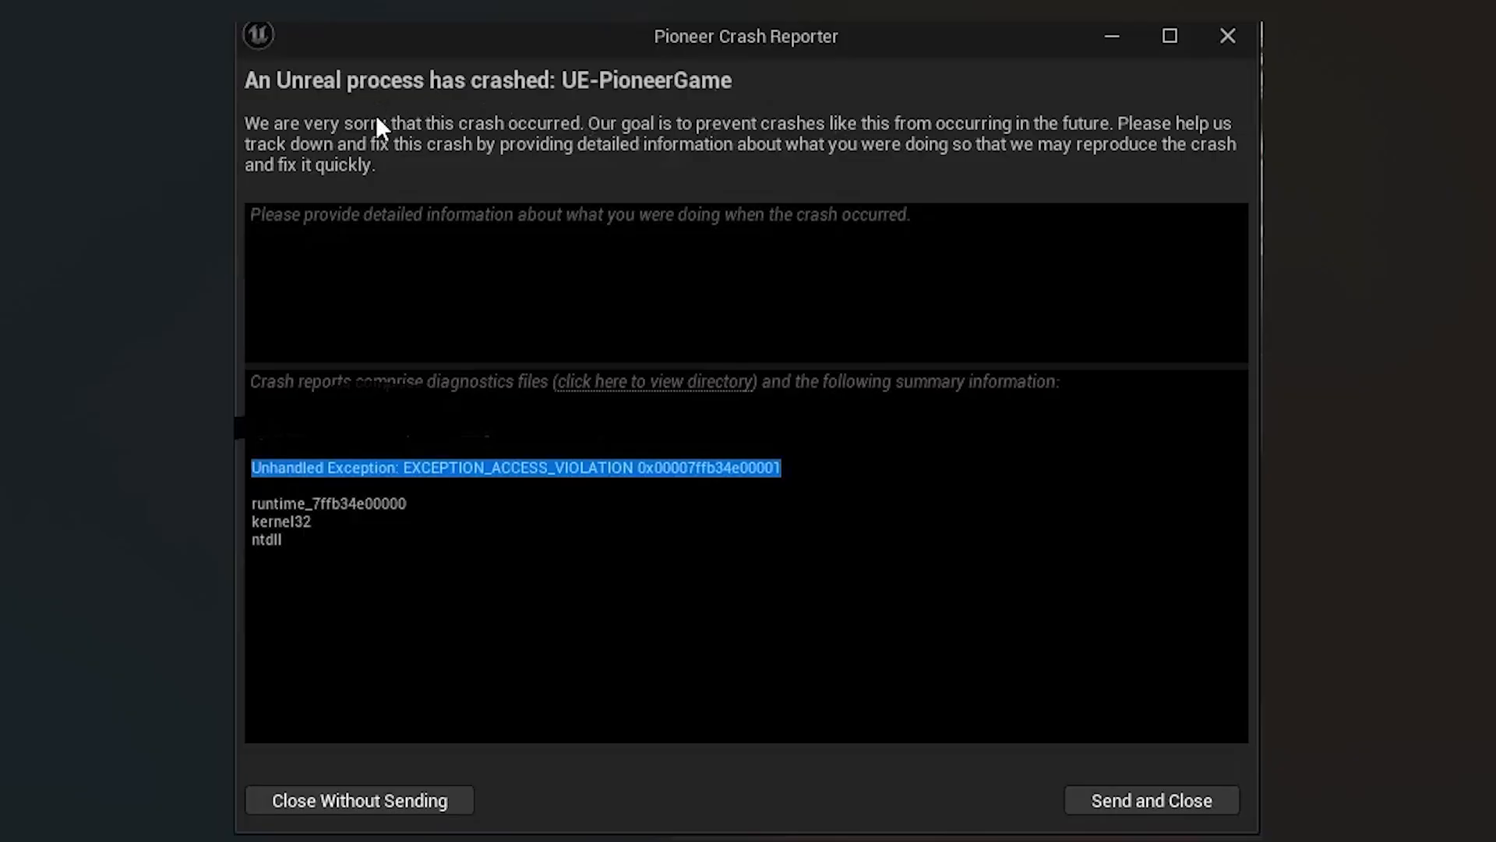
{"action": "mouse_move", "coordinate": [543, 135]}
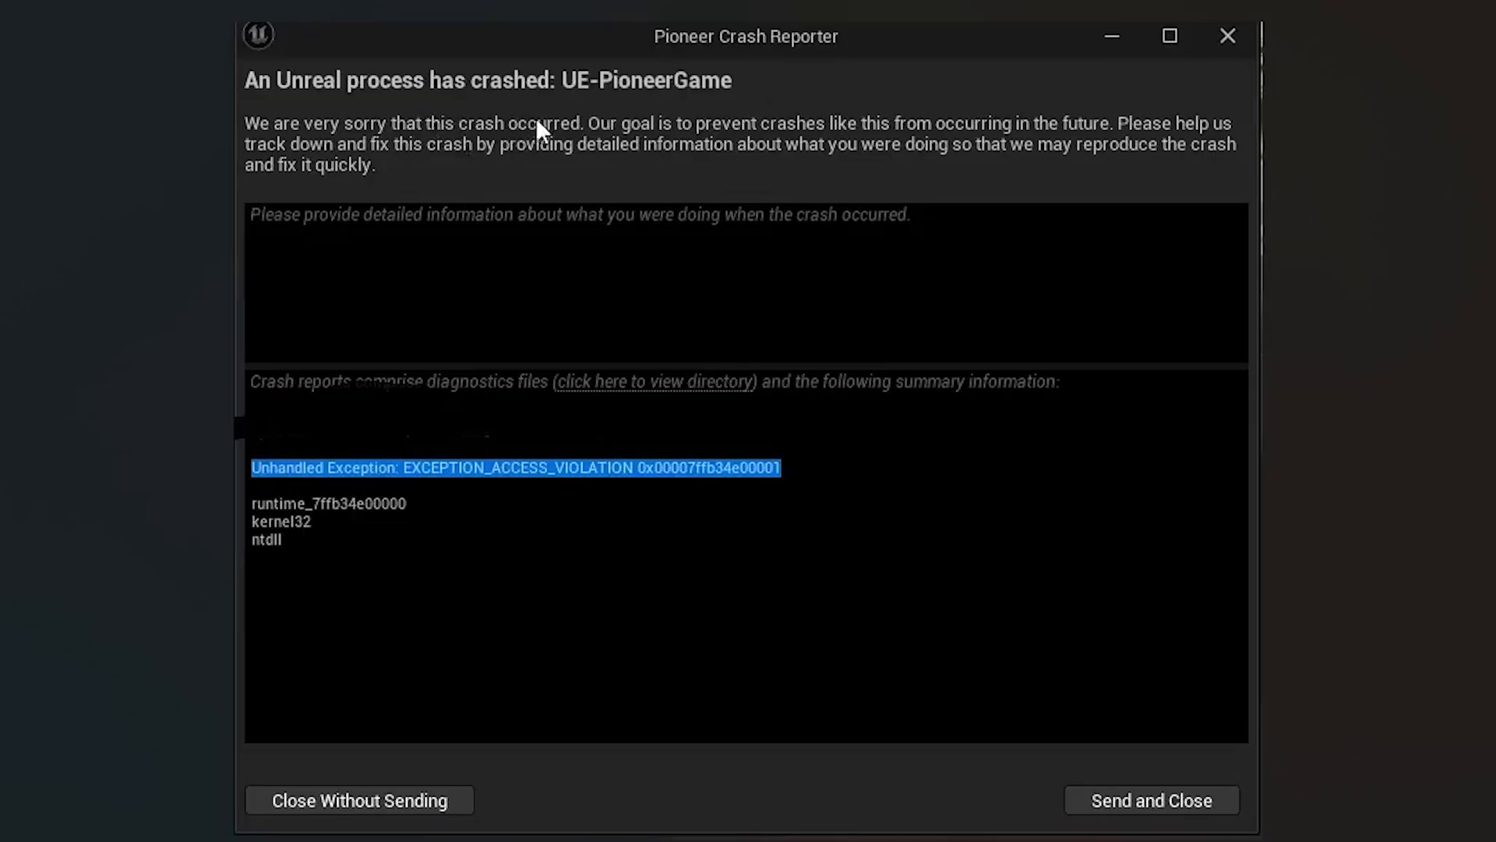
{"action": "mouse_move", "coordinate": [686, 164]}
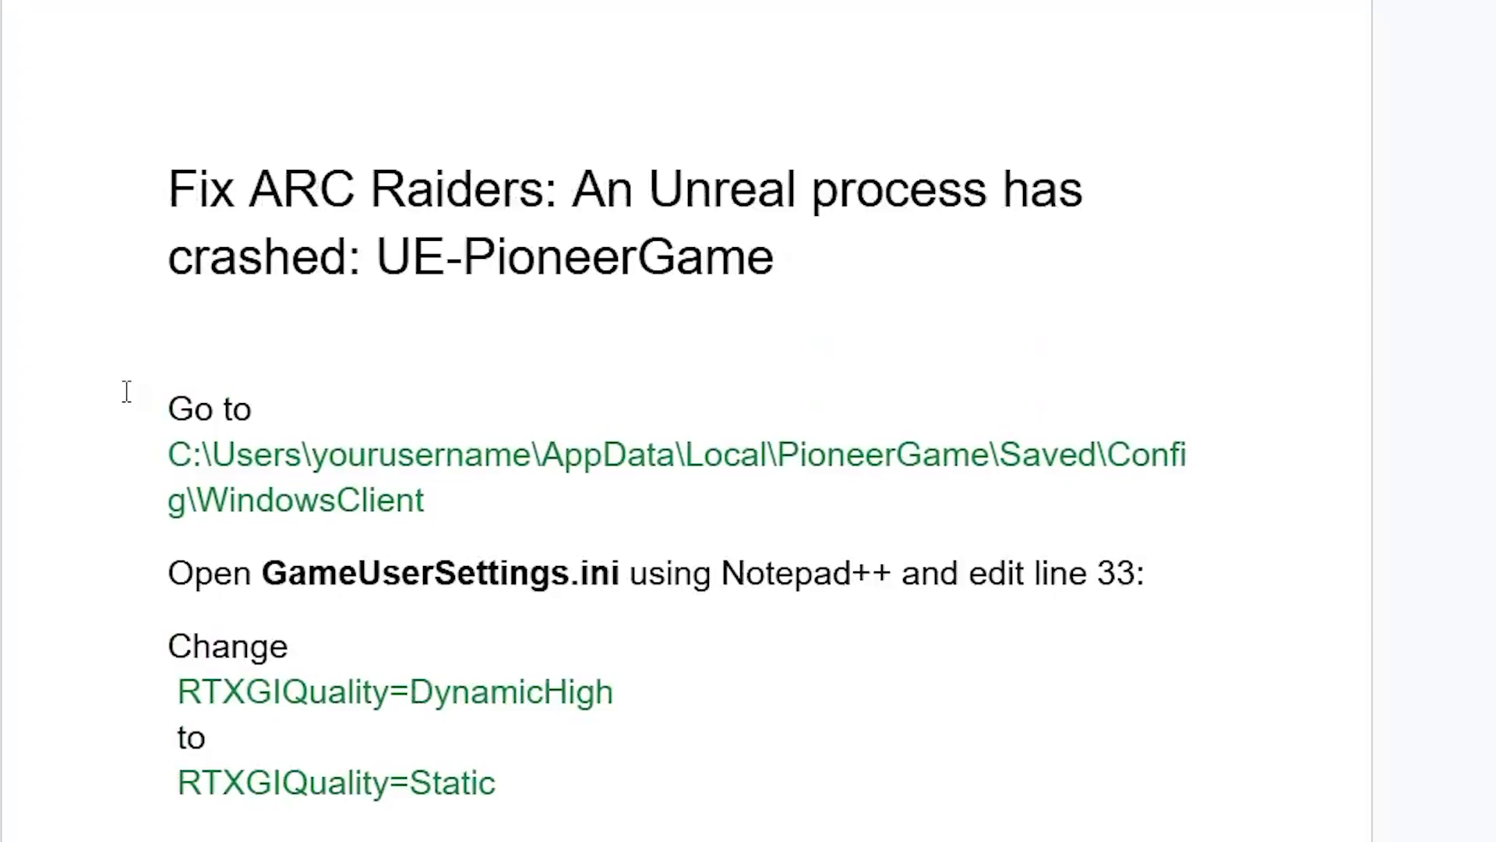
{"action": "scroll", "scroll_direction": "down", "scroll_amount": 3}
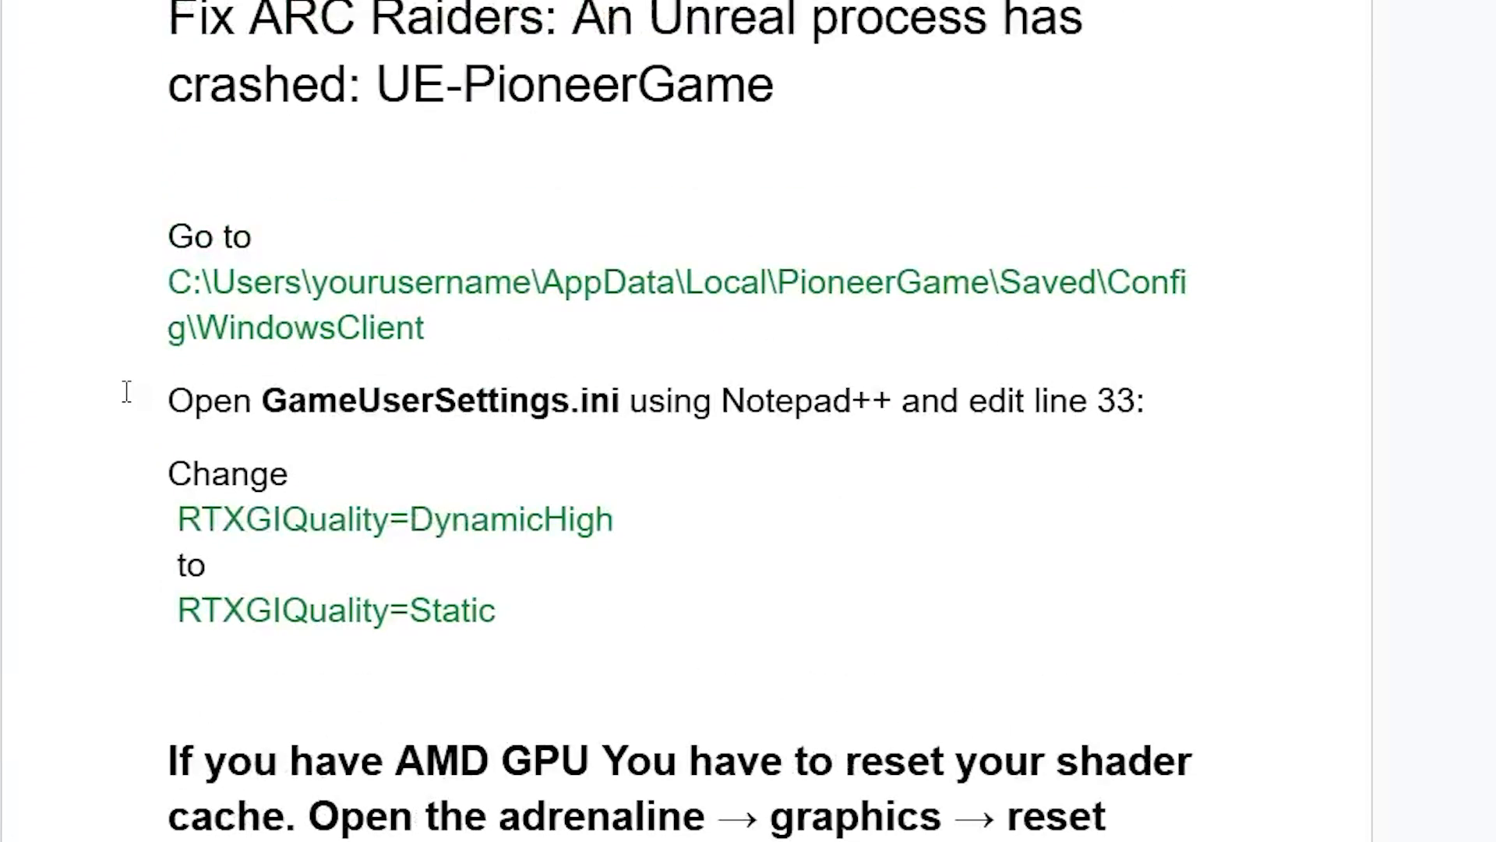
{"action": "scroll", "scroll_direction": "up", "scroll_amount": 3}
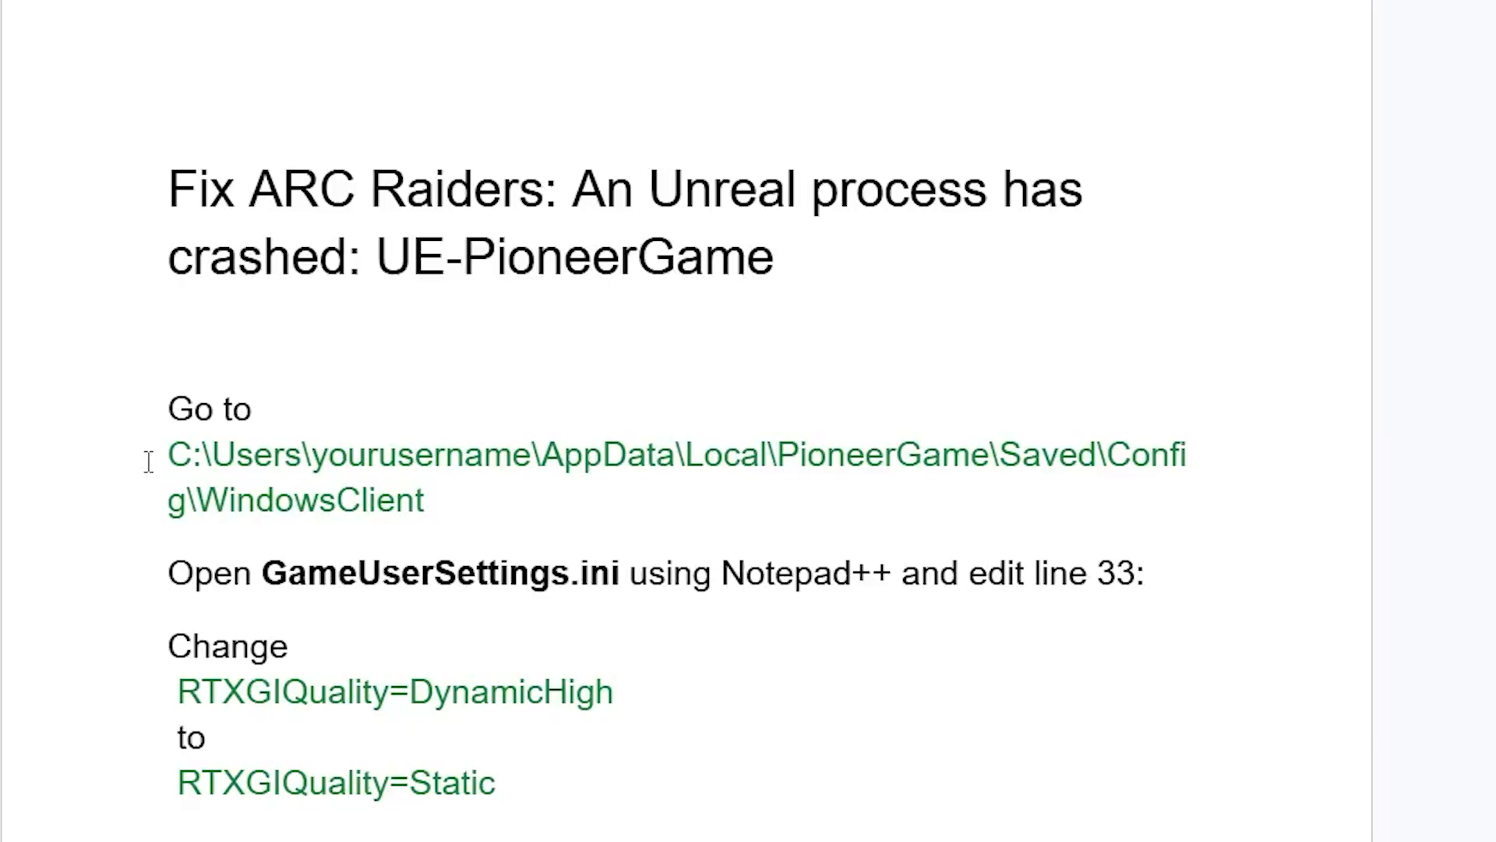
{"action": "mouse_move", "coordinate": [324, 460]}
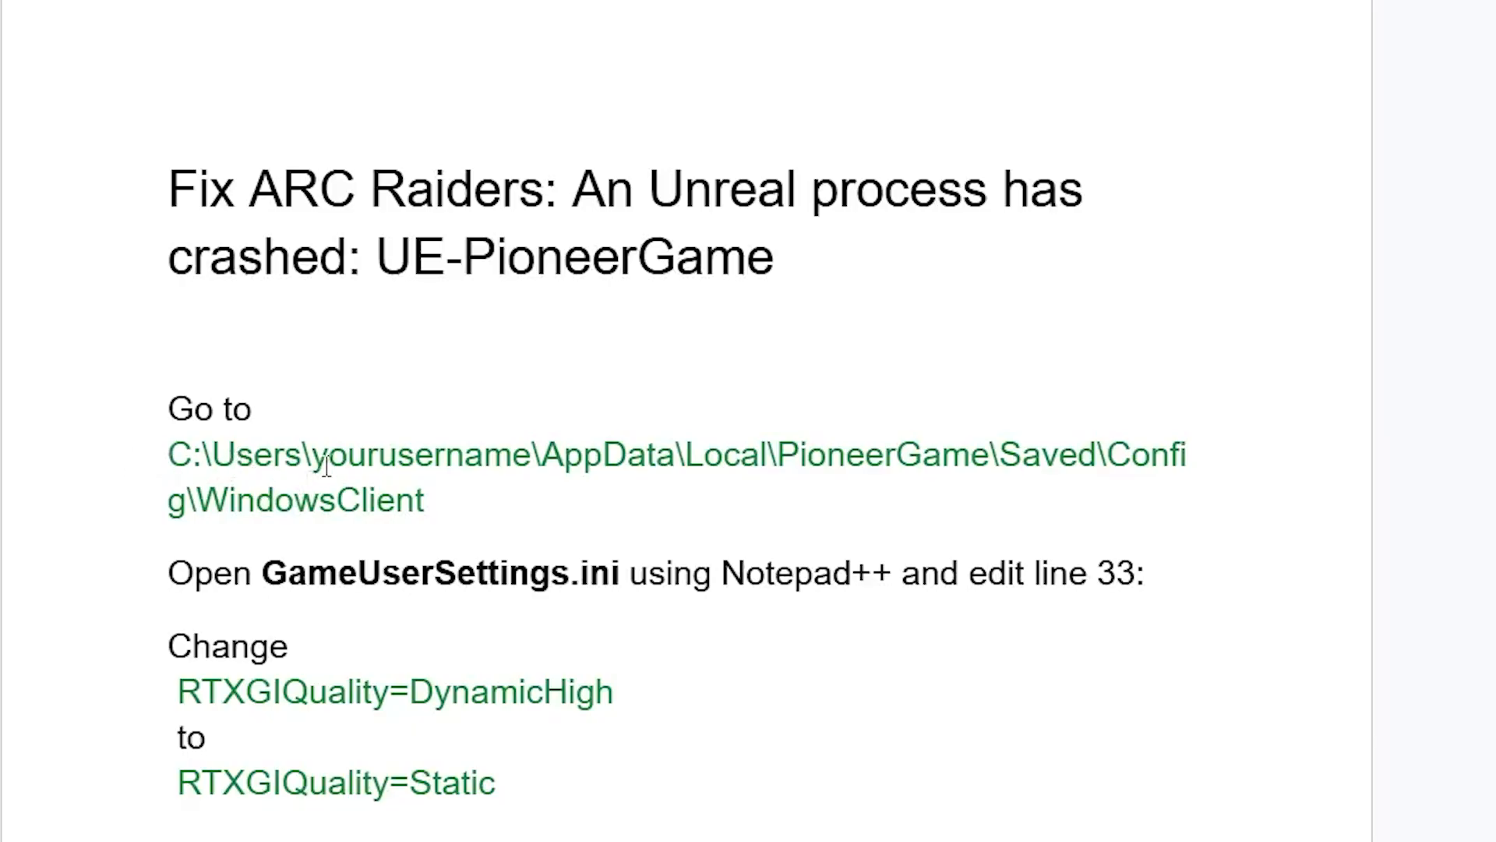
{"action": "mouse_move", "coordinate": [690, 474]}
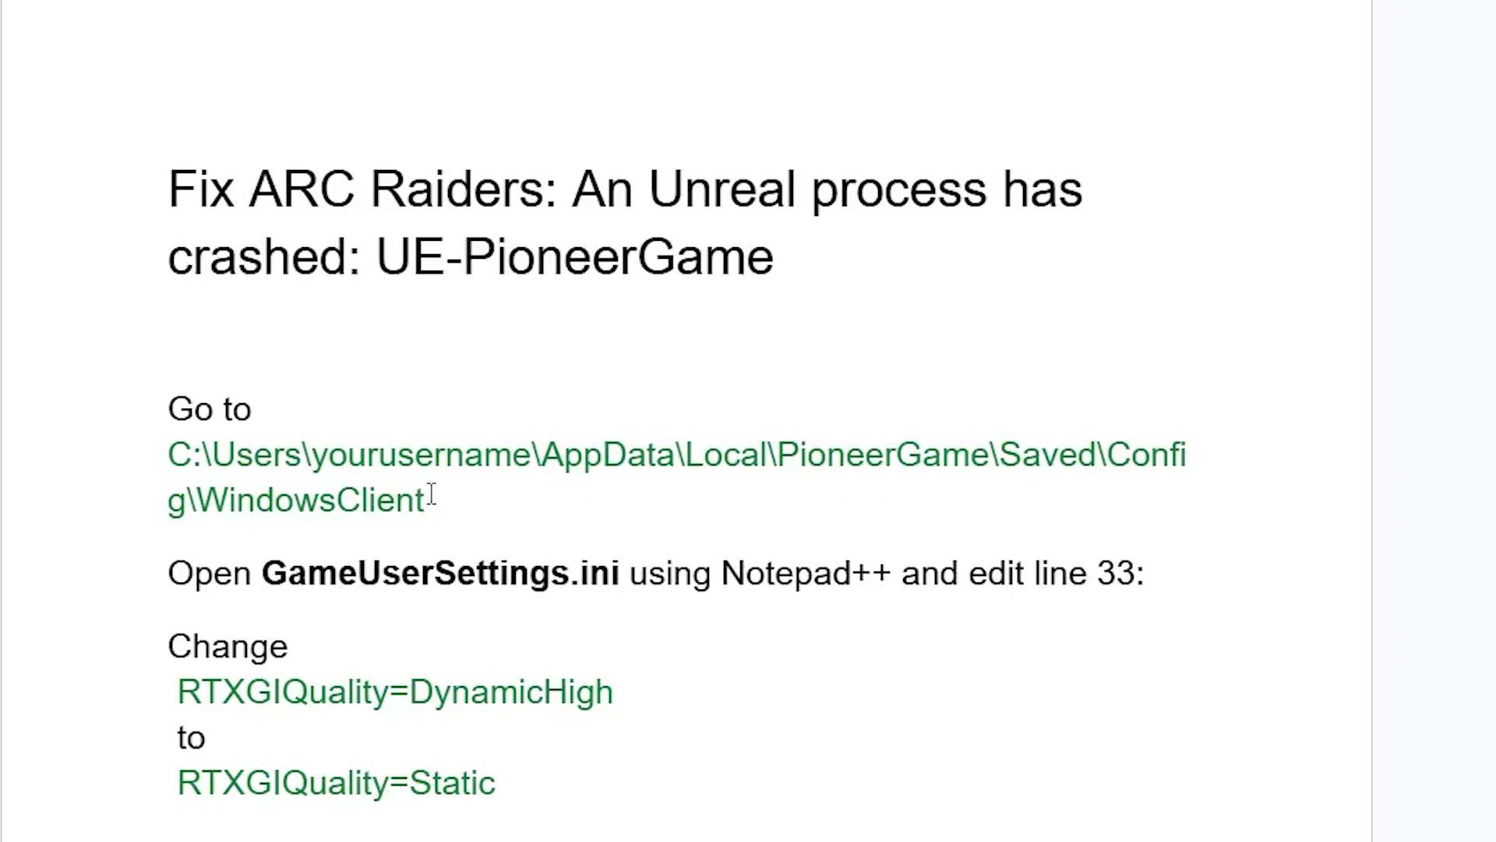
Navigate File Explorer to This PC > Windows-SSD (C:) > Users > the personal user folder
{"action": "left_click", "coordinate": [794, 817]}
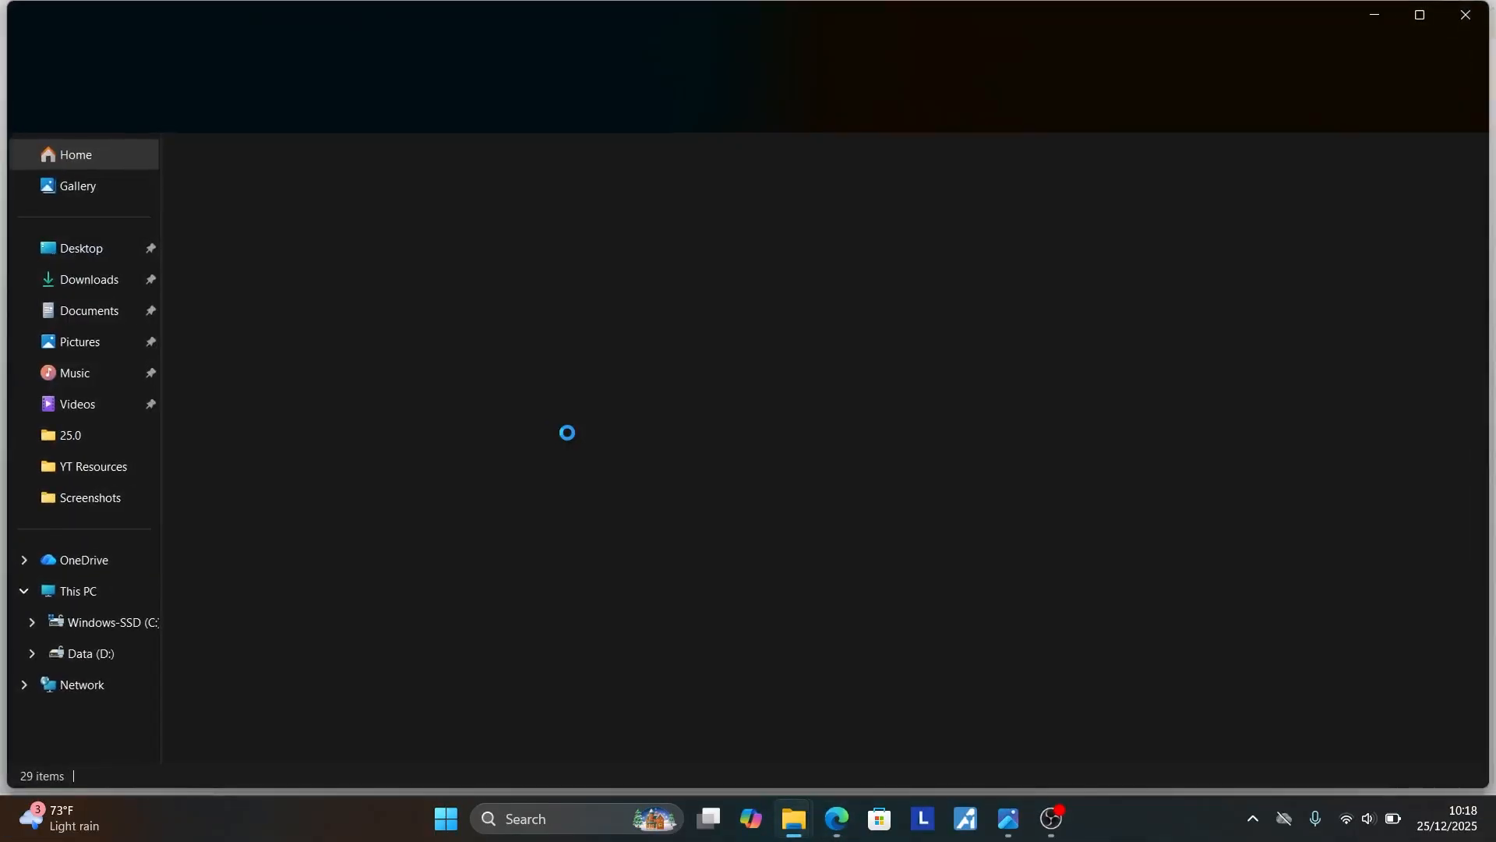
{"action": "left_click", "coordinate": [75, 590]}
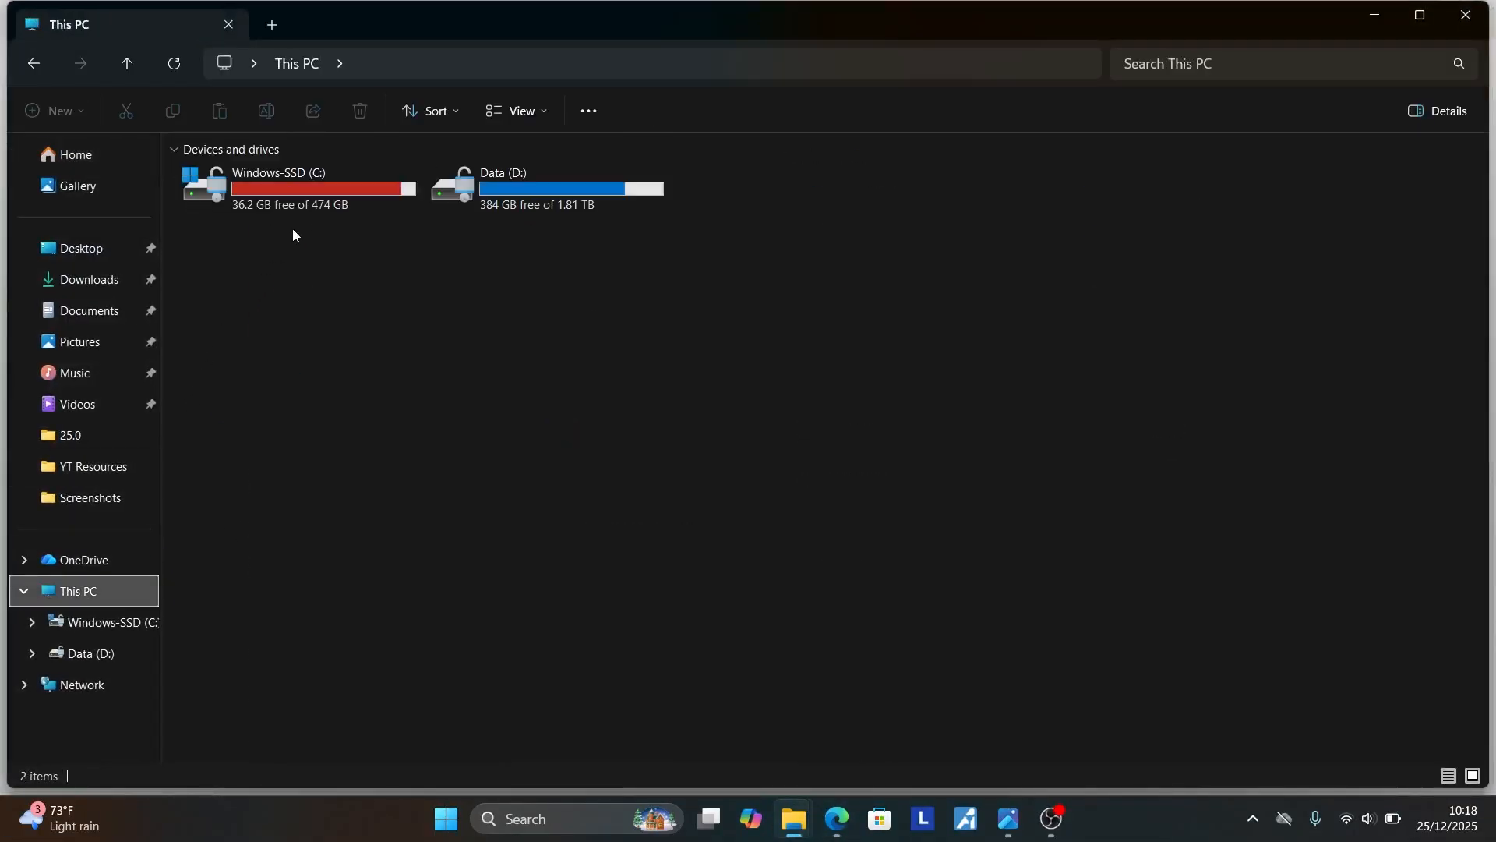
{"action": "double_click", "coordinate": [279, 171]}
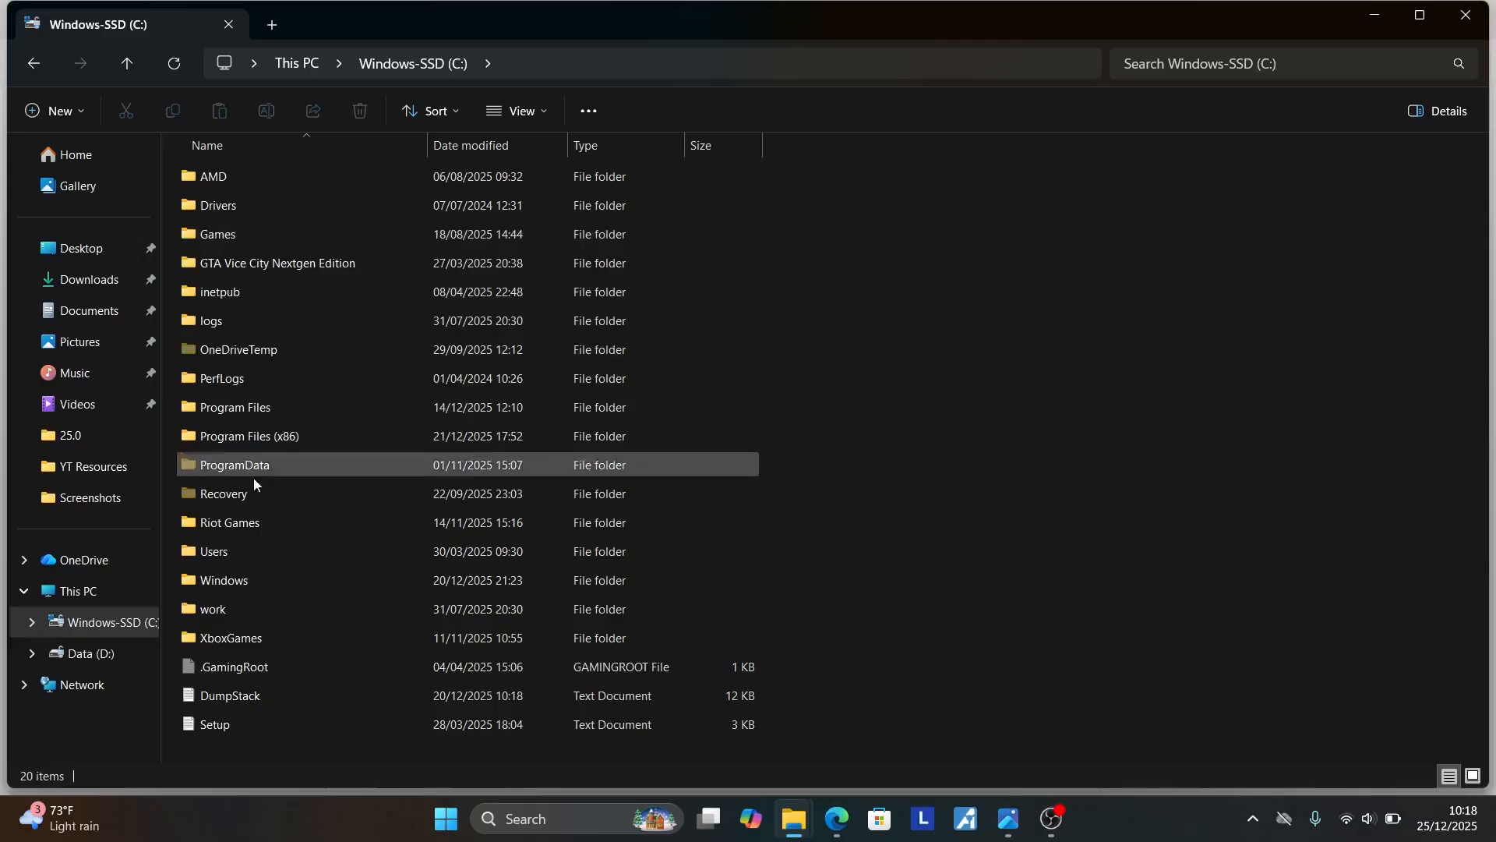
{"action": "double_click", "coordinate": [213, 552]}
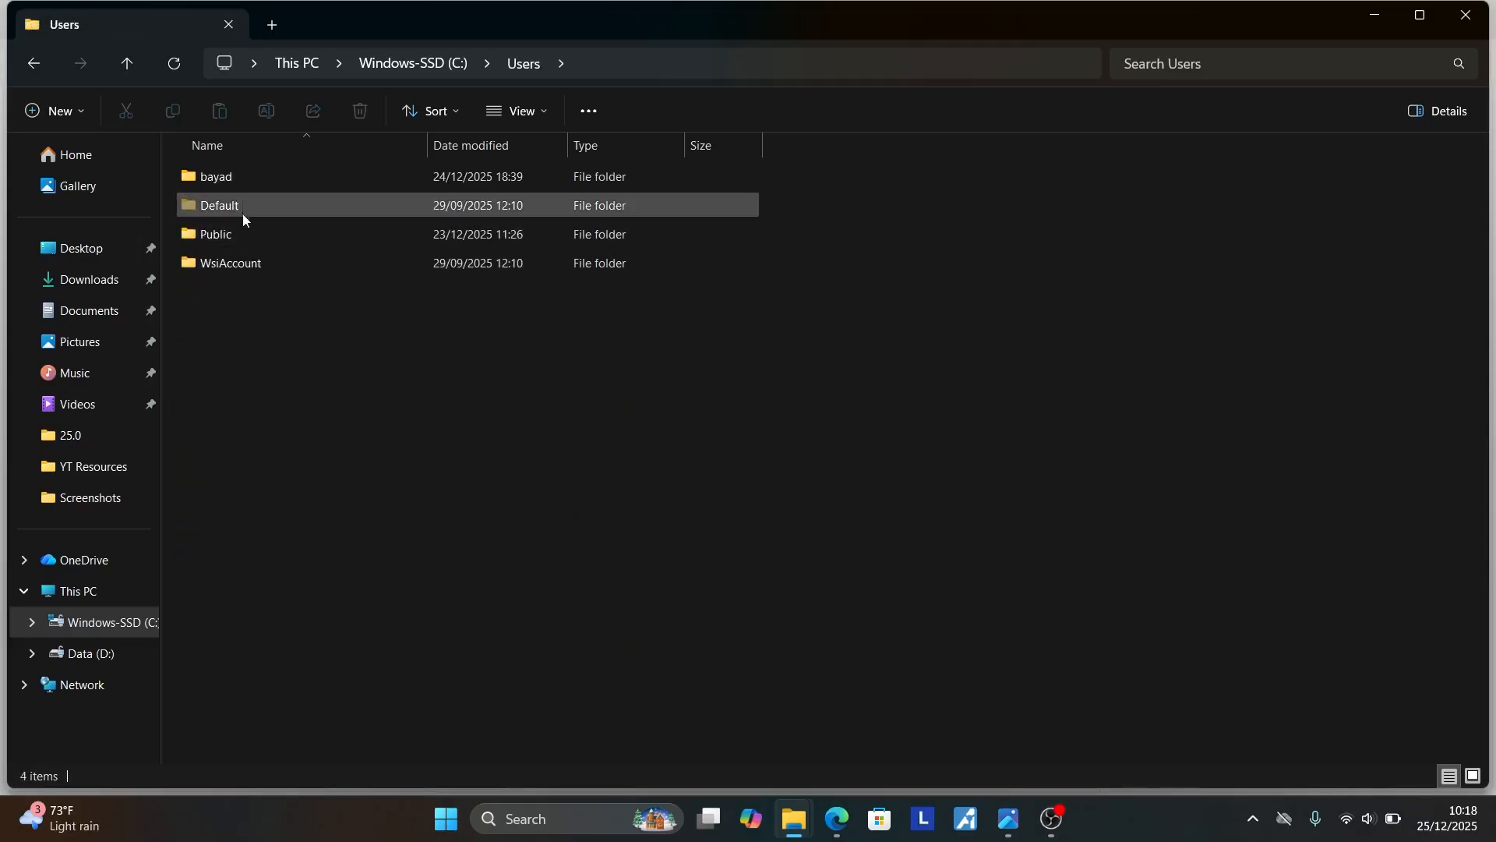
{"action": "left_click", "coordinate": [215, 176]}
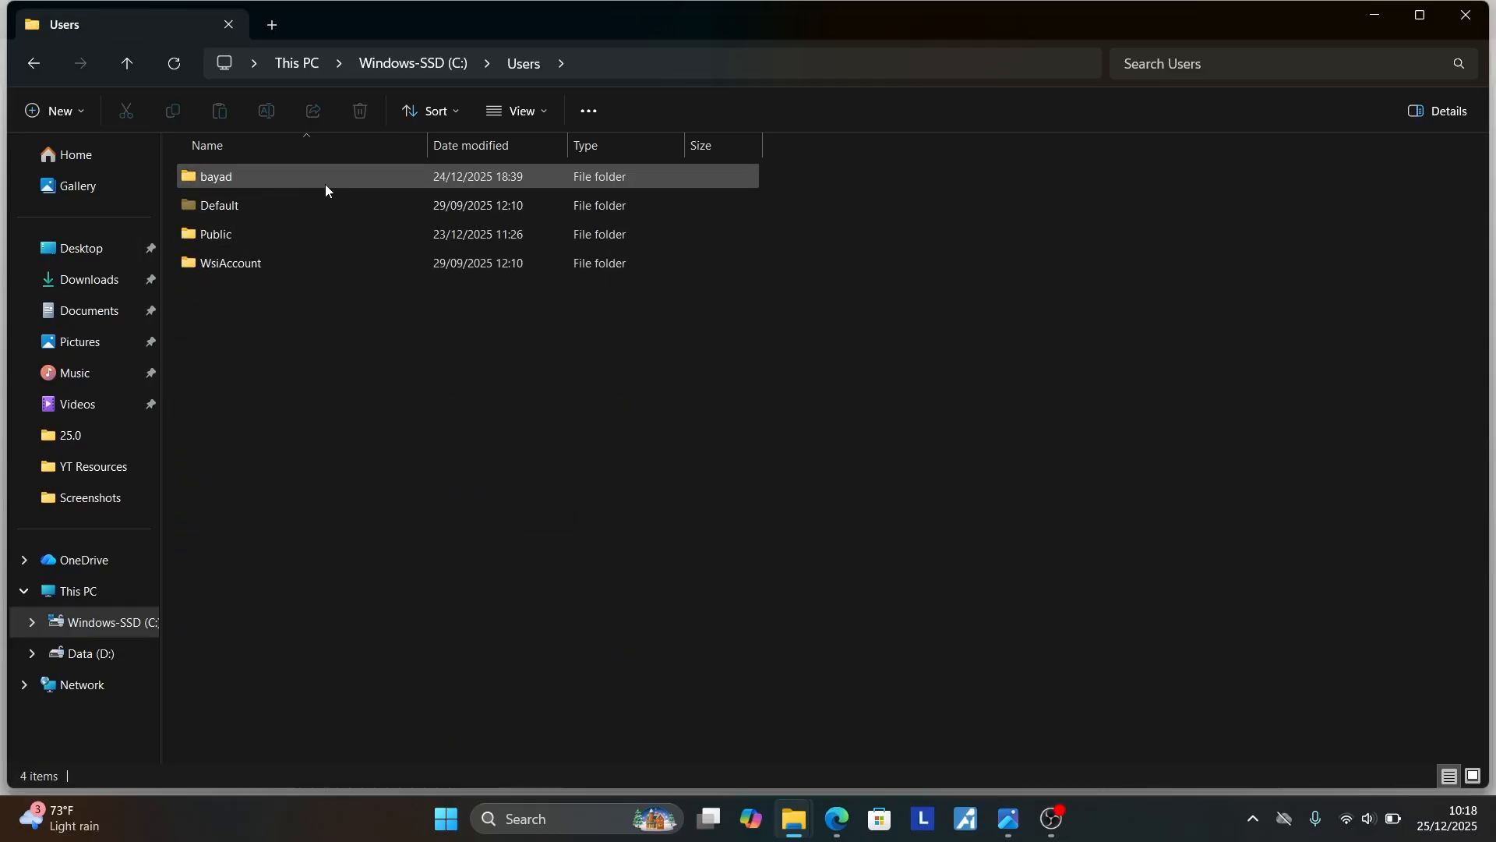
{"action": "double_click", "coordinate": [216, 176]}
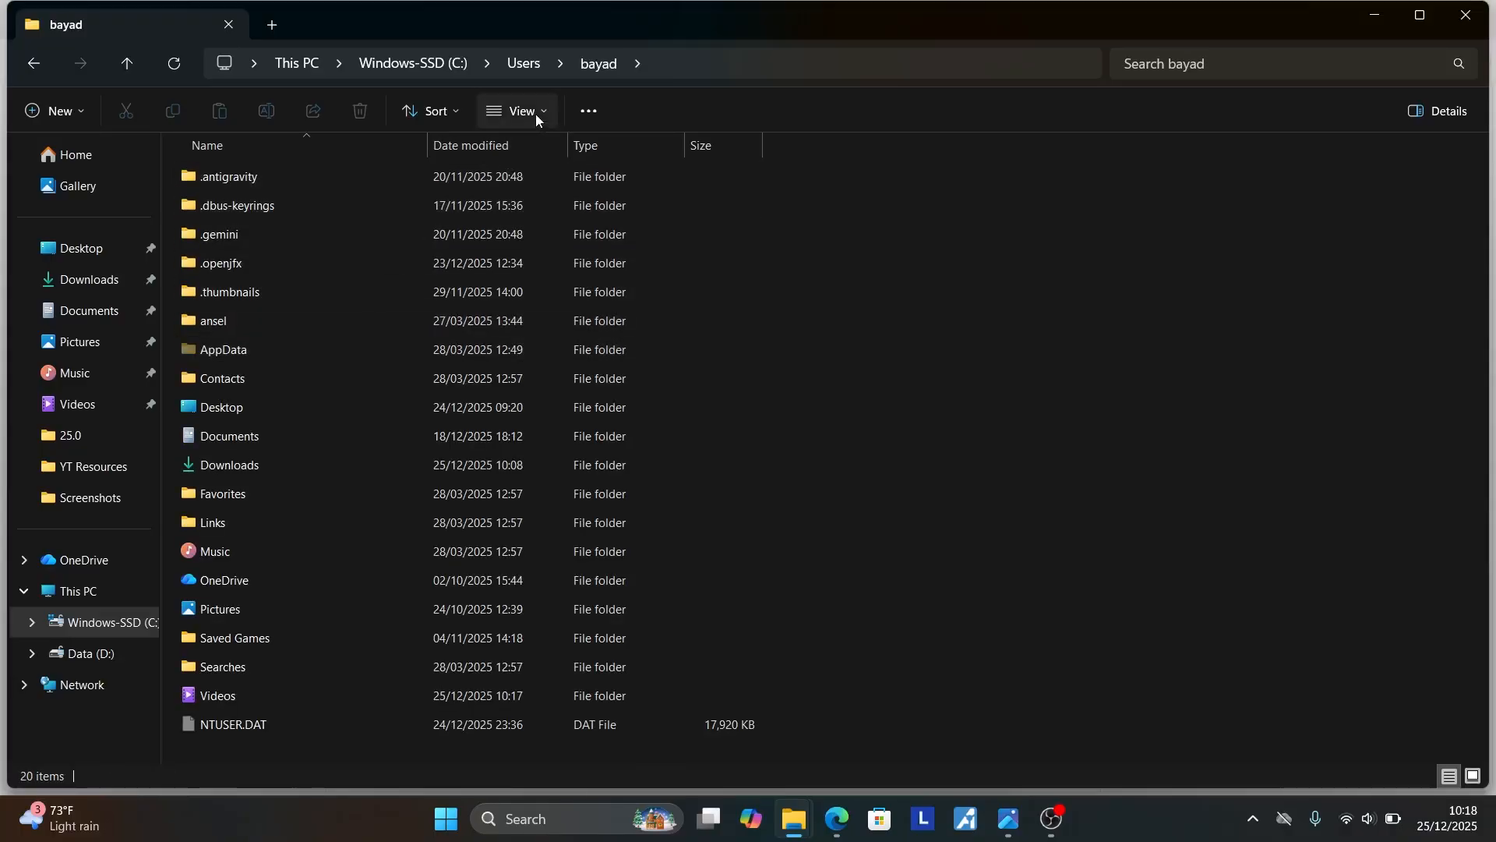
Confirm under View > Show that Hidden items is checked, so AppData is listed
{"action": "left_click", "coordinate": [519, 111]}
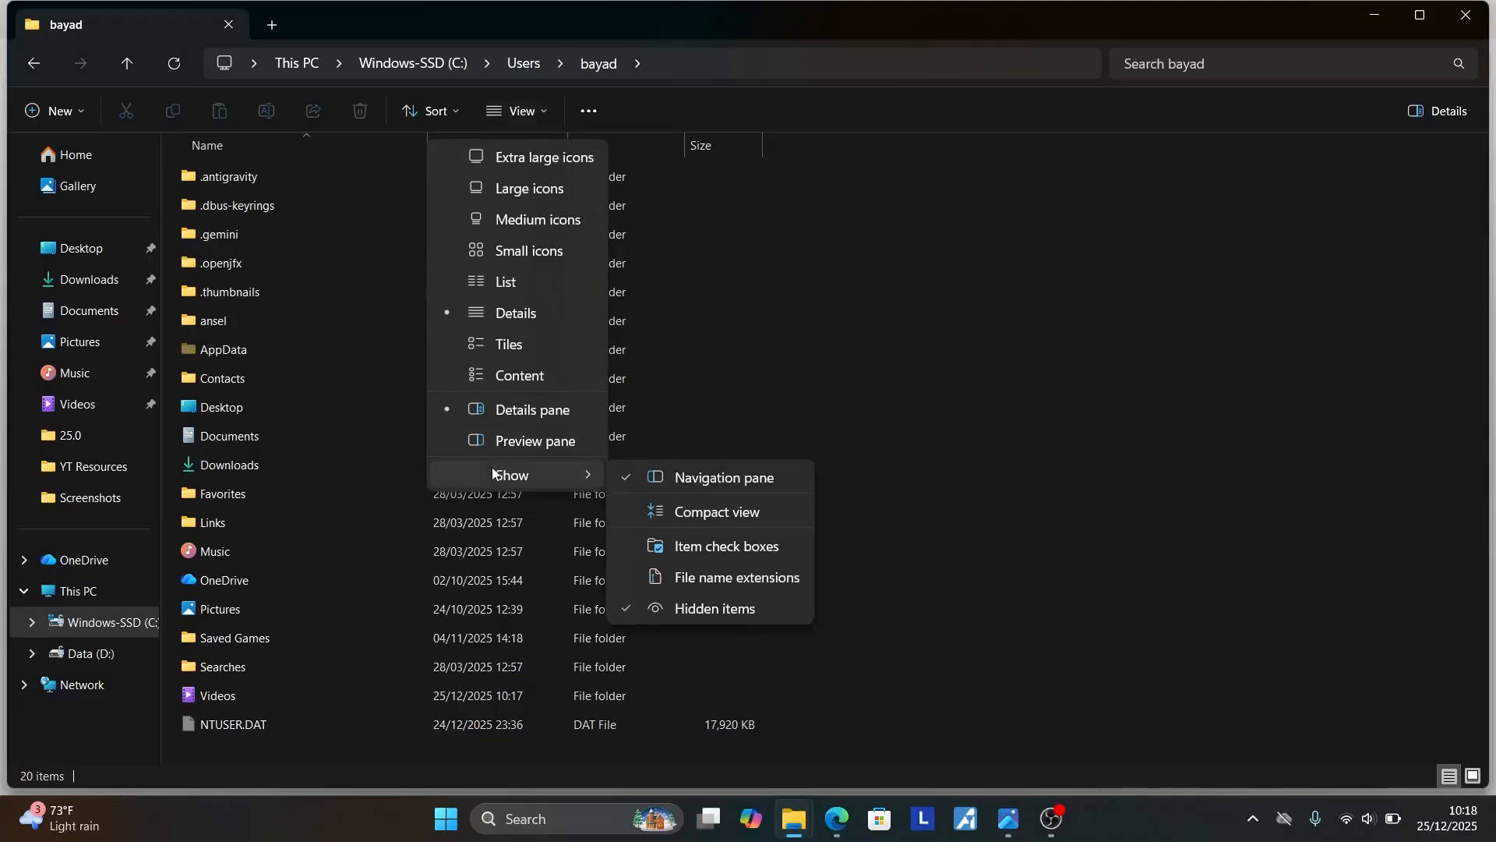
{"action": "mouse_move", "coordinate": [721, 620]}
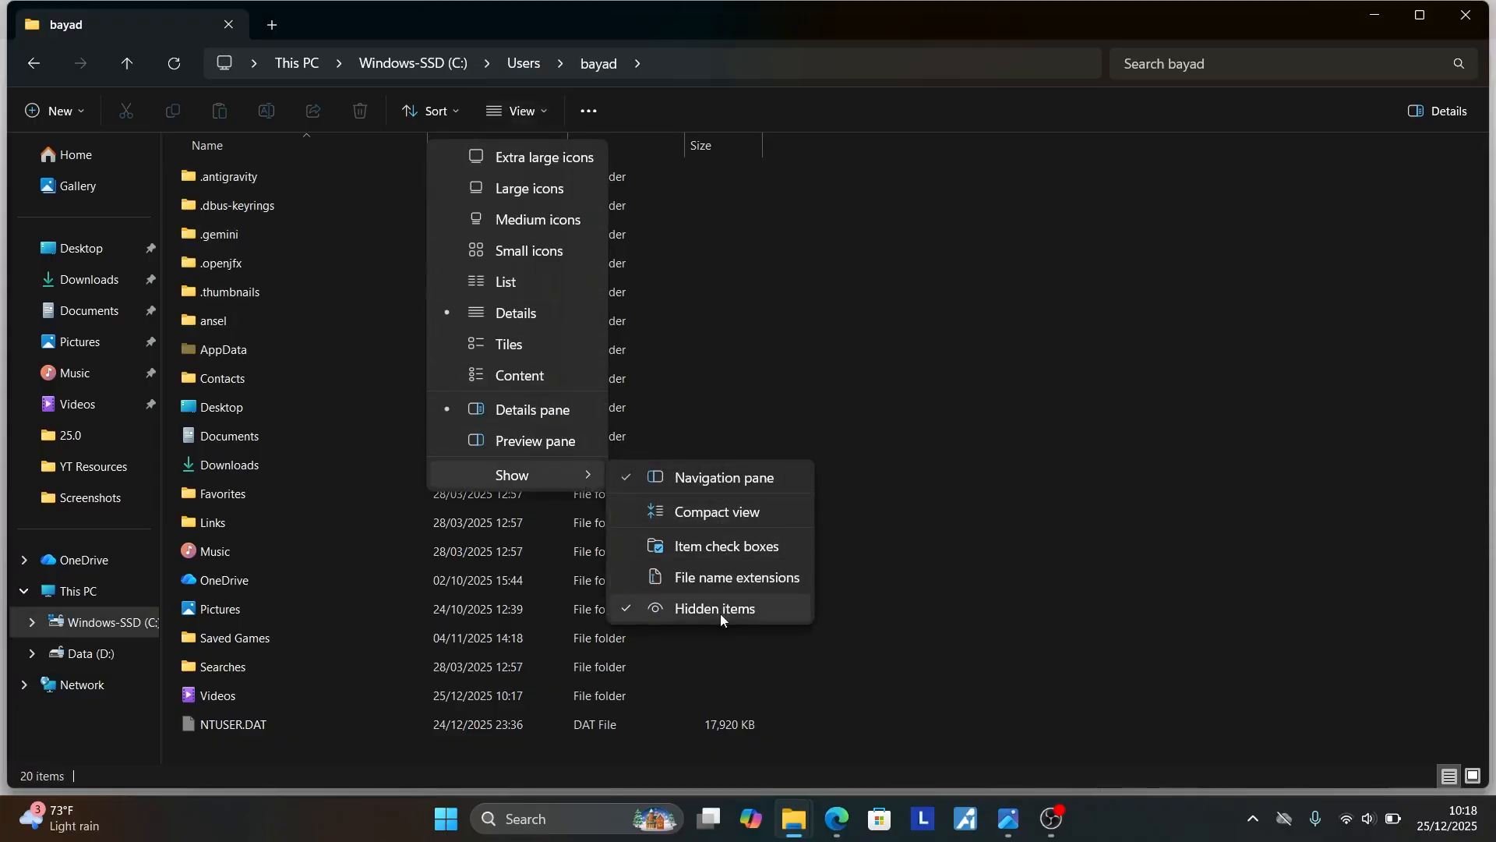
{"action": "mouse_move", "coordinate": [722, 621]}
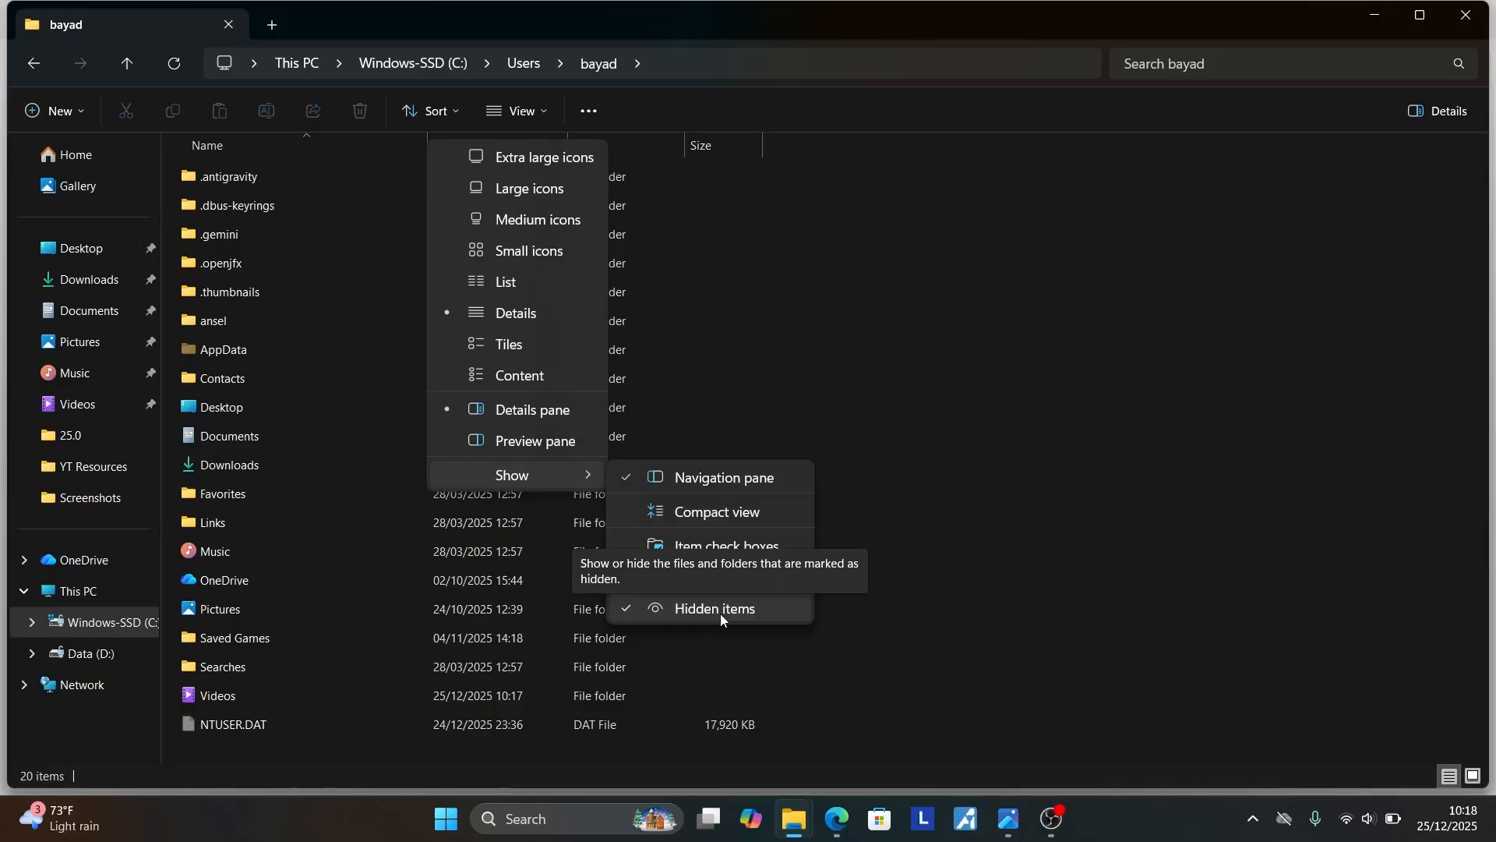
{"action": "left_click", "coordinate": [714, 608]}
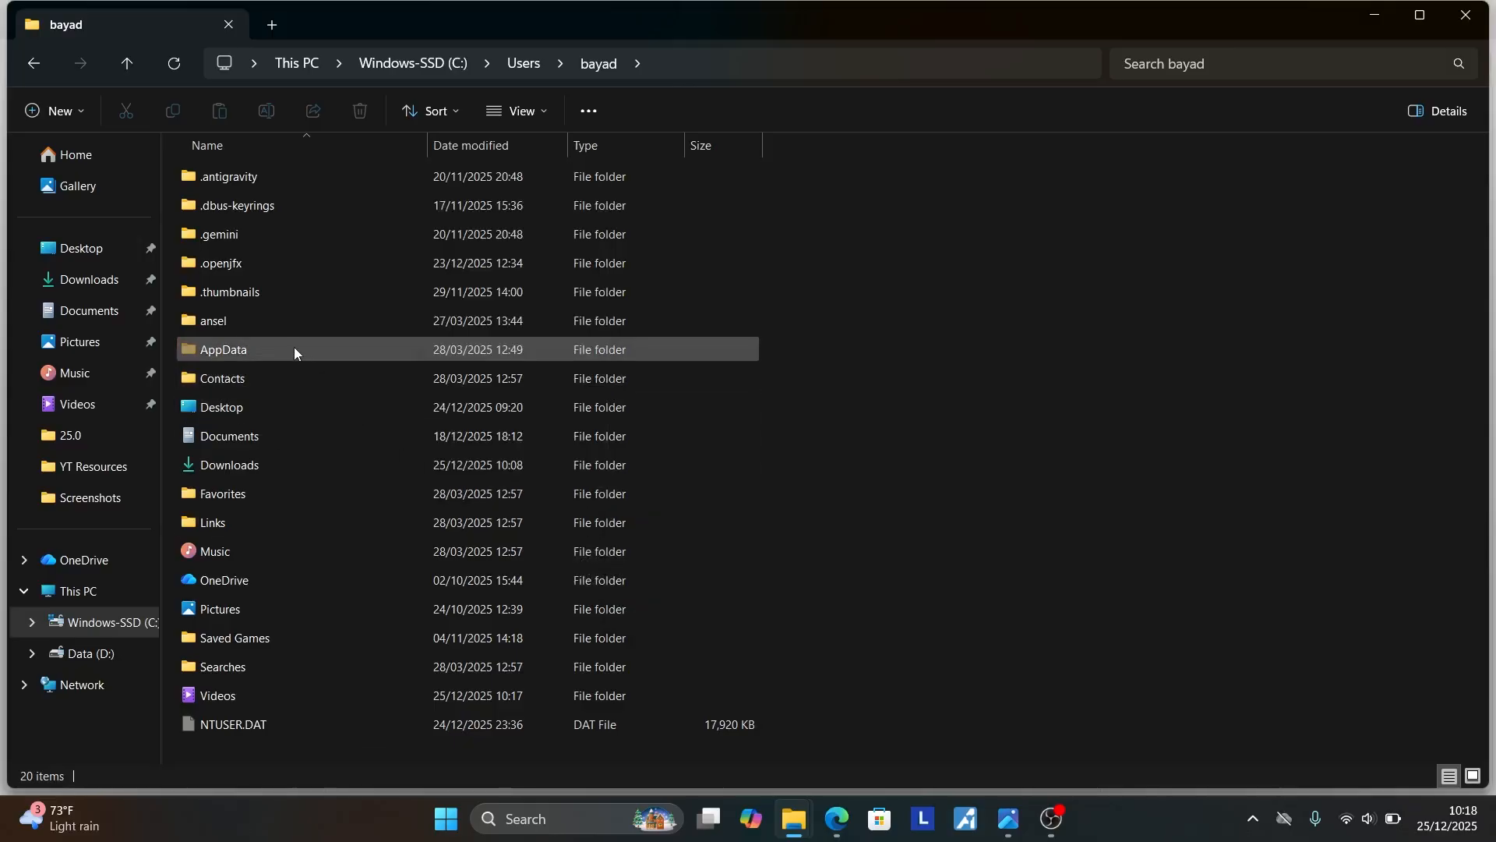
Navigate into AppData > Local > PioneerGame
{"action": "double_click", "coordinate": [224, 349]}
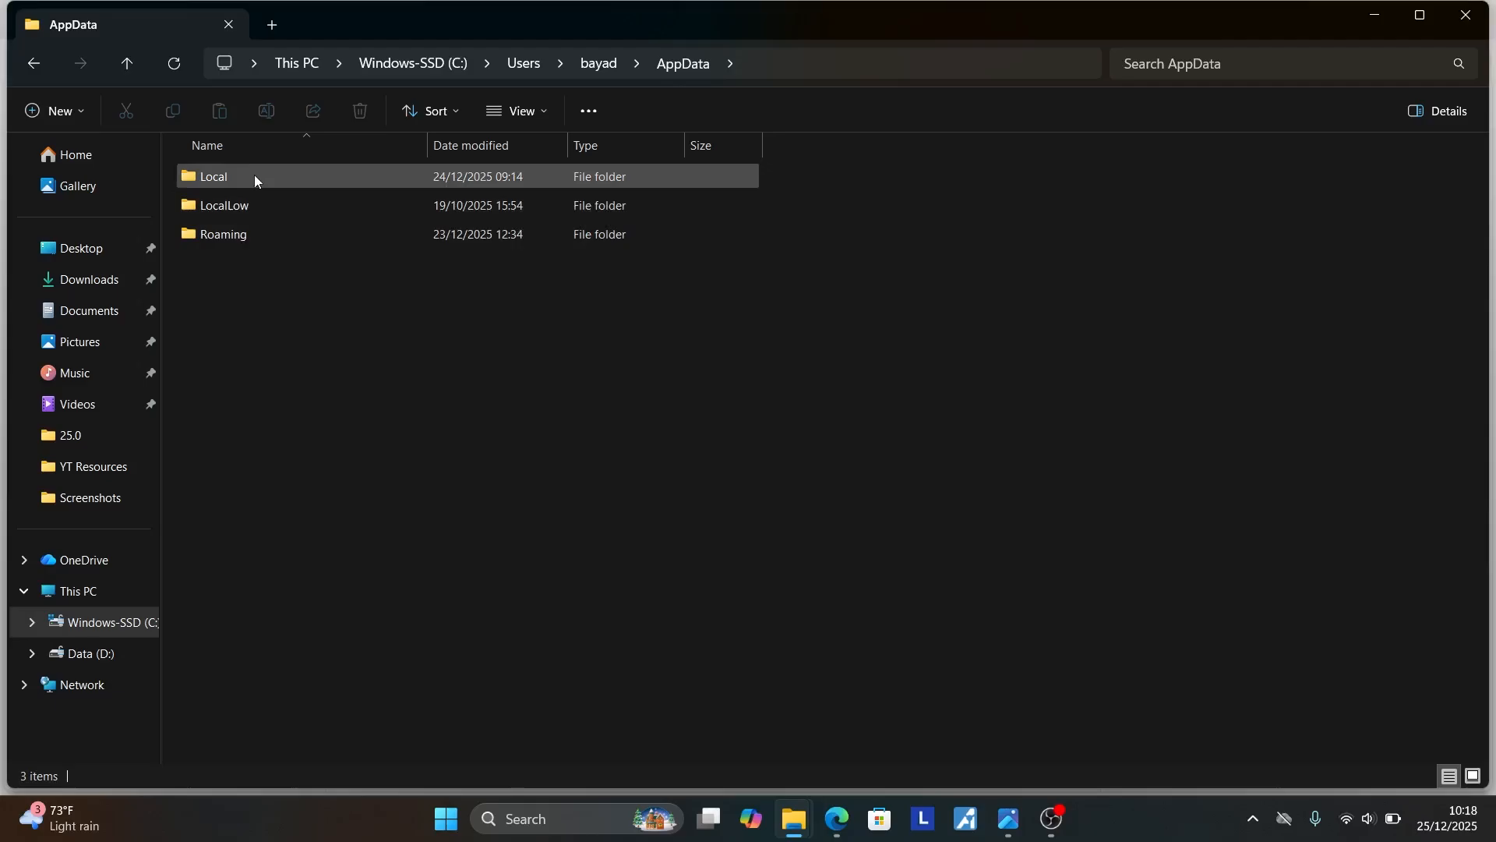
{"action": "double_click", "coordinate": [212, 176]}
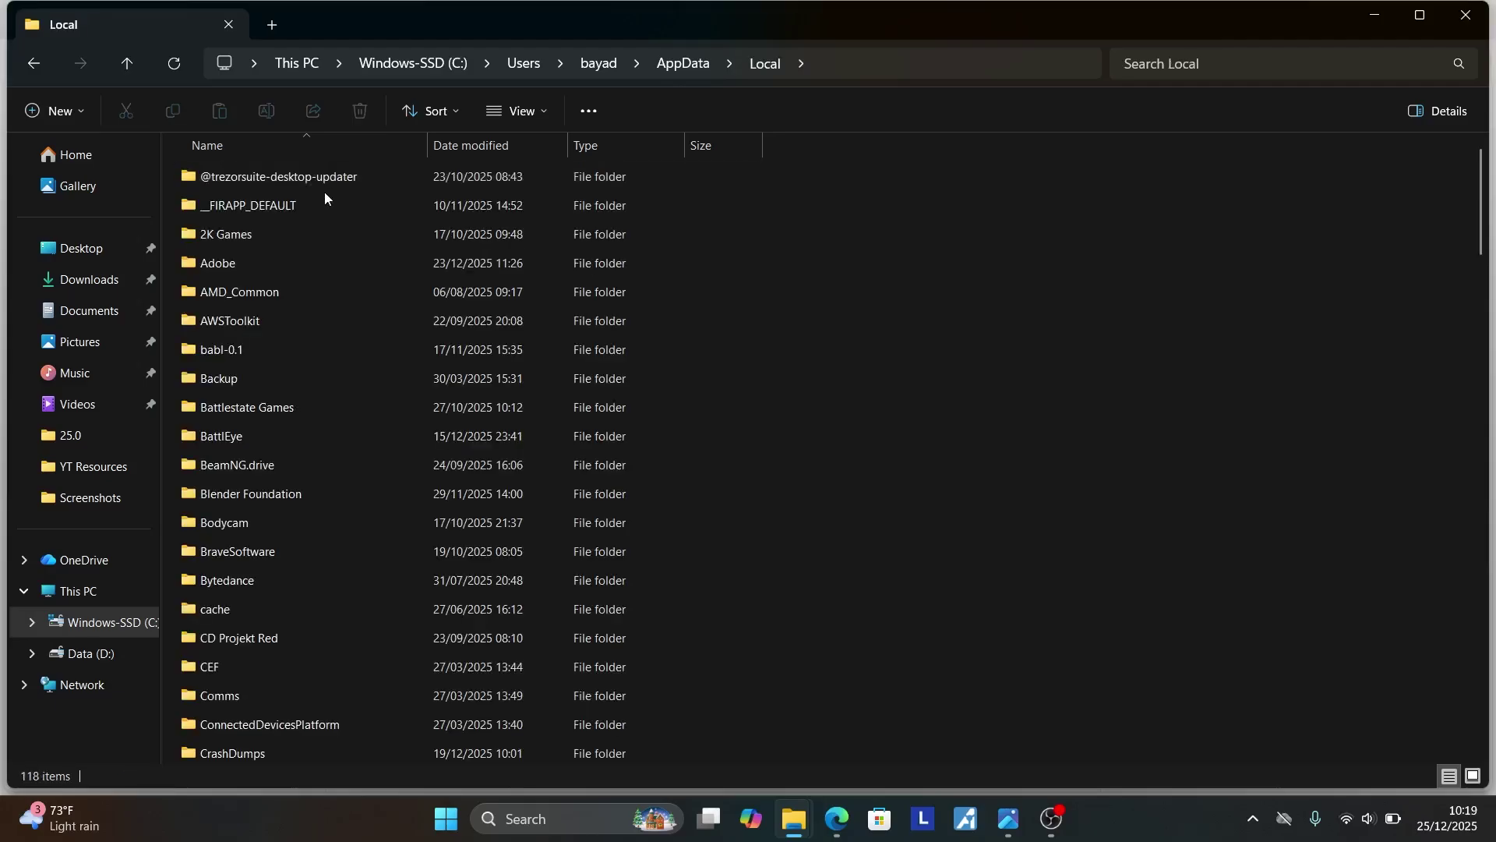
{"action": "scroll", "scroll_direction": "down", "scroll_amount": 3}
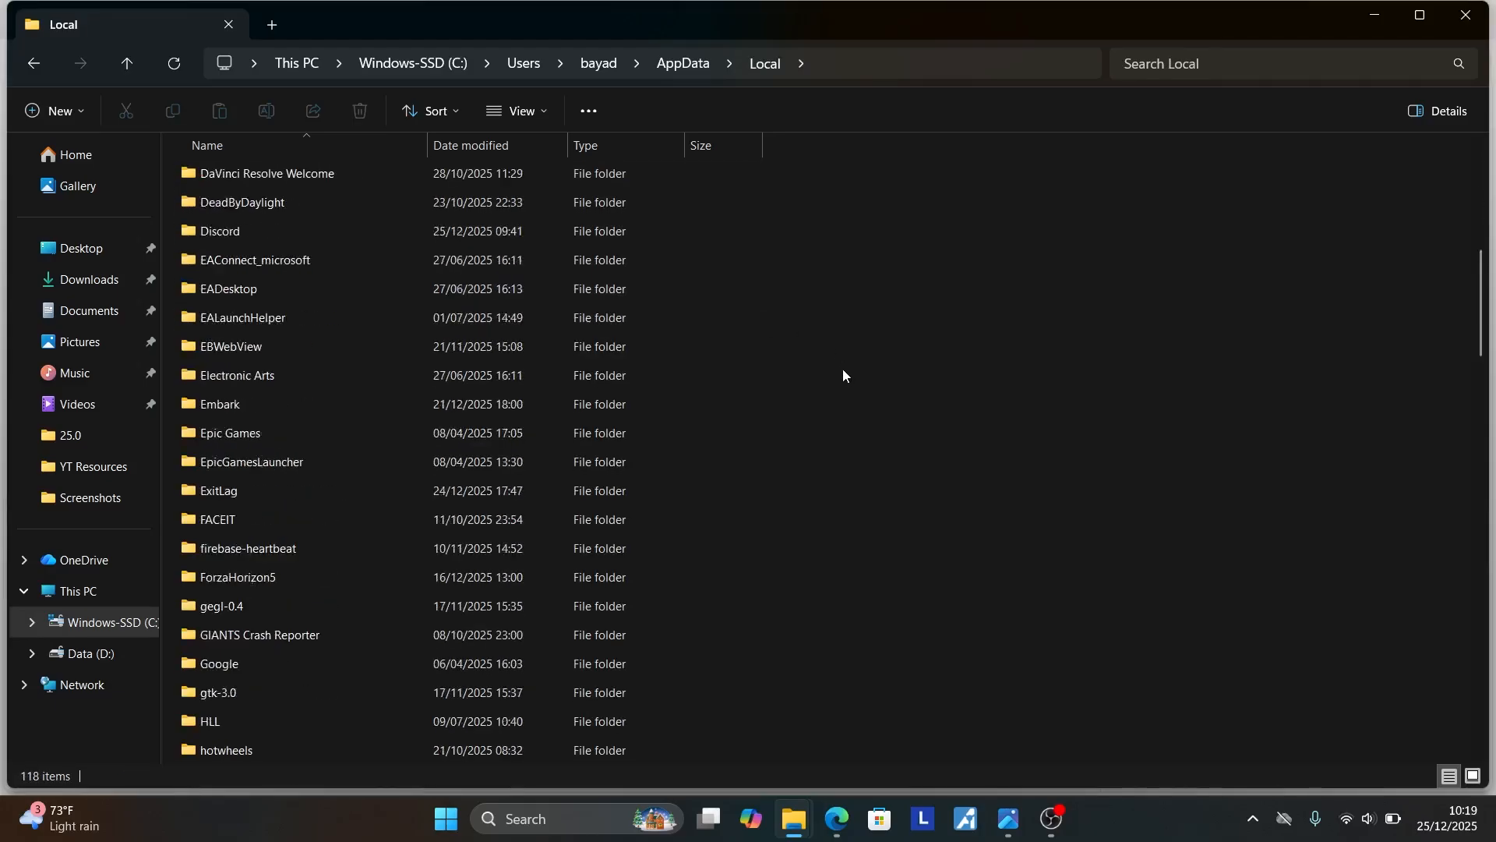
{"action": "scroll", "scroll_direction": "down", "scroll_amount": 3}
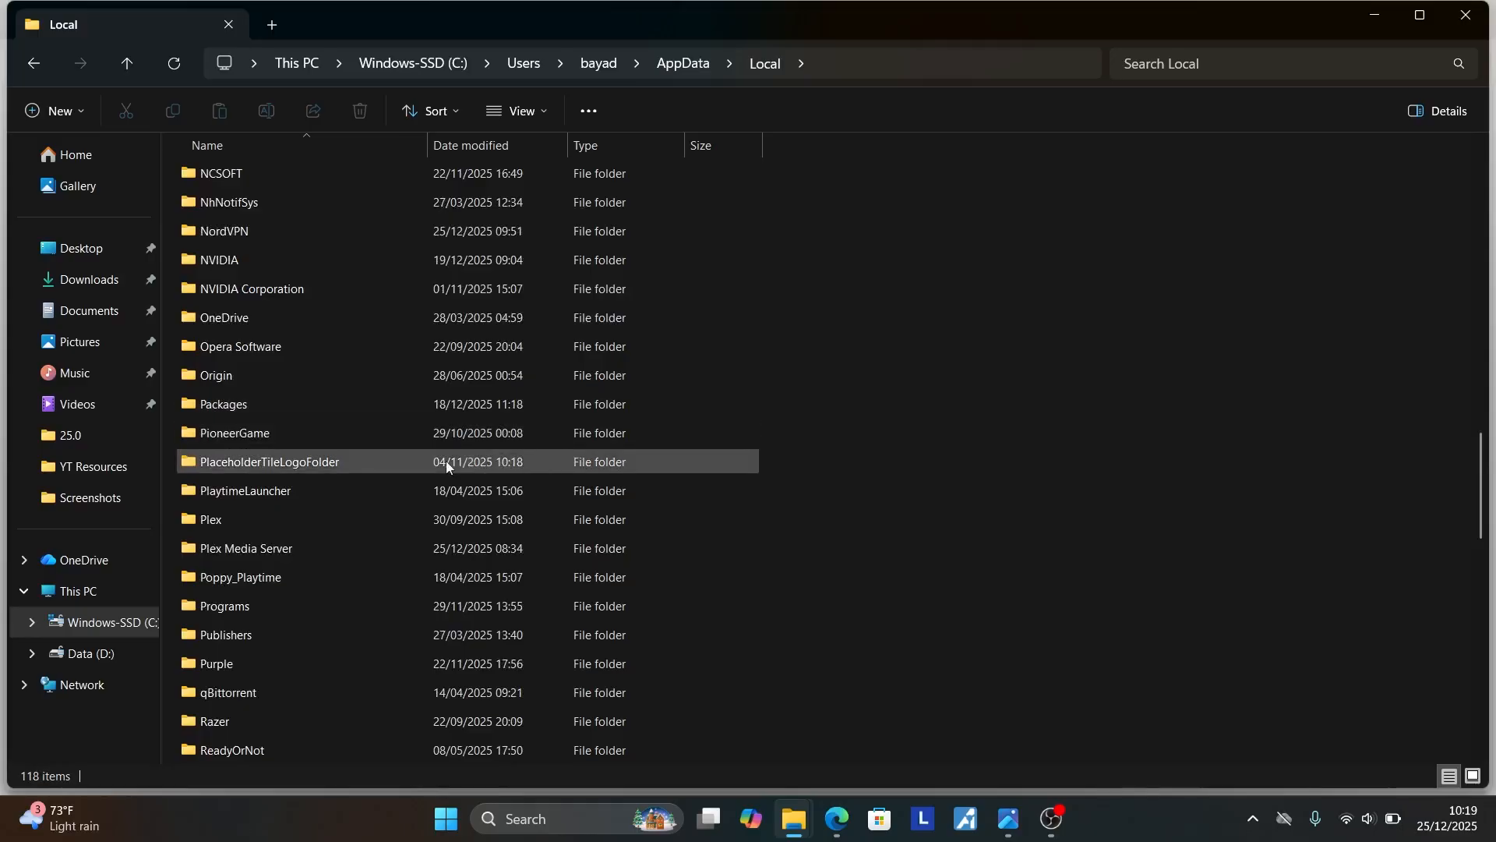
{"action": "mouse_move", "coordinate": [287, 436]}
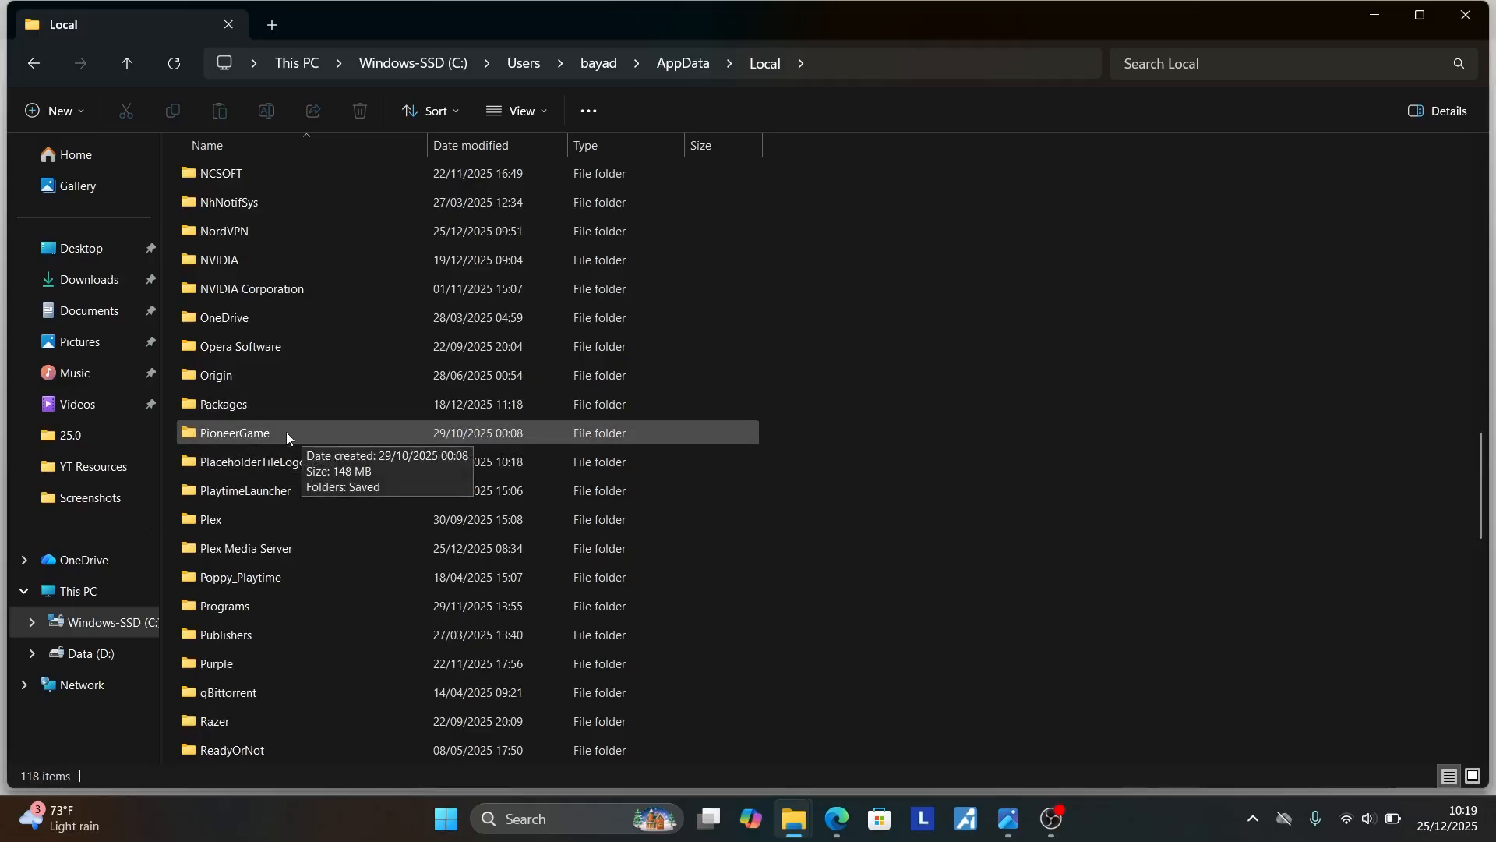
{"action": "double_click", "coordinate": [234, 433]}
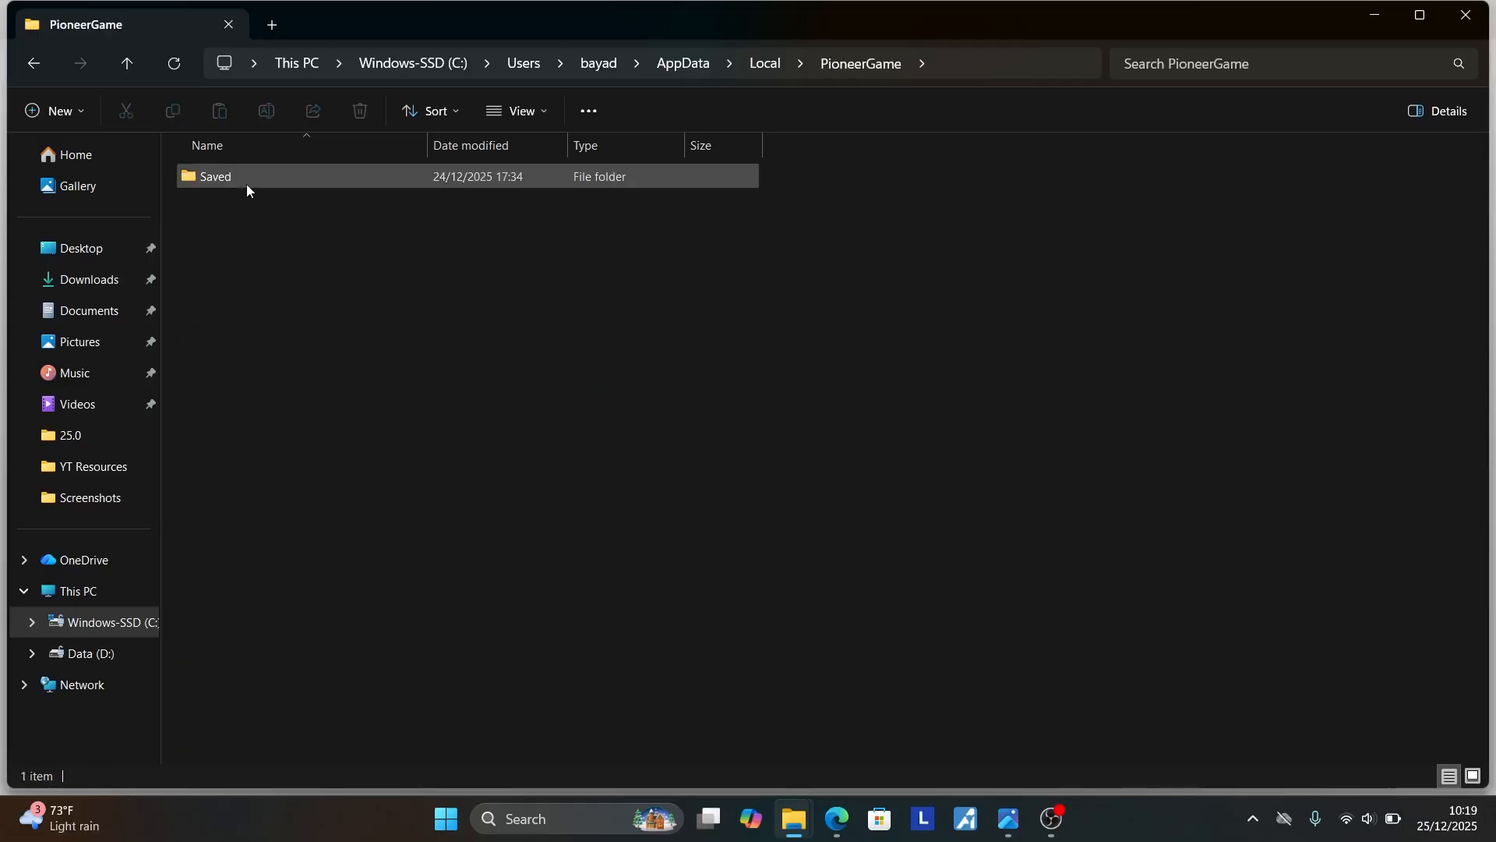
Continue into Saved > Config > WindowsClient and select the GameUserSettings file
{"action": "double_click", "coordinate": [215, 176]}
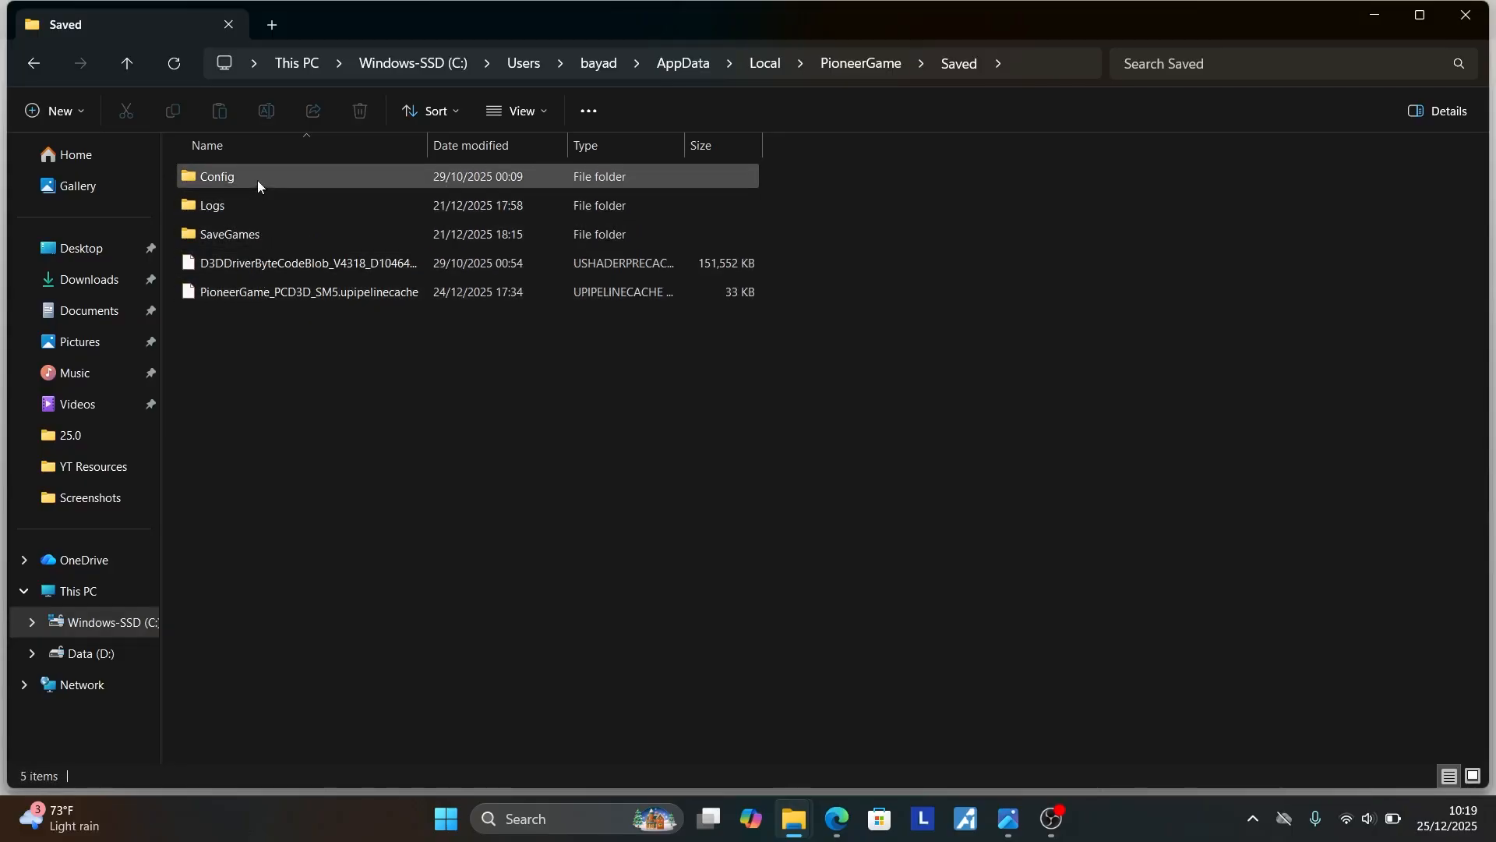
{"action": "double_click", "coordinate": [217, 176]}
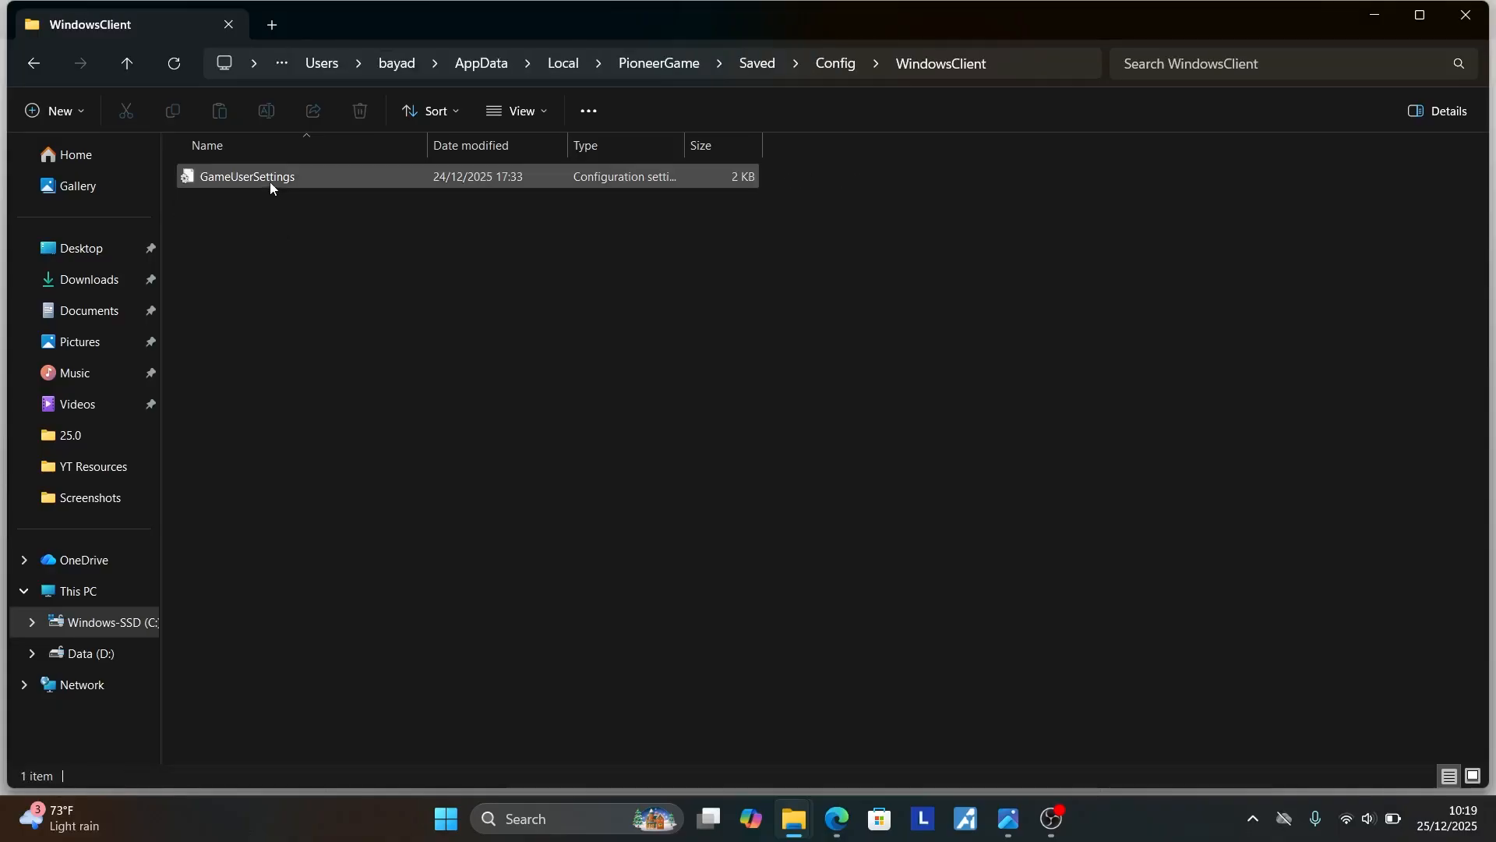
{"action": "left_click", "coordinate": [835, 818]}
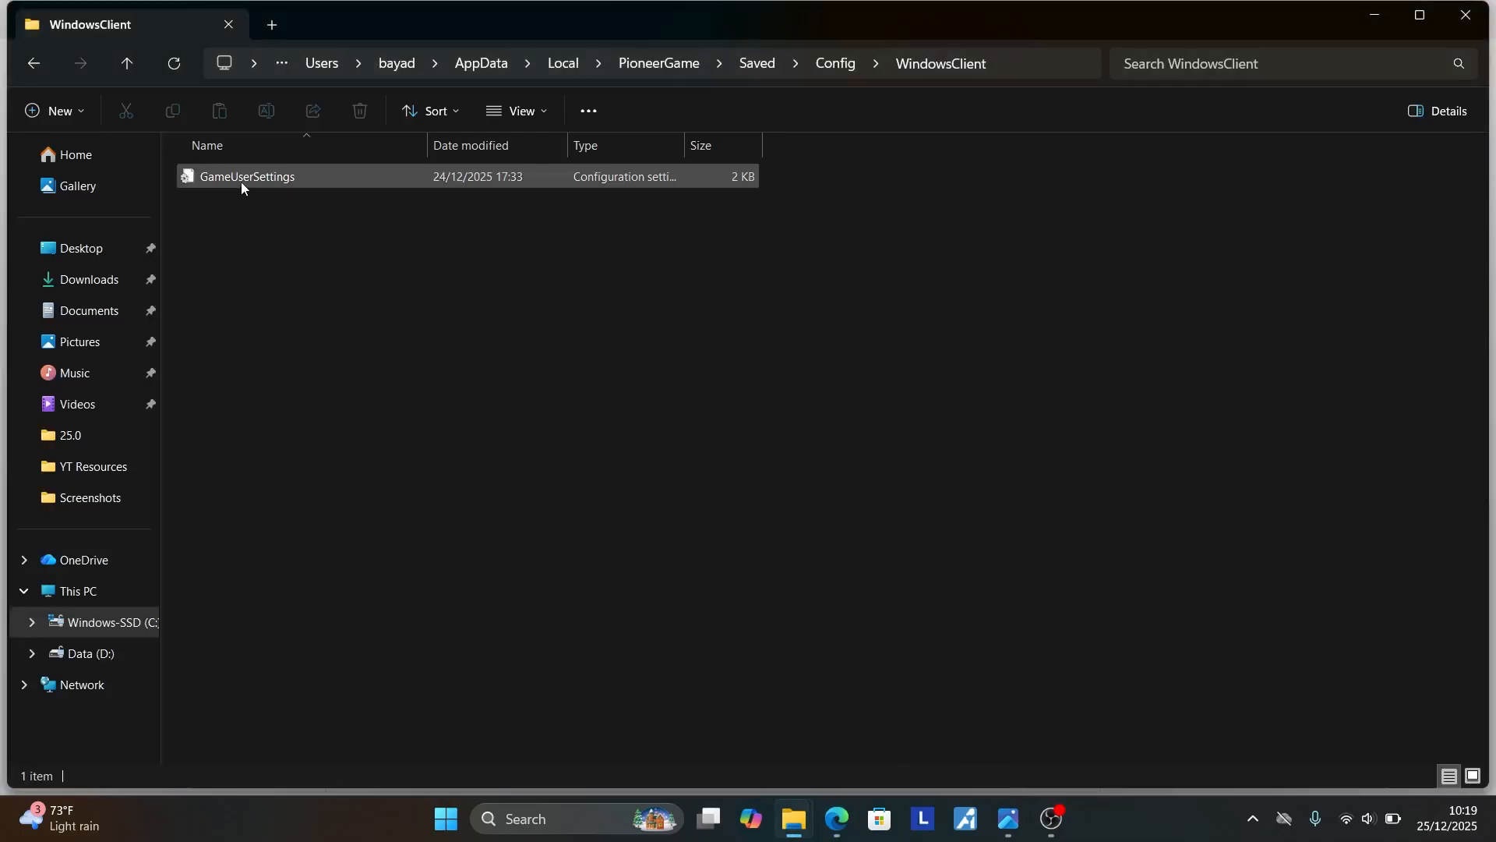
Open GameUserSettings in Notepad via Open with
{"action": "left_click", "coordinate": [248, 176]}
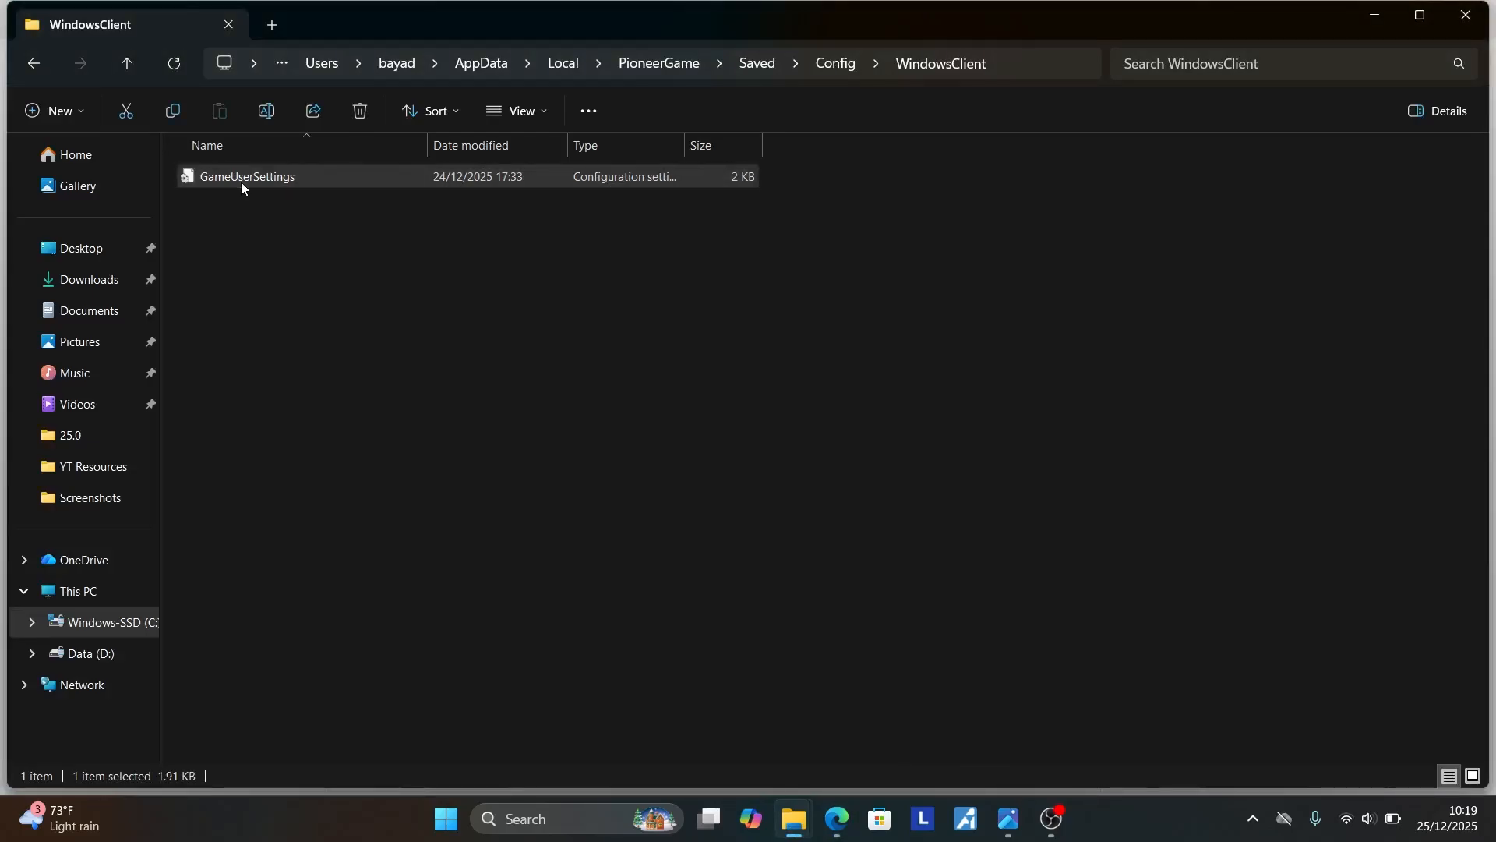
{"action": "right_click", "coordinate": [246, 178]}
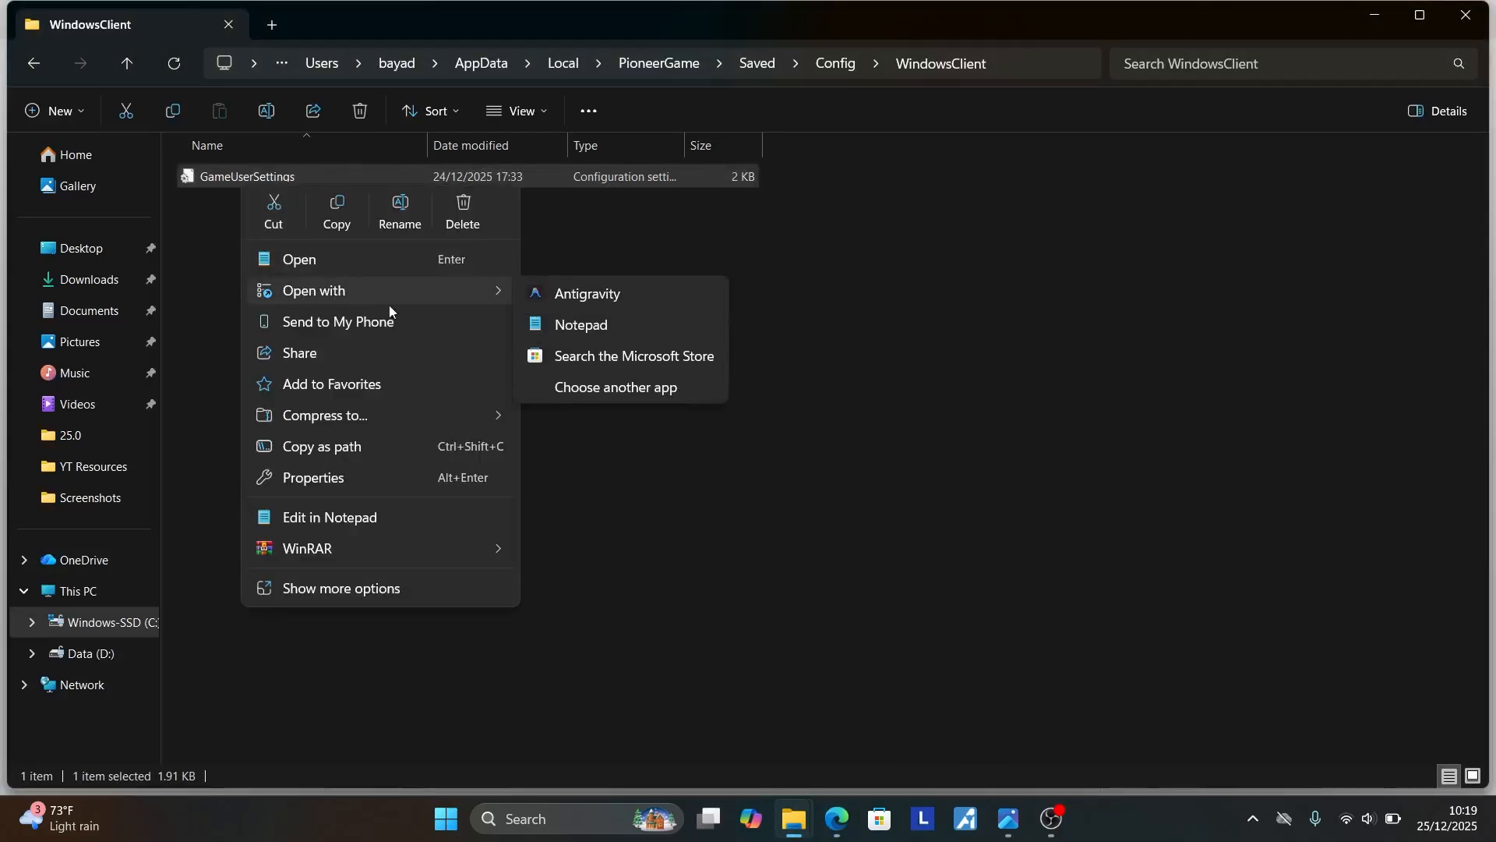
{"action": "left_click", "coordinate": [580, 325]}
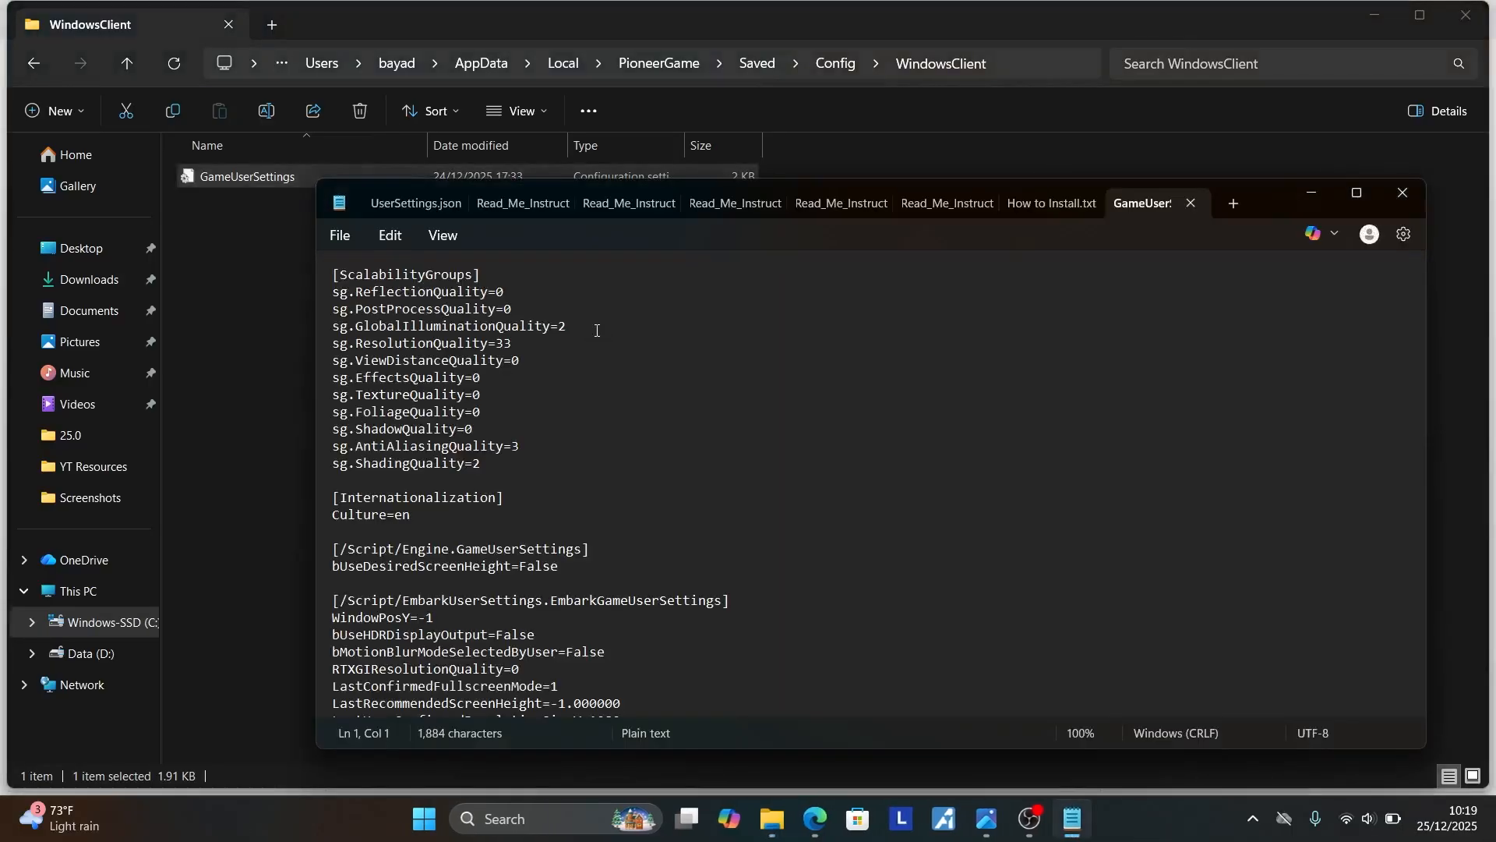
Scroll through the settings to check the RTXGIQuality line reads Static
{"action": "scroll", "scroll_direction": "down", "scroll_amount": 3}
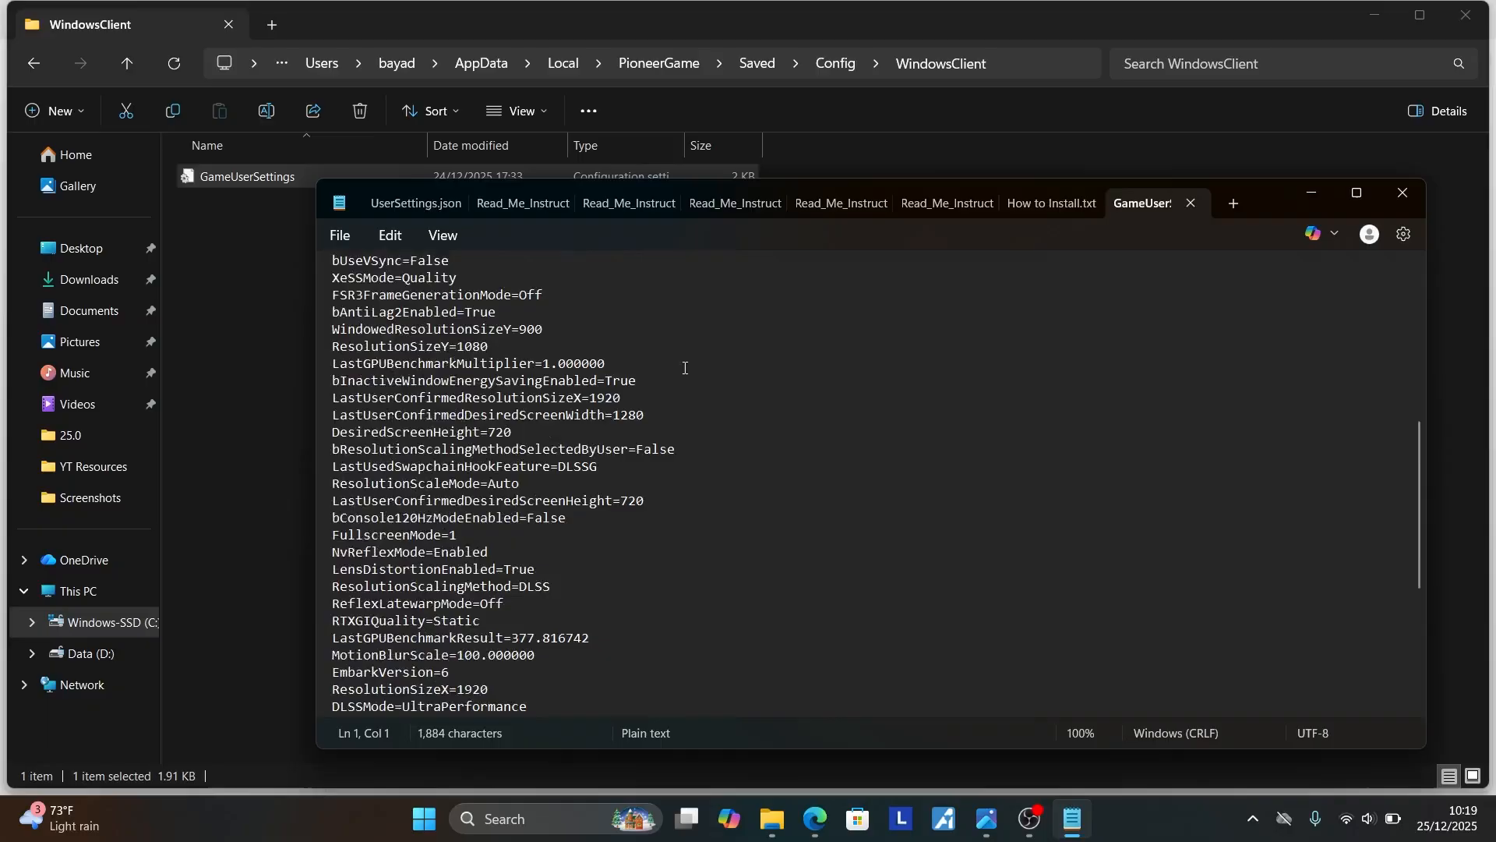
{"action": "scroll", "scroll_direction": "down", "scroll_amount": 3}
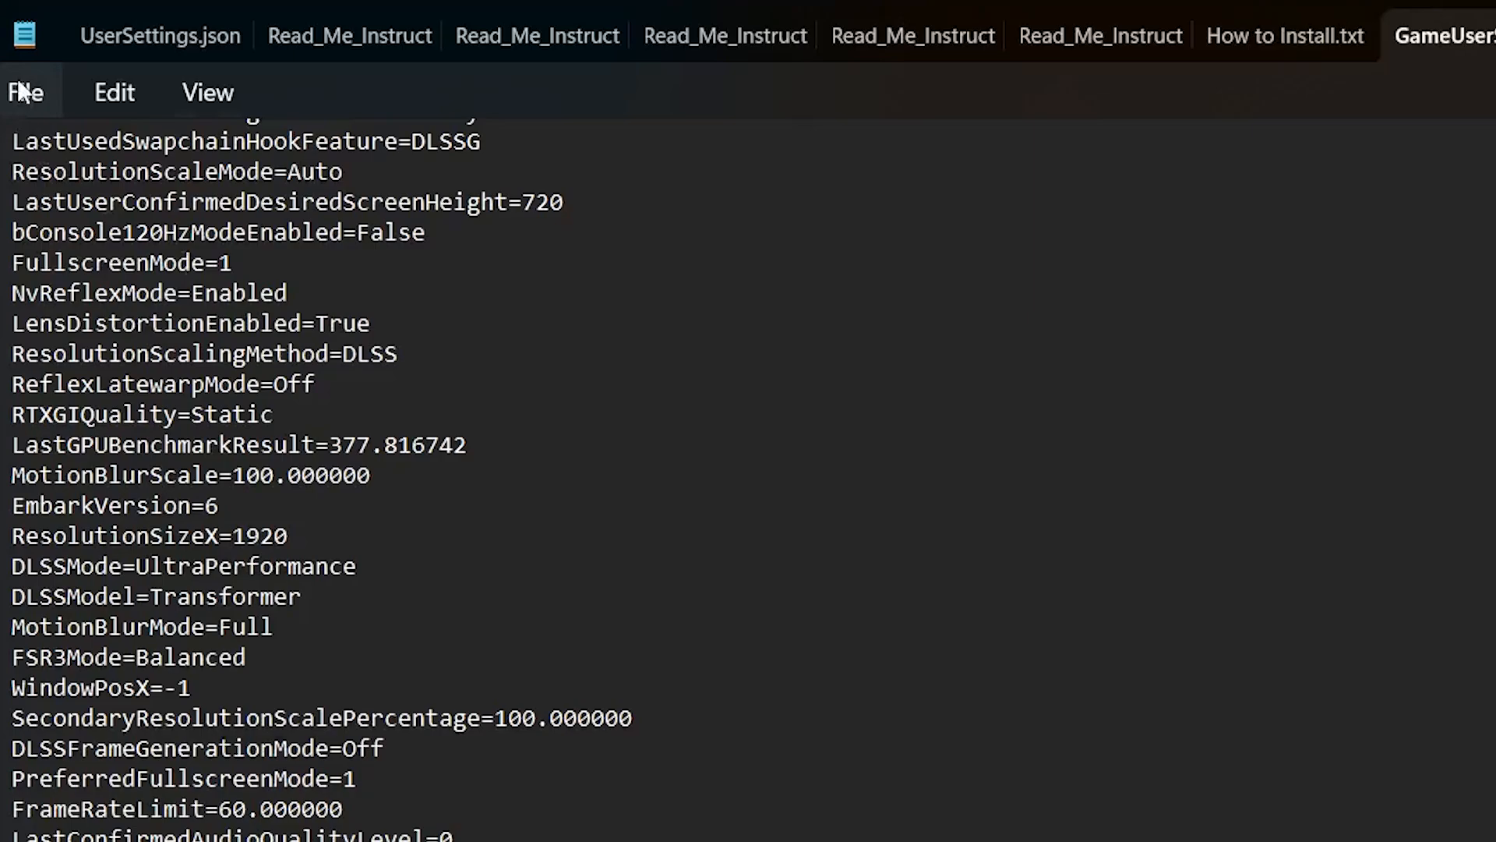
{"action": "left_click", "coordinate": [25, 90]}
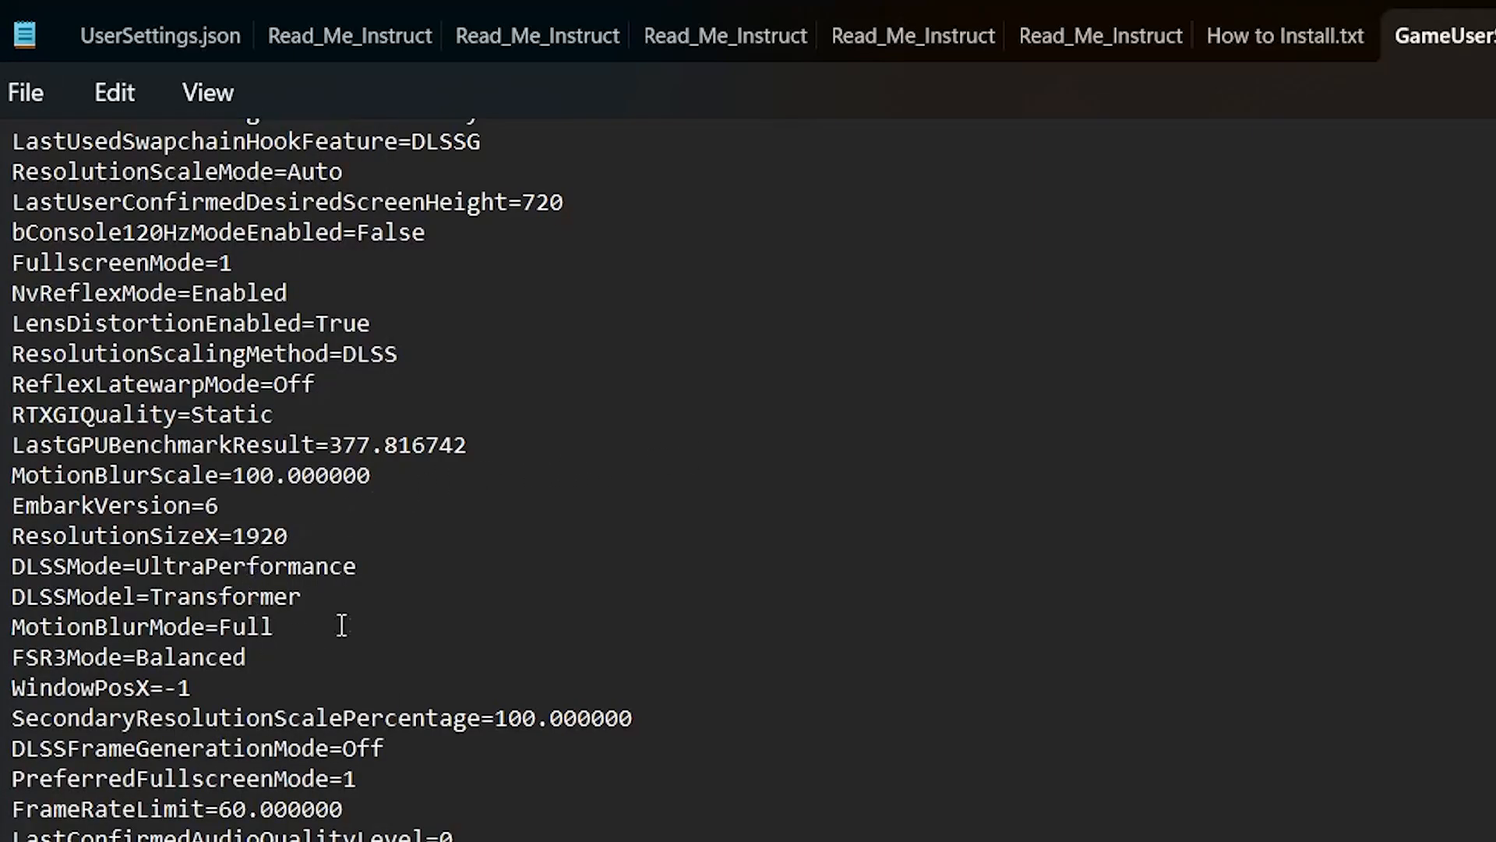
{"action": "mouse_move", "coordinate": [75, 415]}
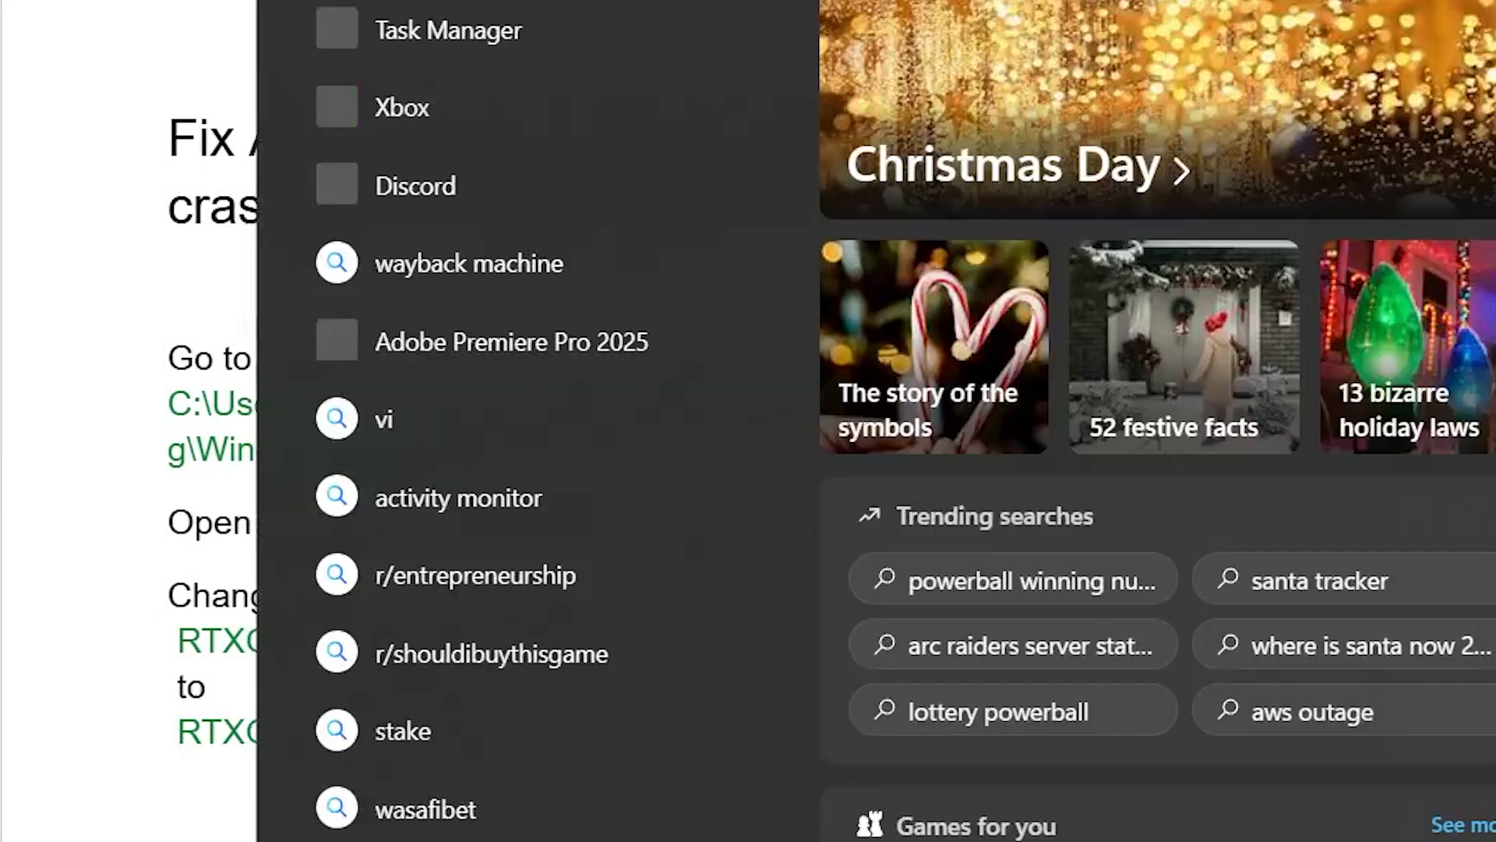
Launch Steam from the Start search and select ARC Raiders in the Library
{"action": "type", "text": "stri"}
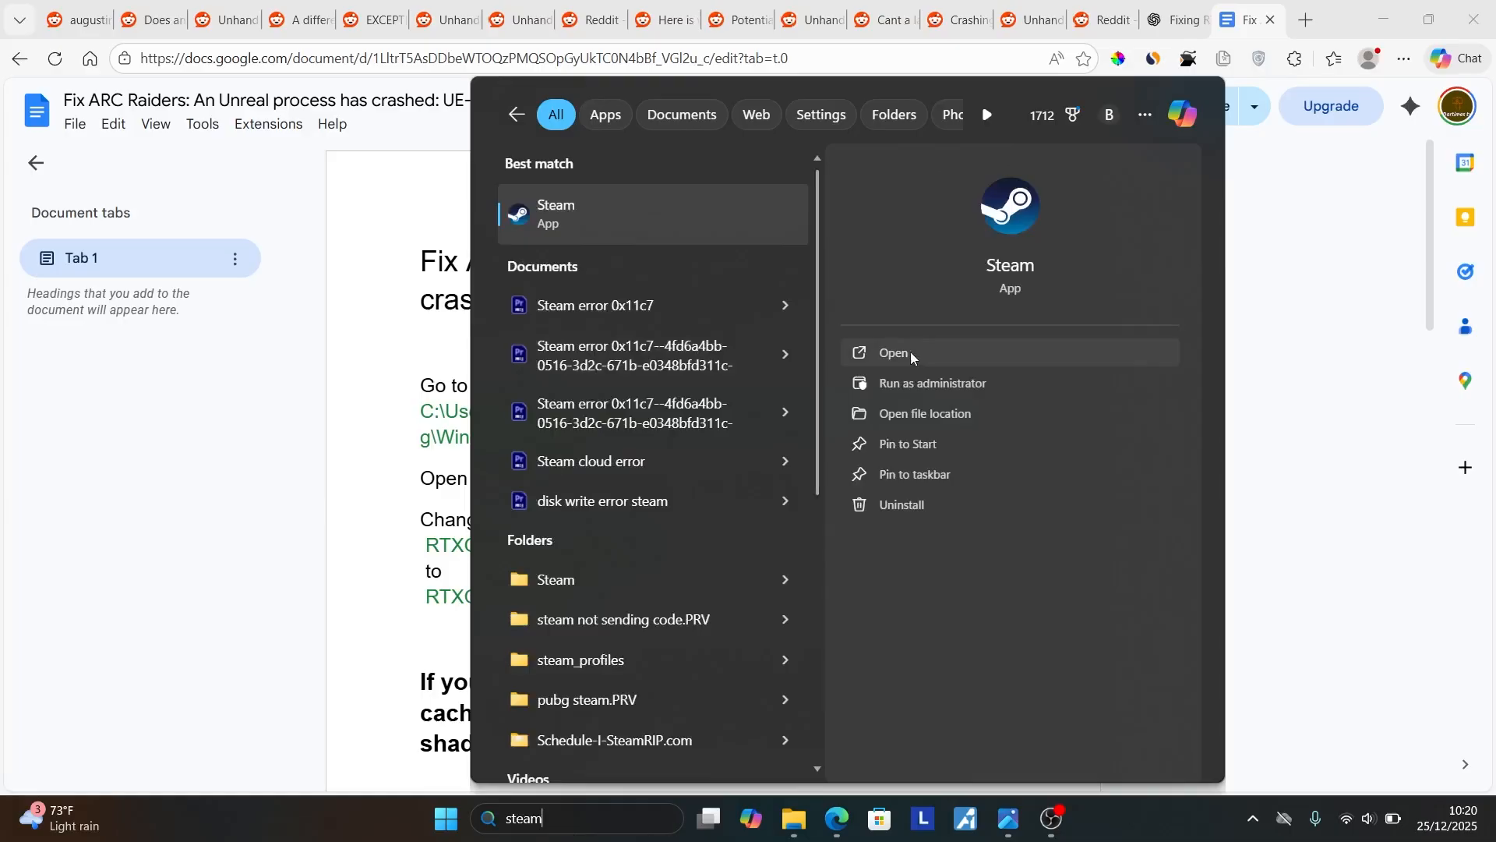
{"action": "left_click", "coordinate": [892, 352]}
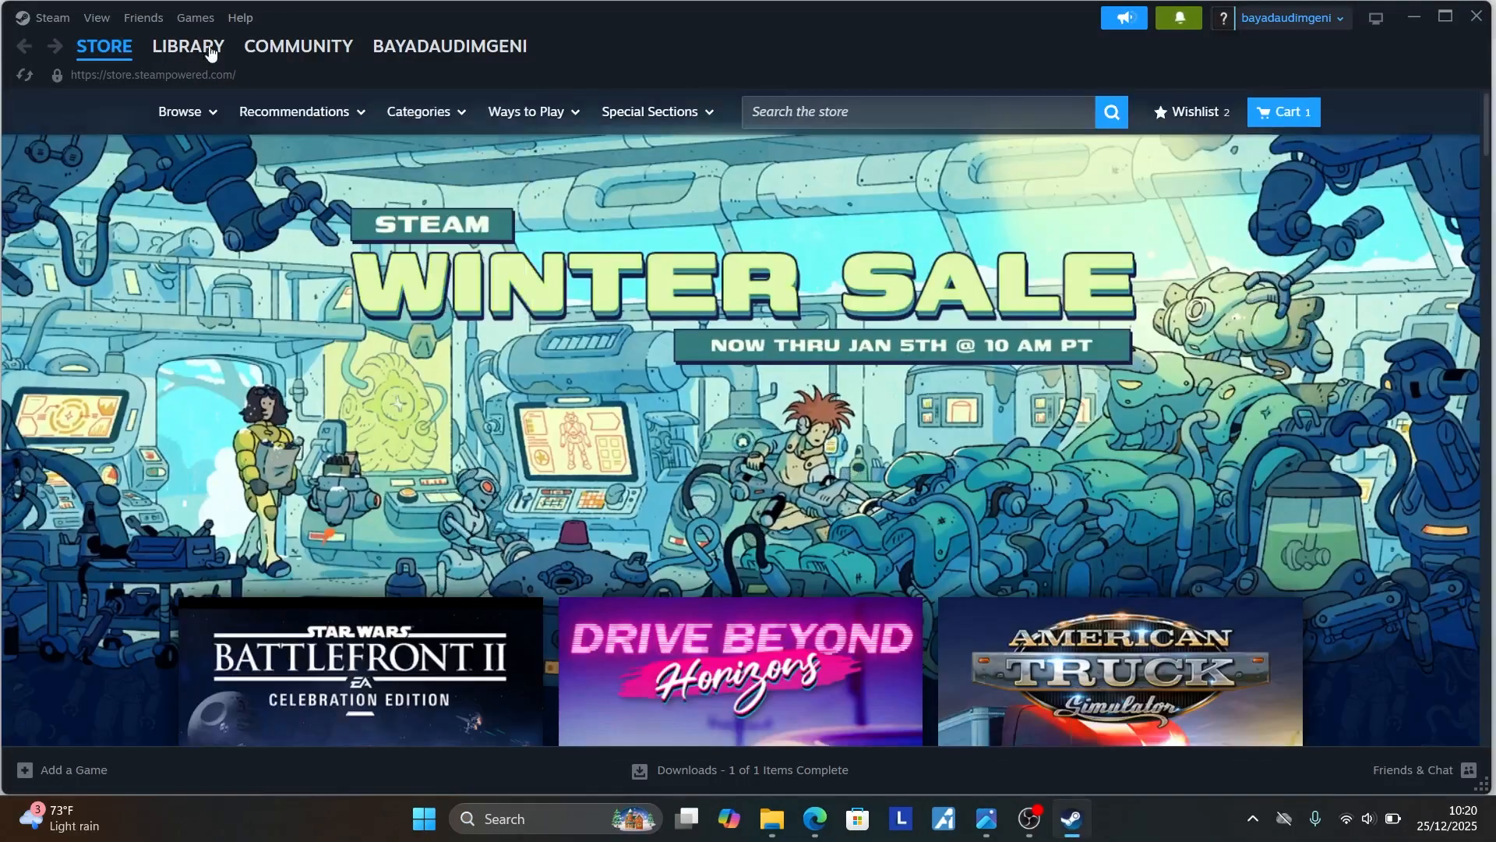
{"action": "left_click", "coordinate": [191, 47]}
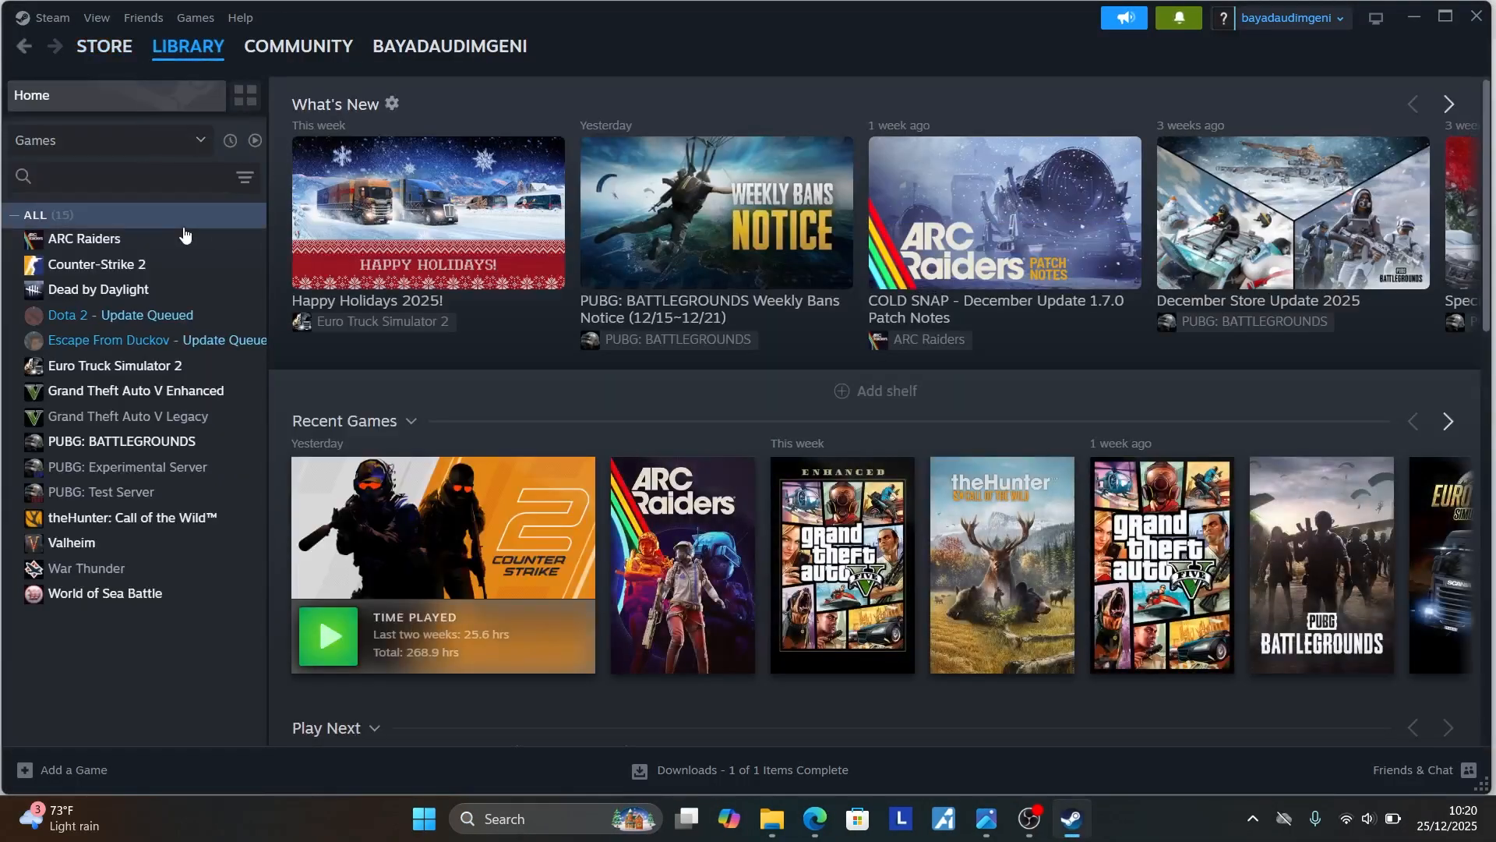
{"action": "mouse_move", "coordinate": [101, 242]}
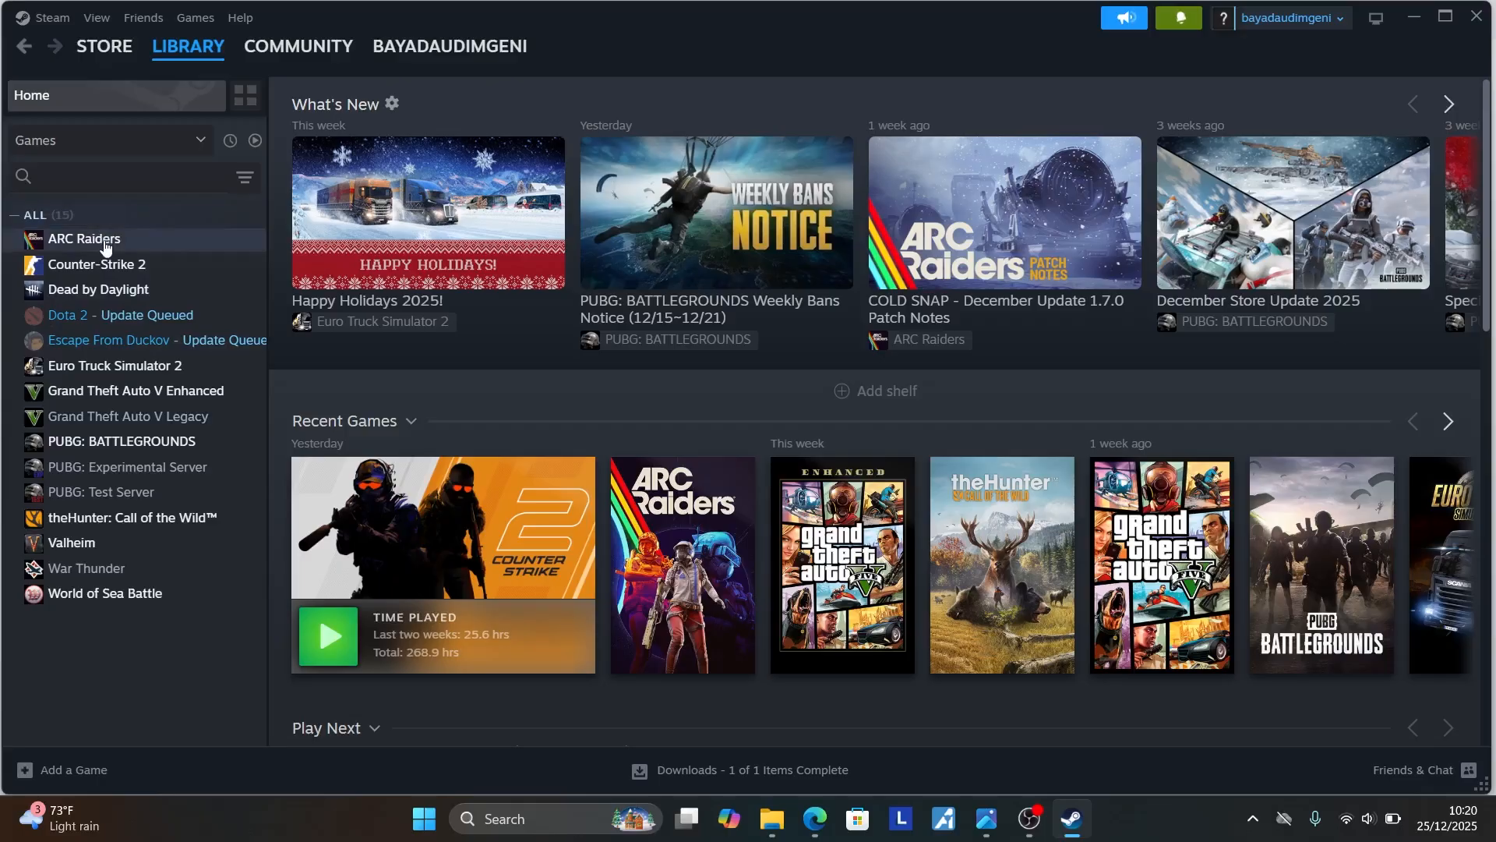
{"action": "left_click", "coordinate": [84, 238]}
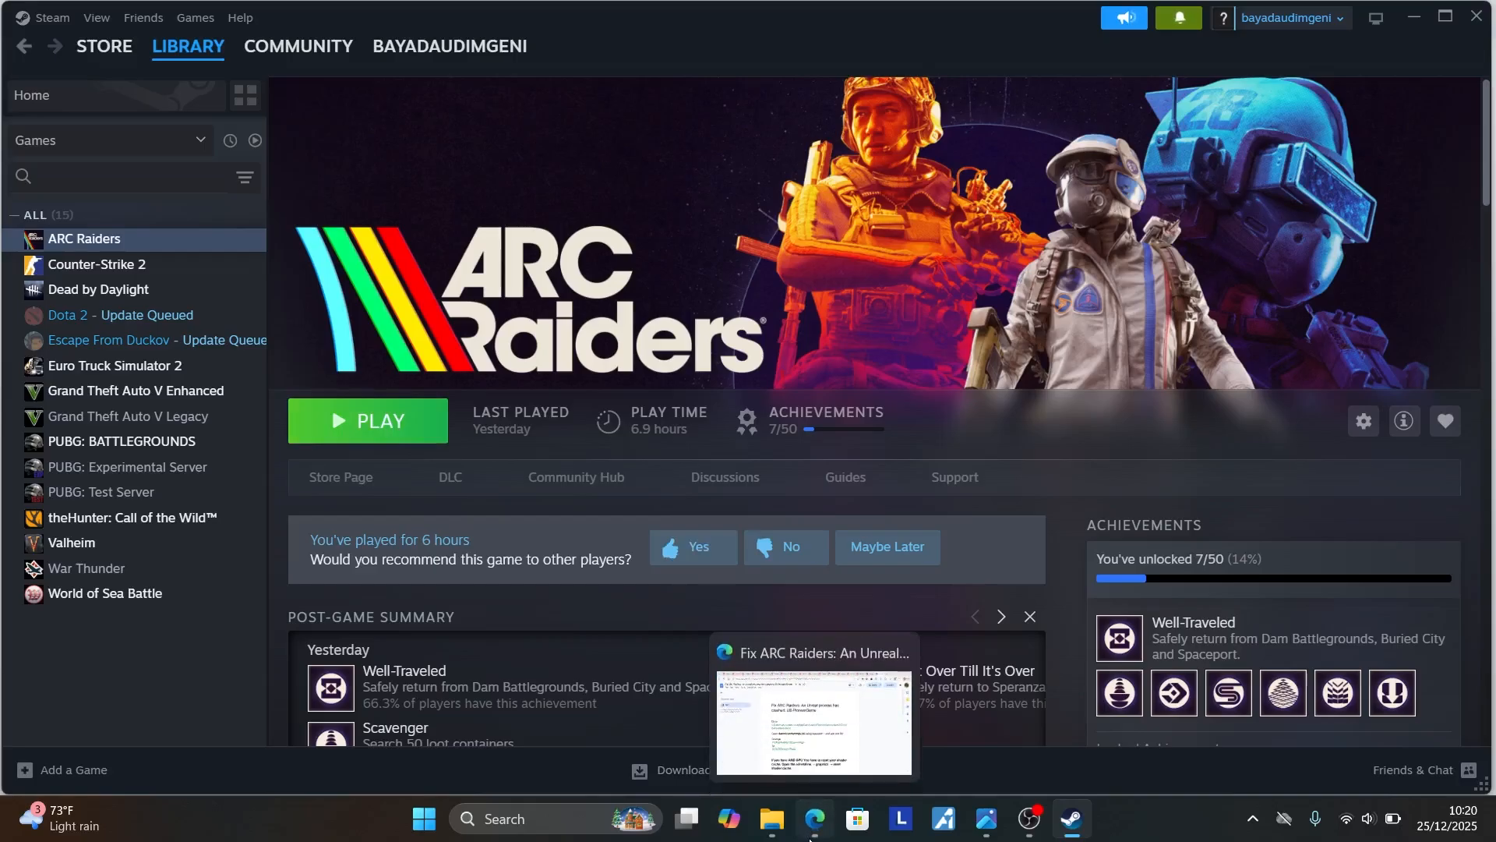
Return to the crash-fix guide and highlight the check-for-driver-updates step
{"action": "left_click", "coordinate": [813, 723]}
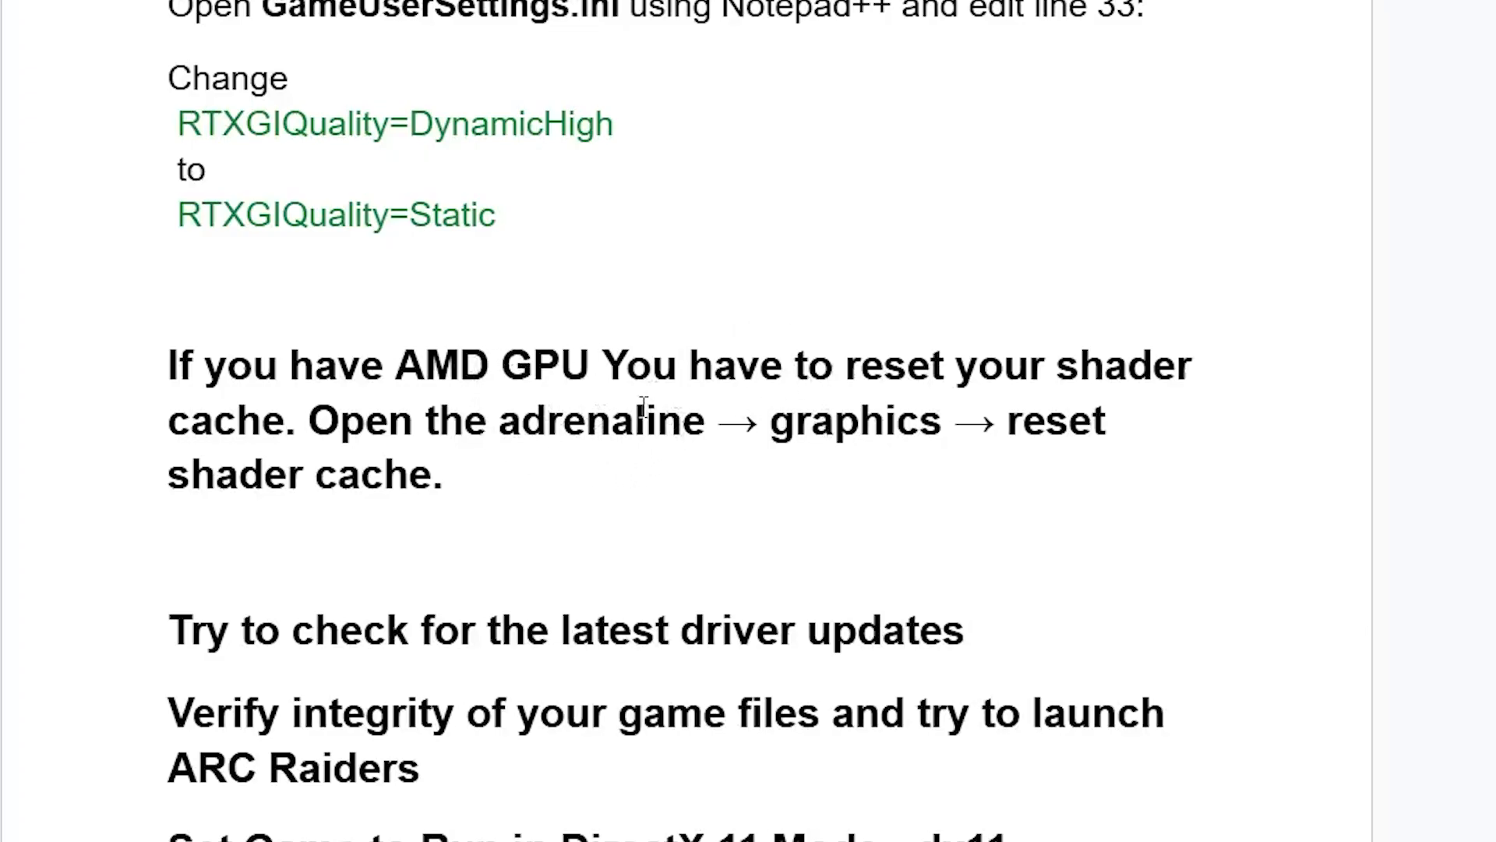
{"action": "mouse_move", "coordinate": [626, 452]}
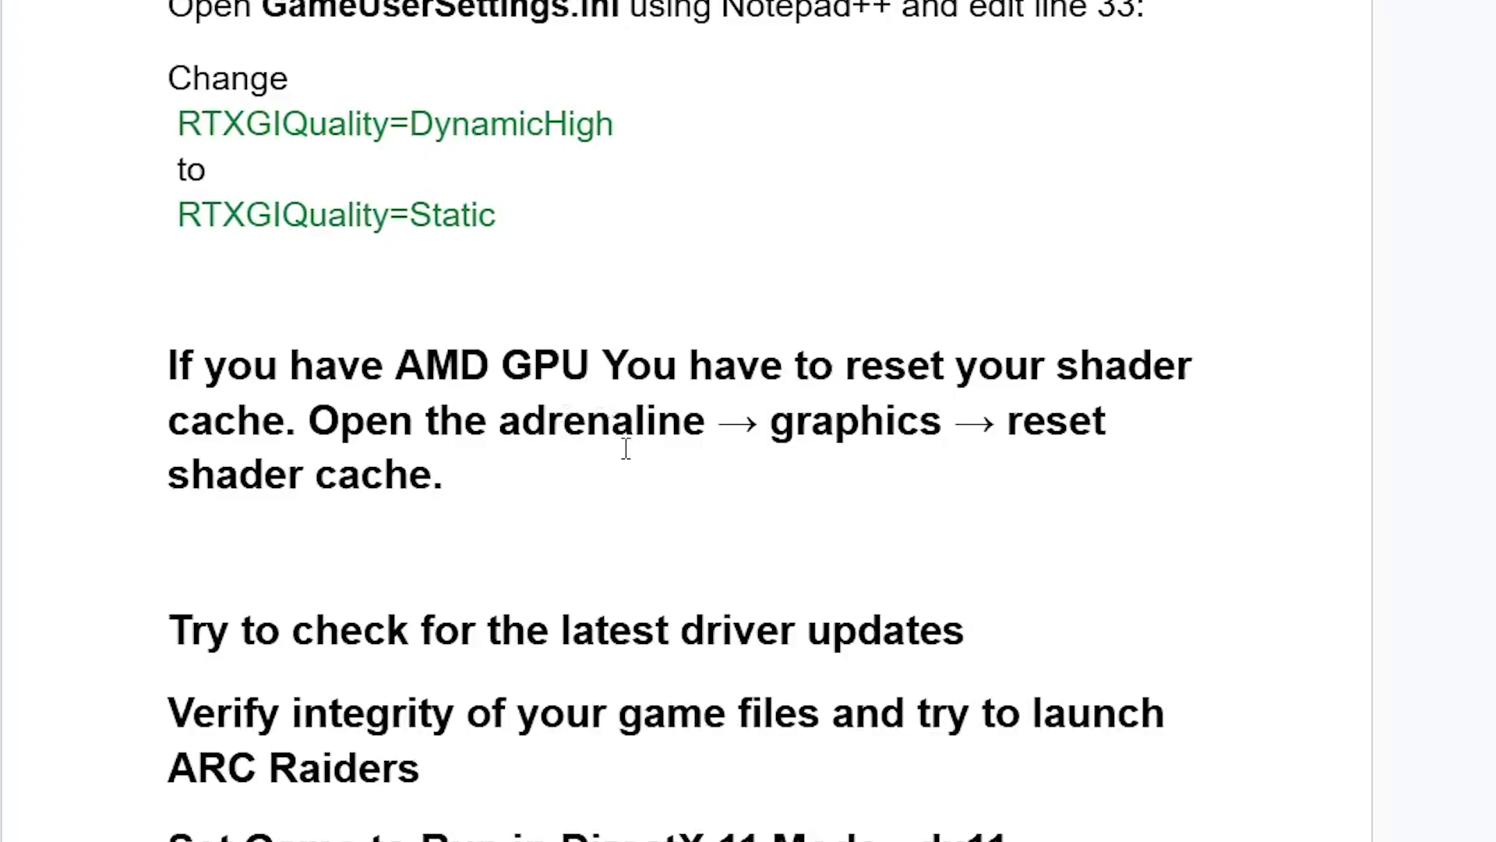
{"action": "mouse_move", "coordinate": [564, 437]}
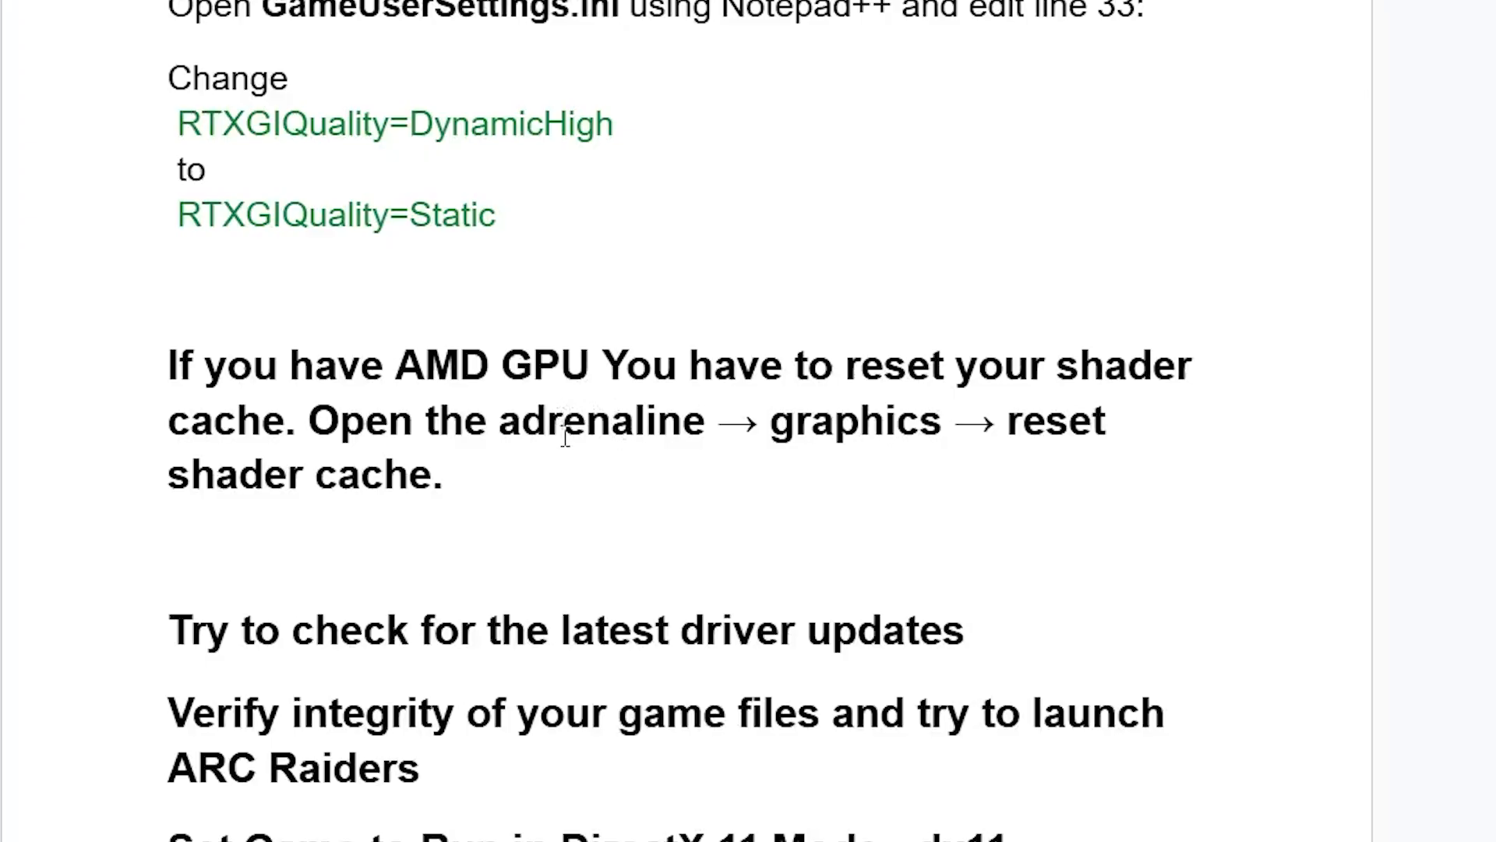
{"action": "mouse_move", "coordinate": [509, 364]}
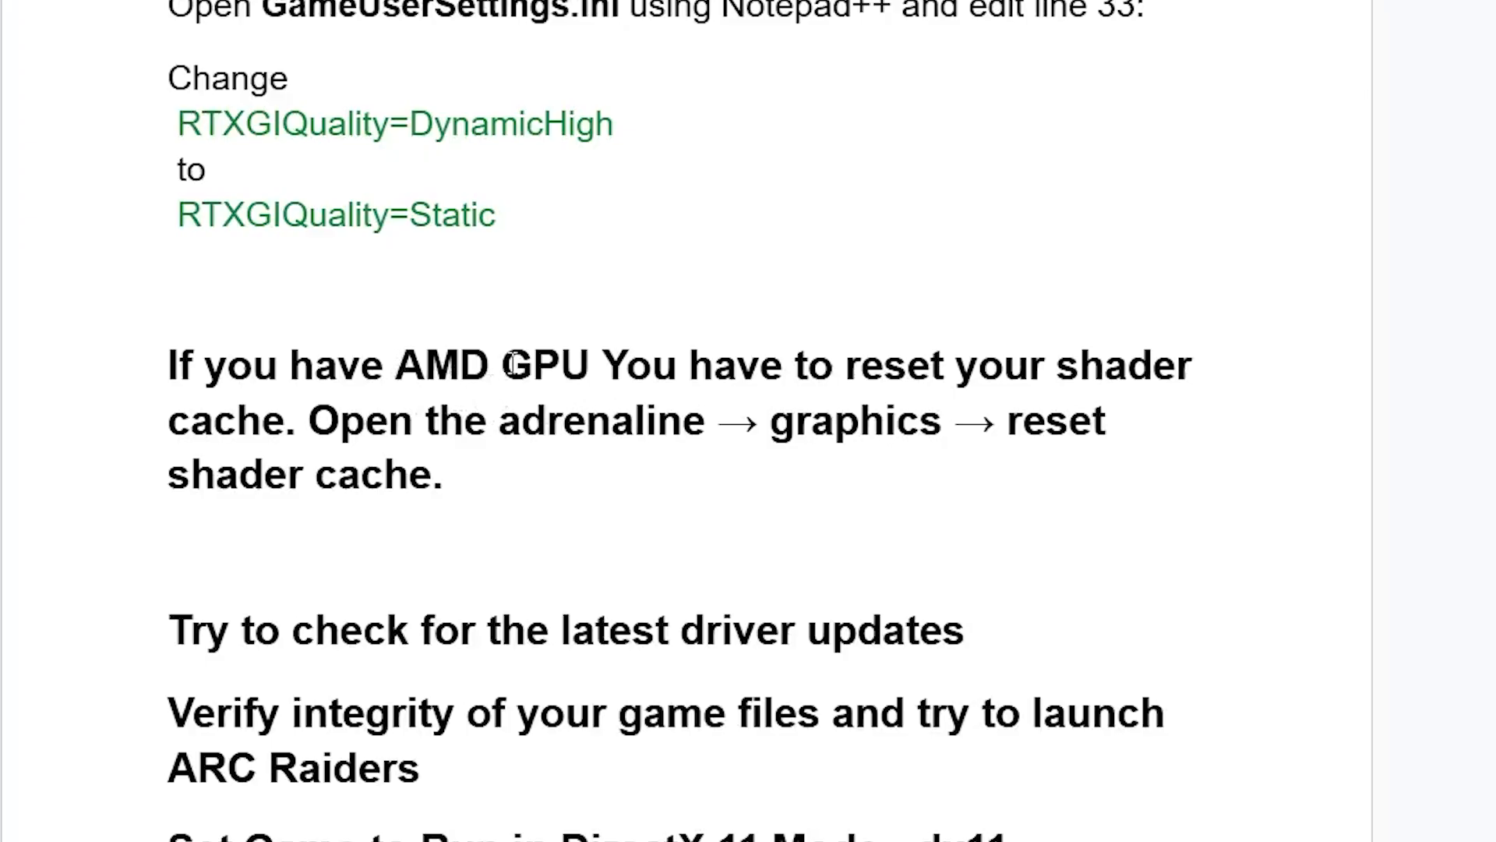
{"action": "mouse_move", "coordinate": [483, 397]}
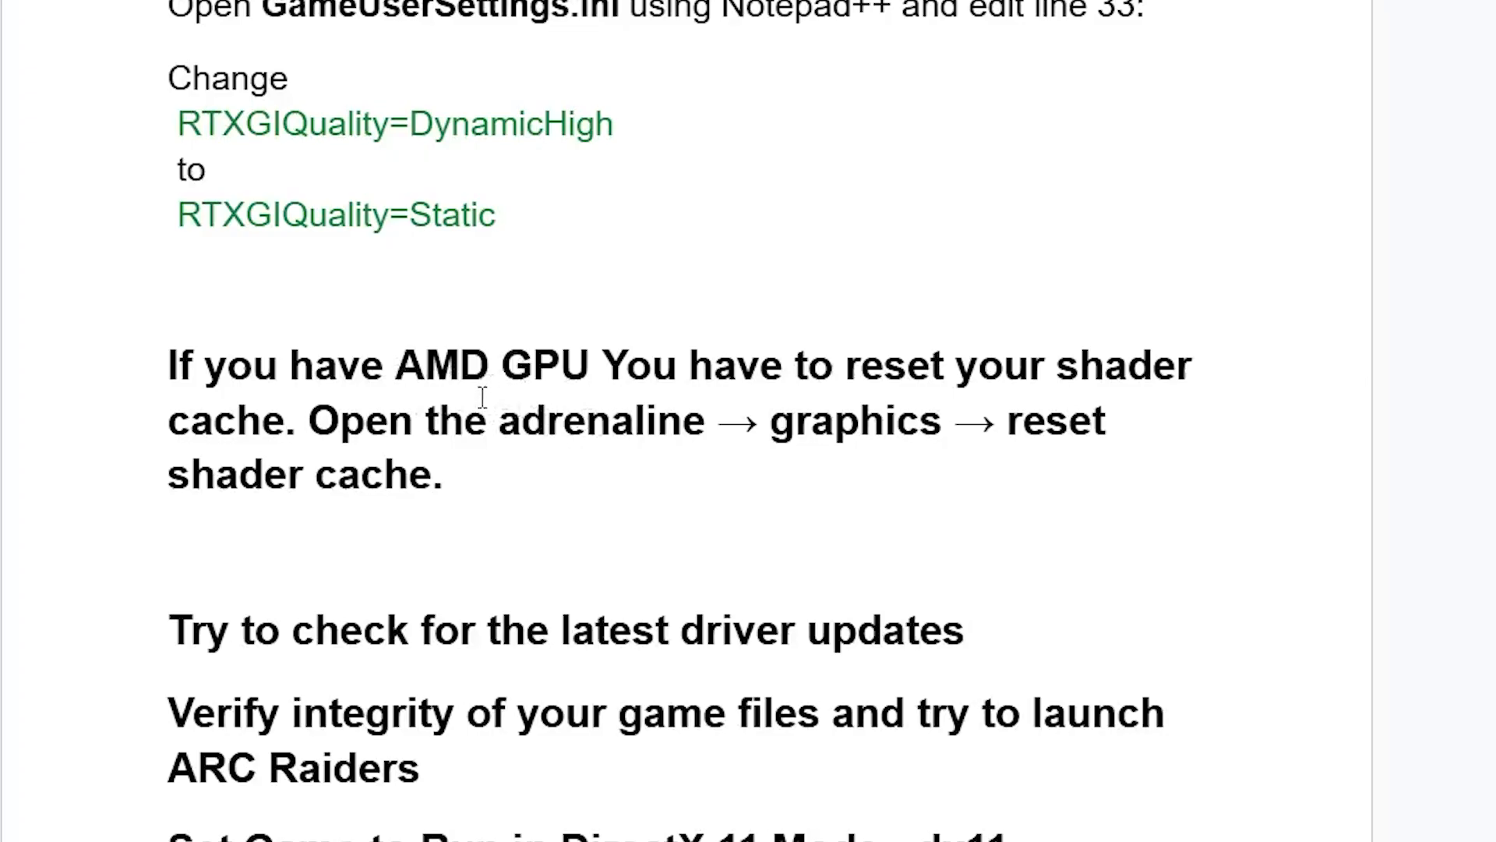
{"action": "mouse_move", "coordinate": [611, 431]}
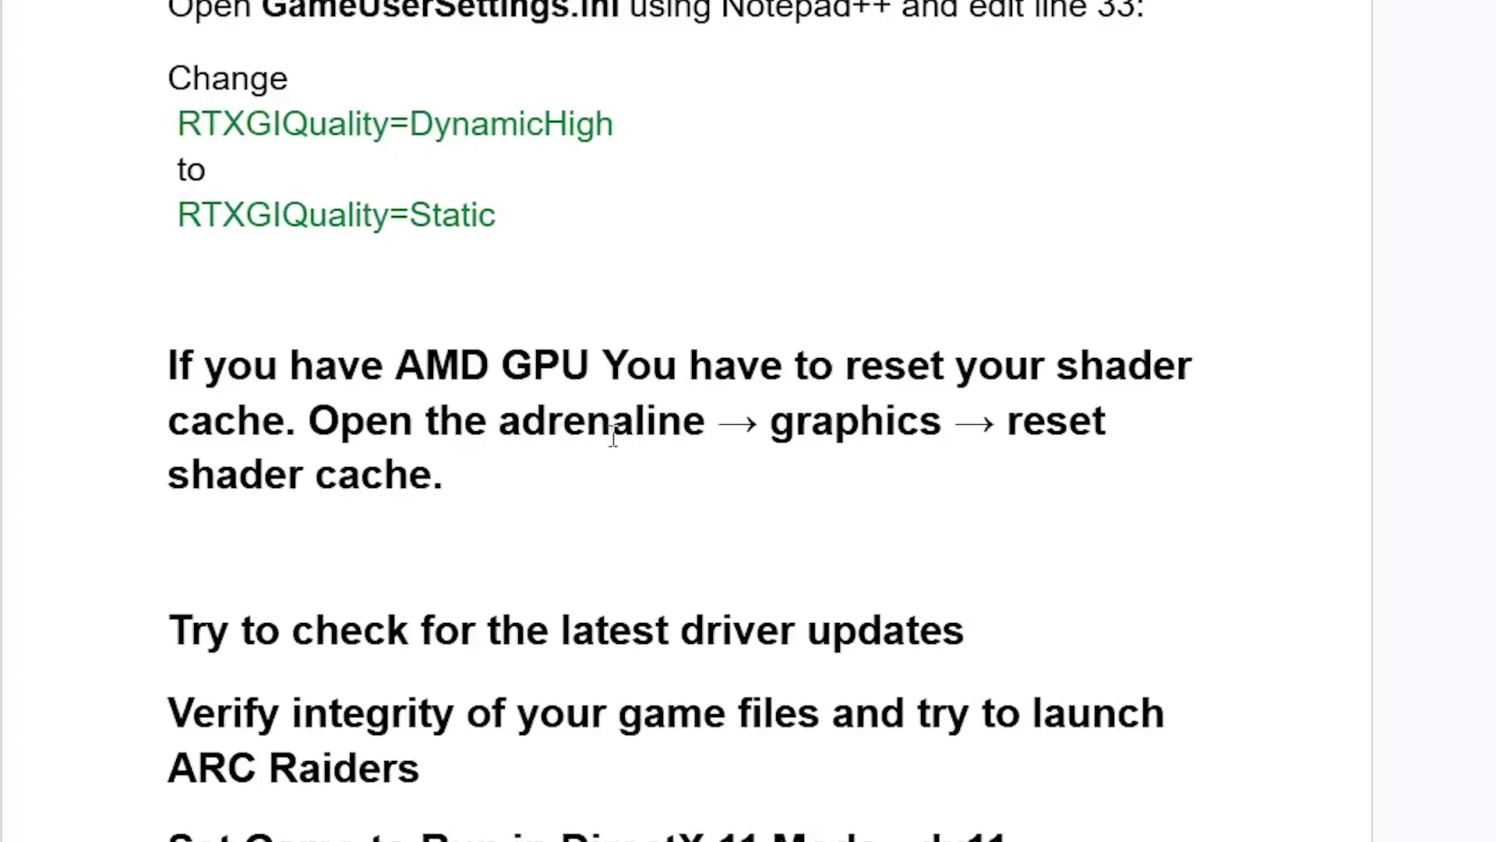
{"action": "mouse_move", "coordinate": [837, 455]}
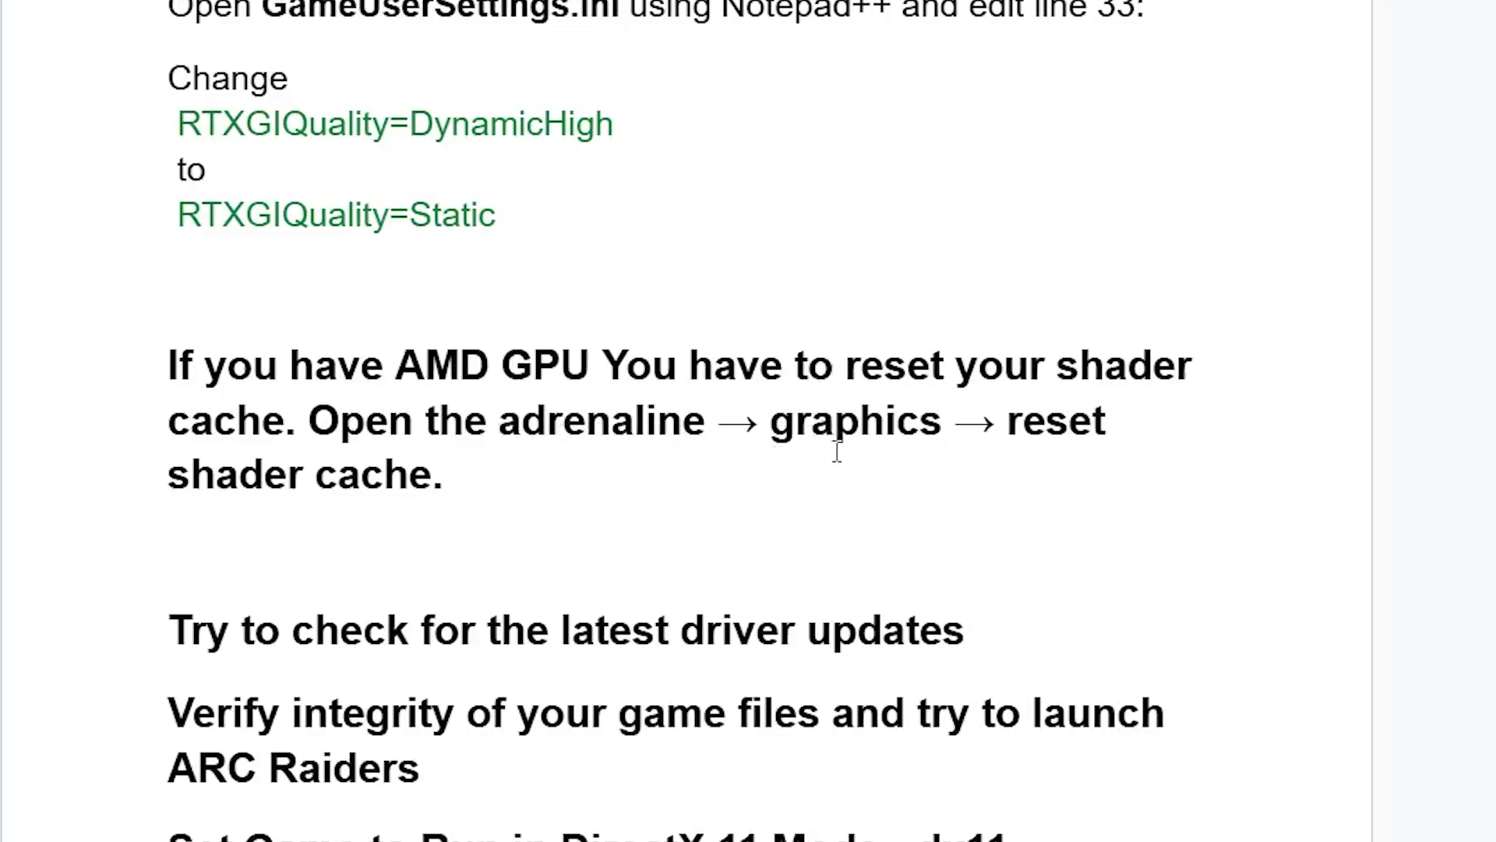
{"action": "mouse_move", "coordinate": [523, 483]}
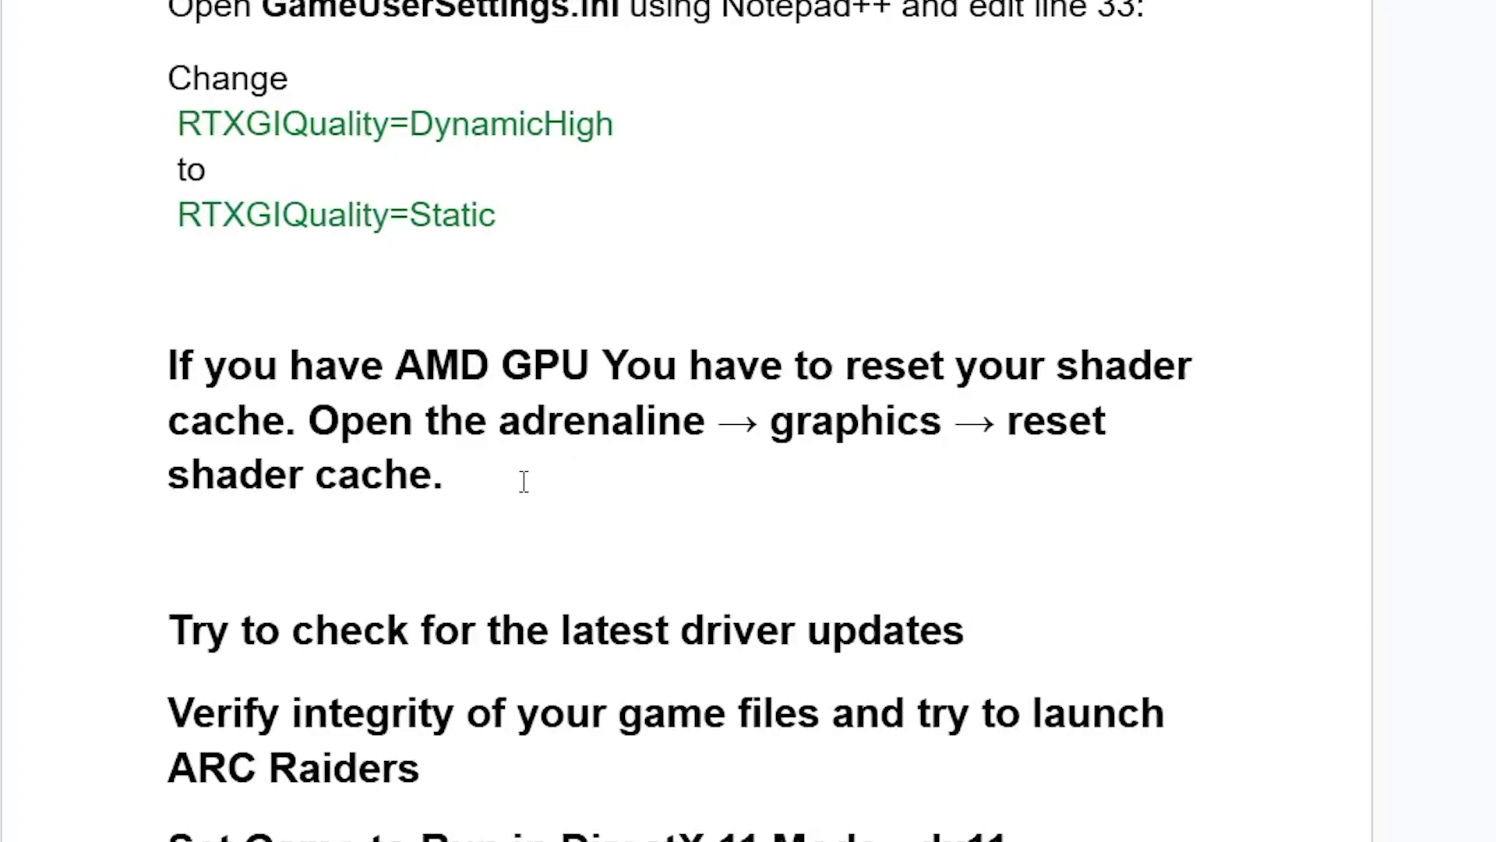
{"action": "left_click_drag", "start_coordinate": [168, 365], "coordinate": [443, 501]}
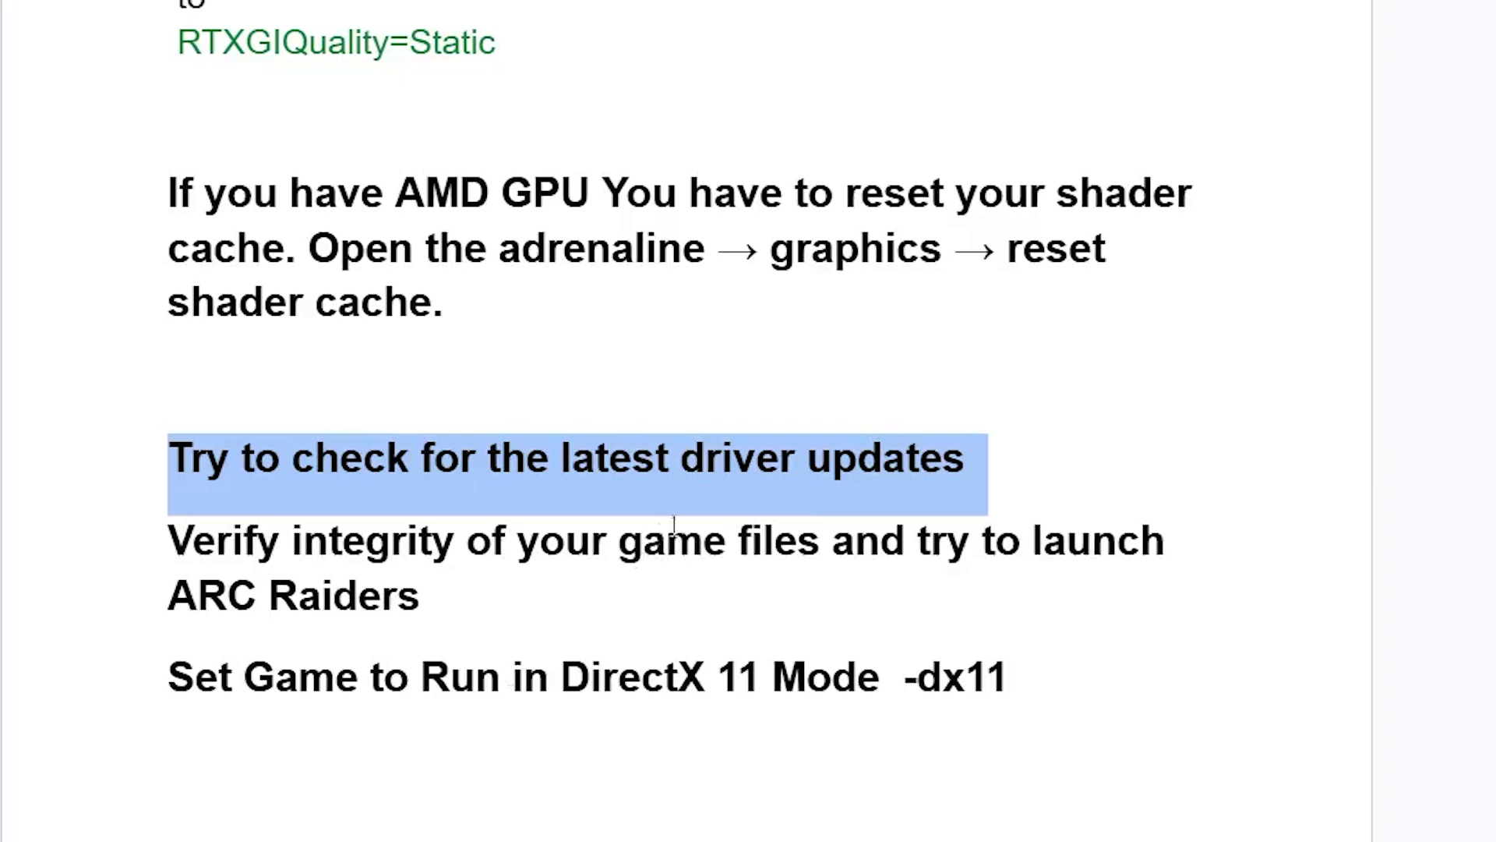
{"action": "mouse_move", "coordinate": [674, 524]}
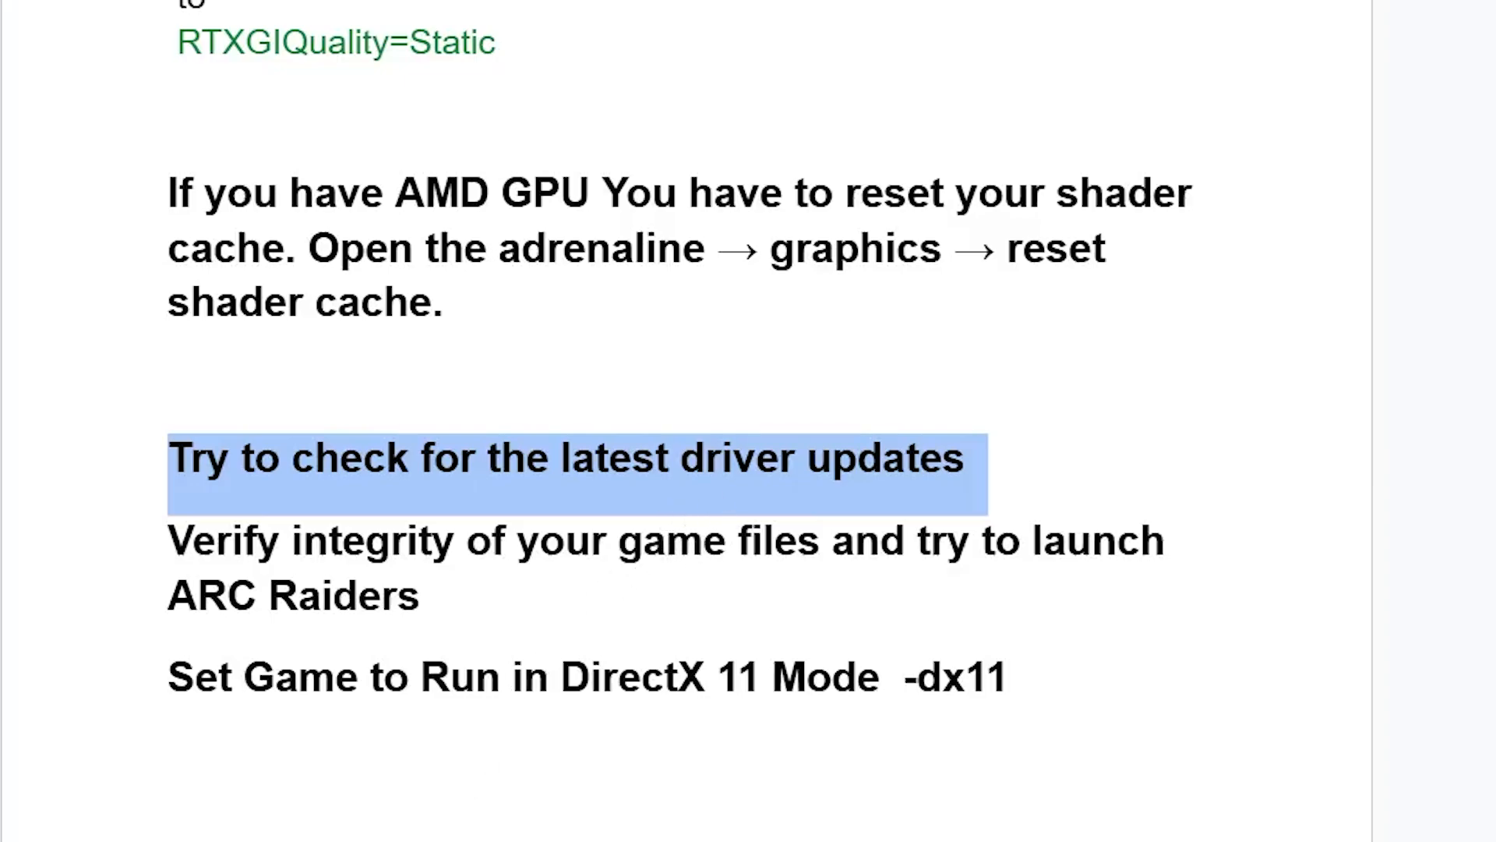
Start a Windows search for the NVIDIA App
{"action": "left_click", "coordinate": [423, 818]}
{"action": "type", "text": "nvid"}
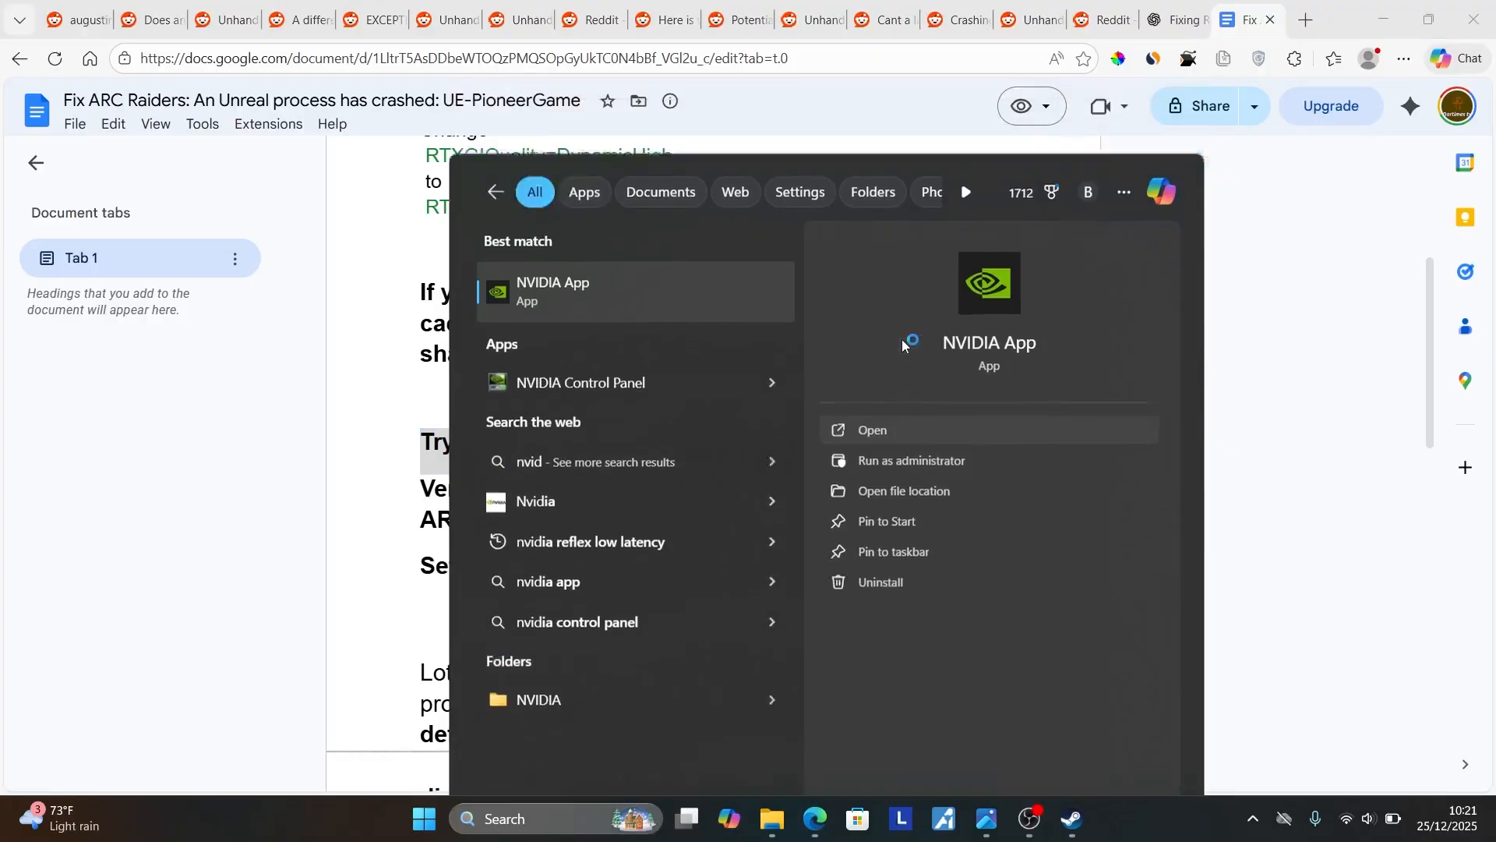
Confirm in NVIDIA App's Drivers page that Game Ready Driver 591.59 is up to date, then close it
{"action": "left_click", "coordinate": [873, 430]}
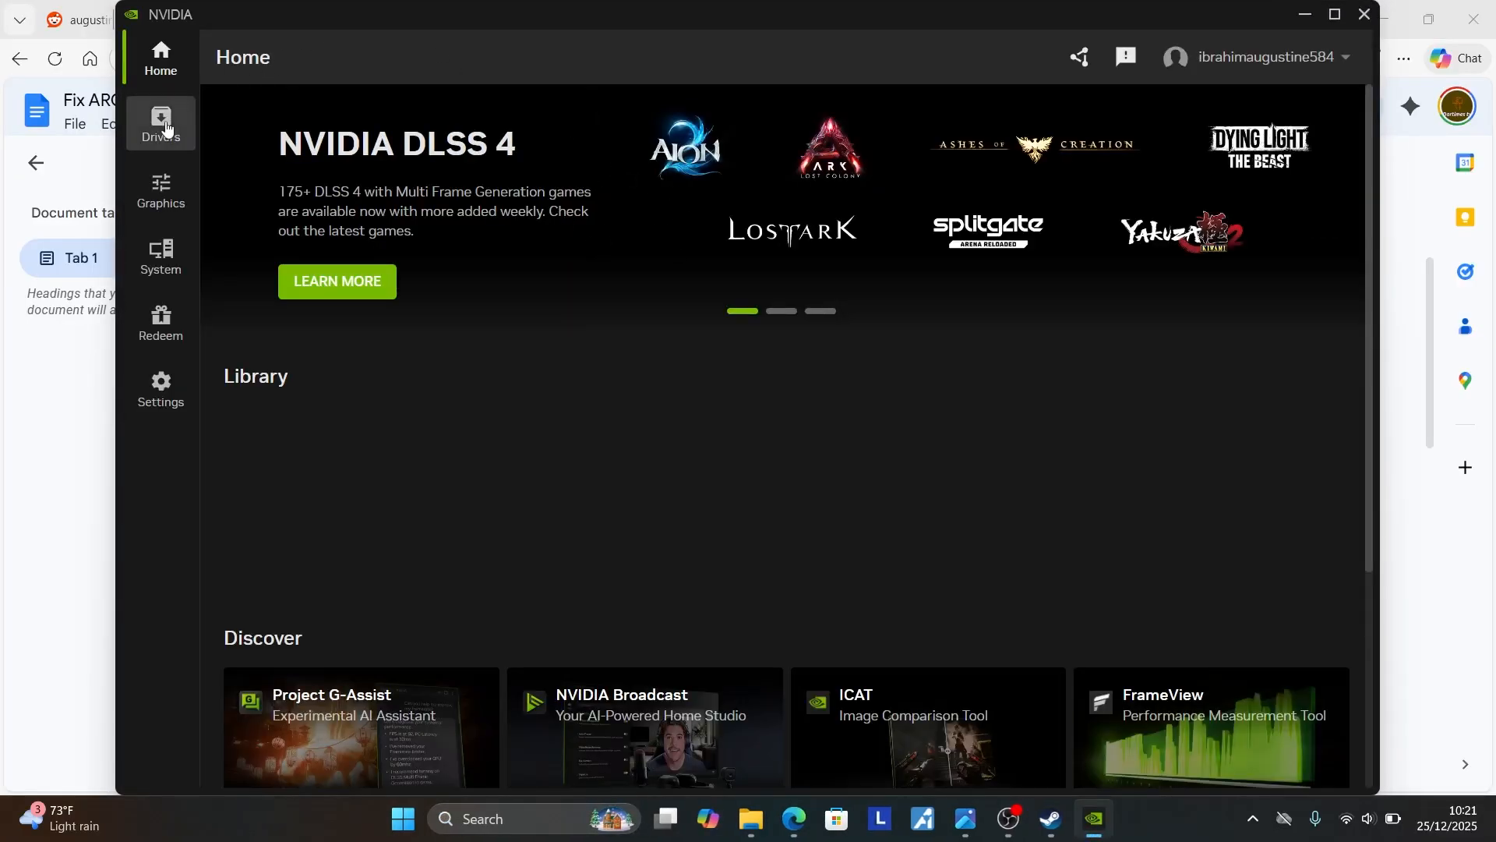
{"action": "left_click", "coordinate": [161, 123]}
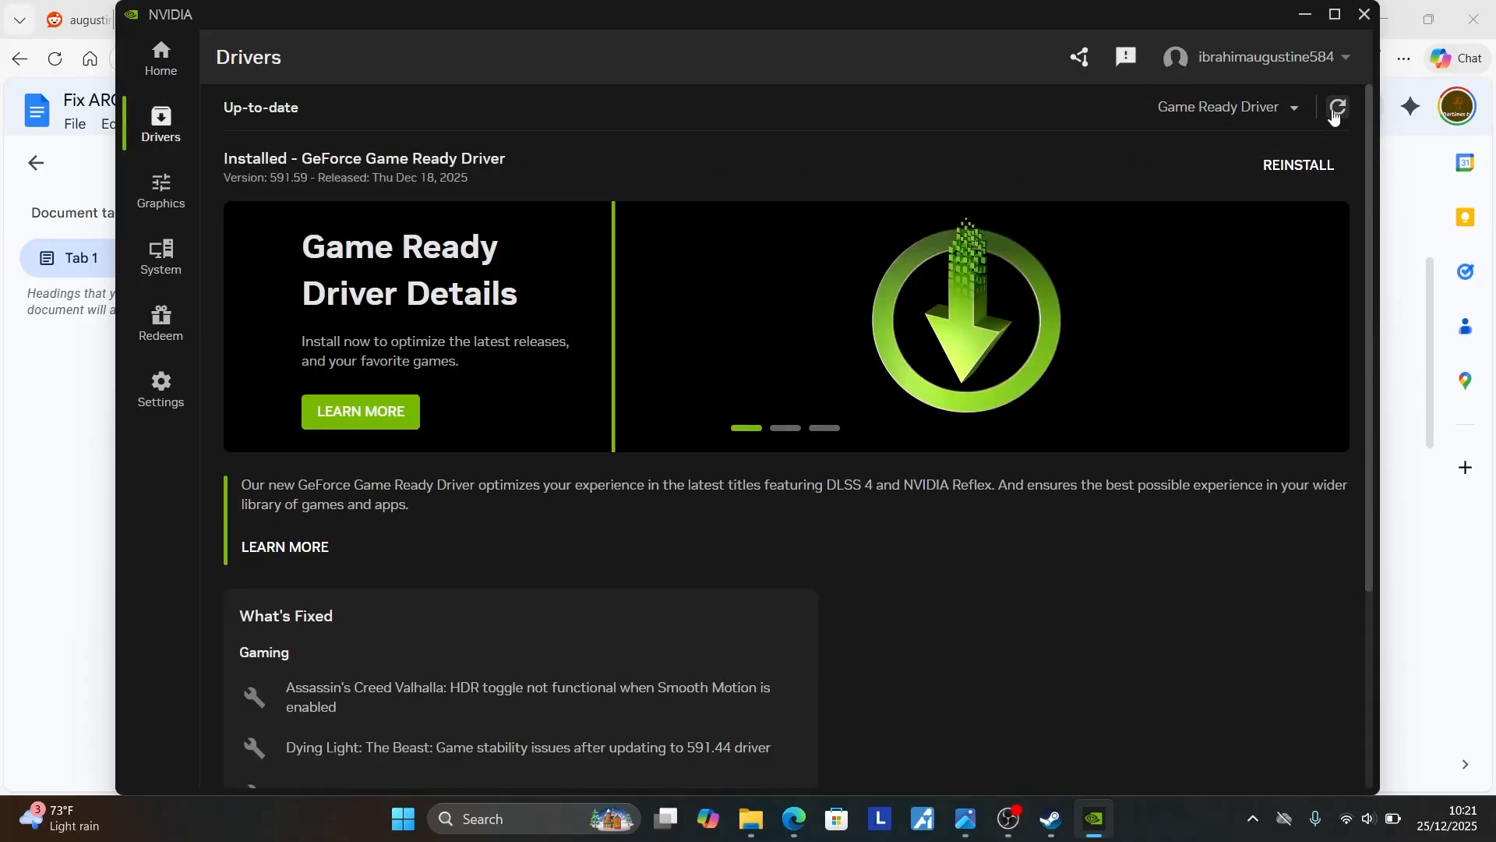
{"action": "mouse_move", "coordinate": [1337, 109]}
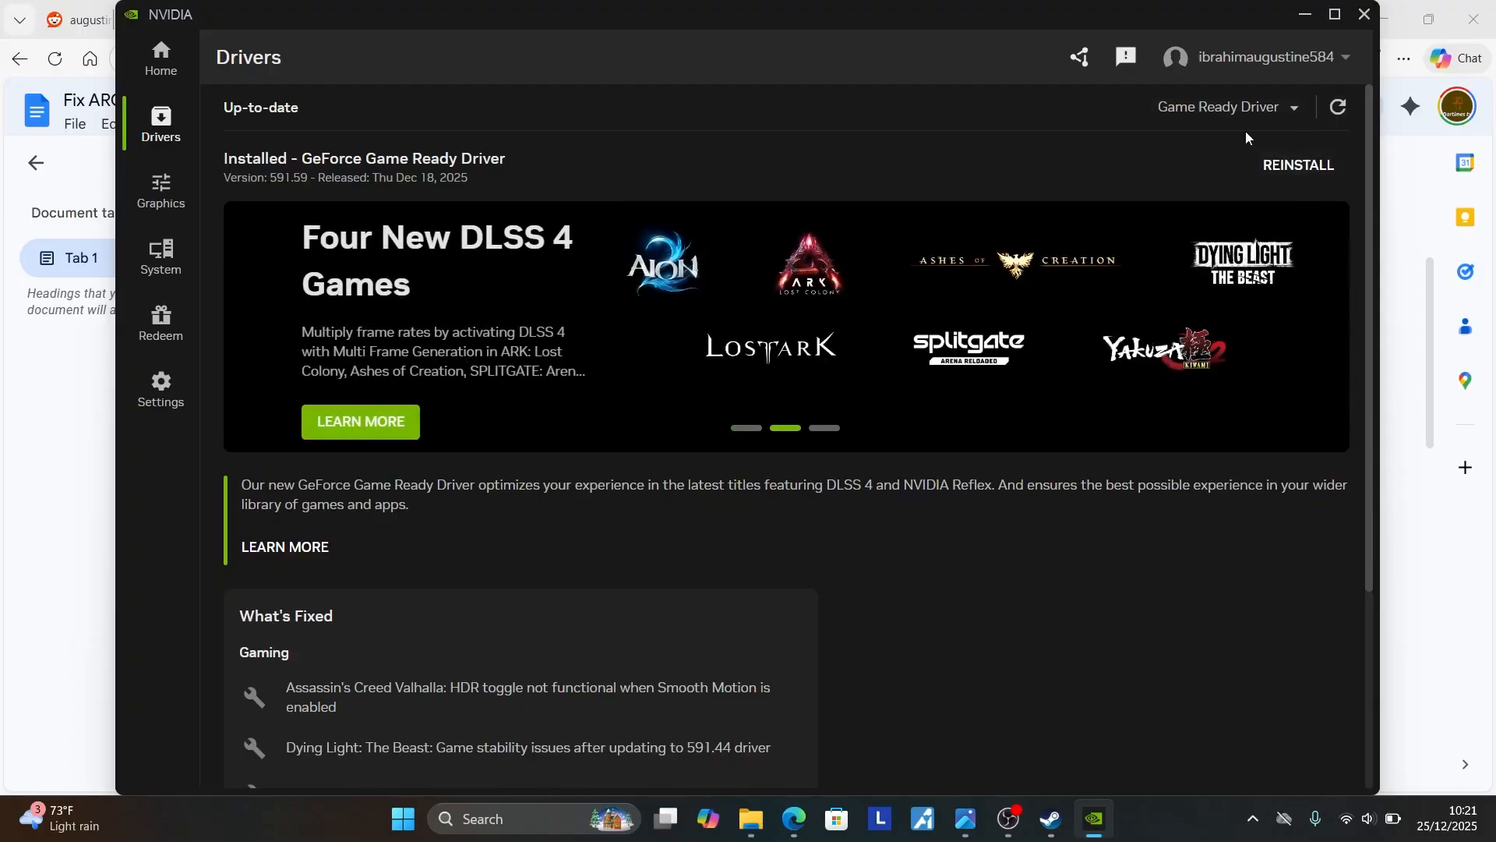
{"action": "mouse_move", "coordinate": [442, 90]}
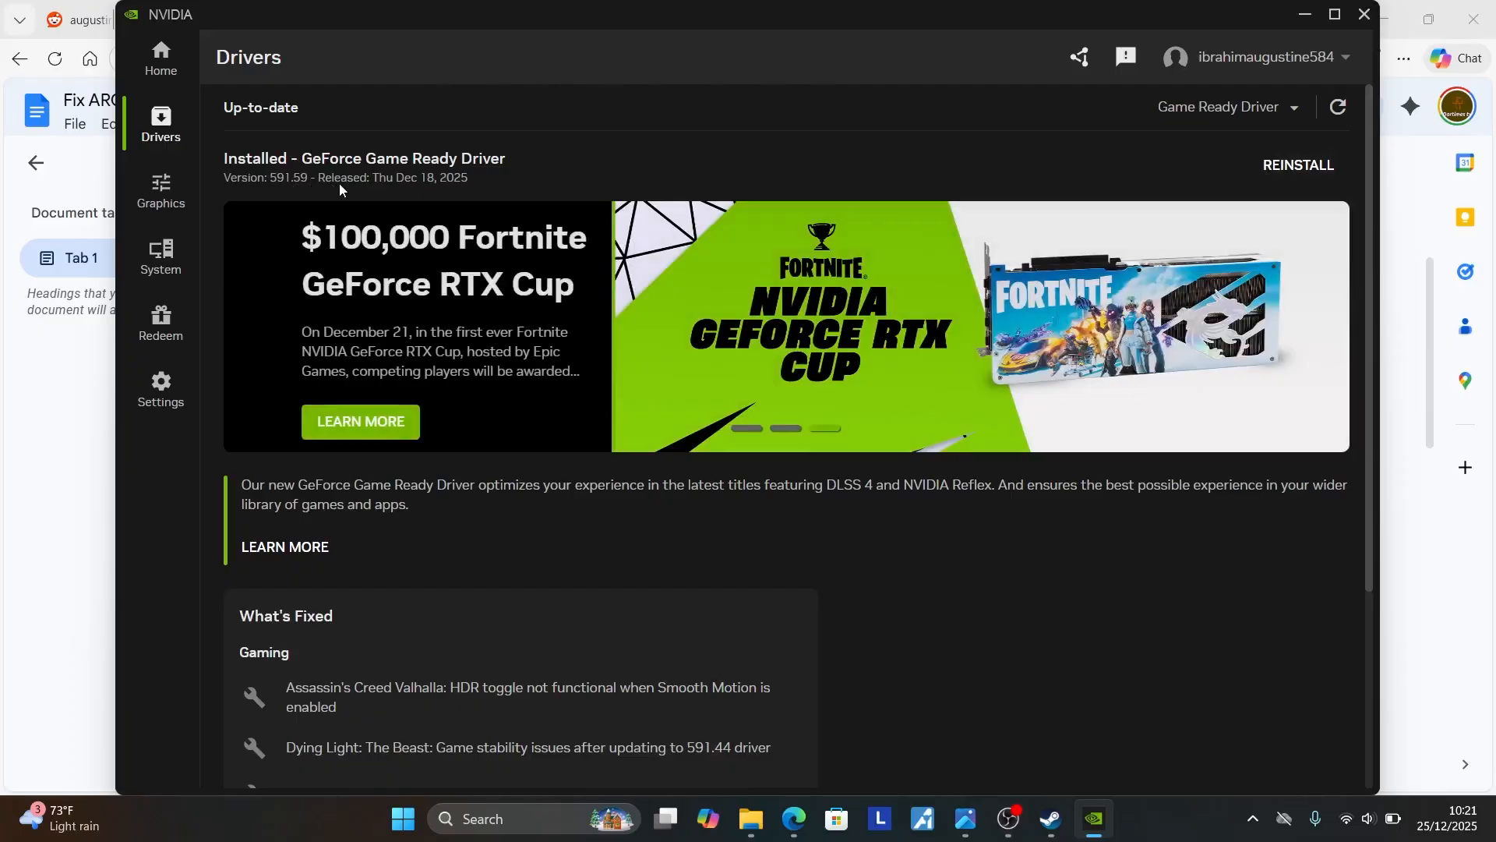
{"action": "mouse_move", "coordinate": [438, 189]}
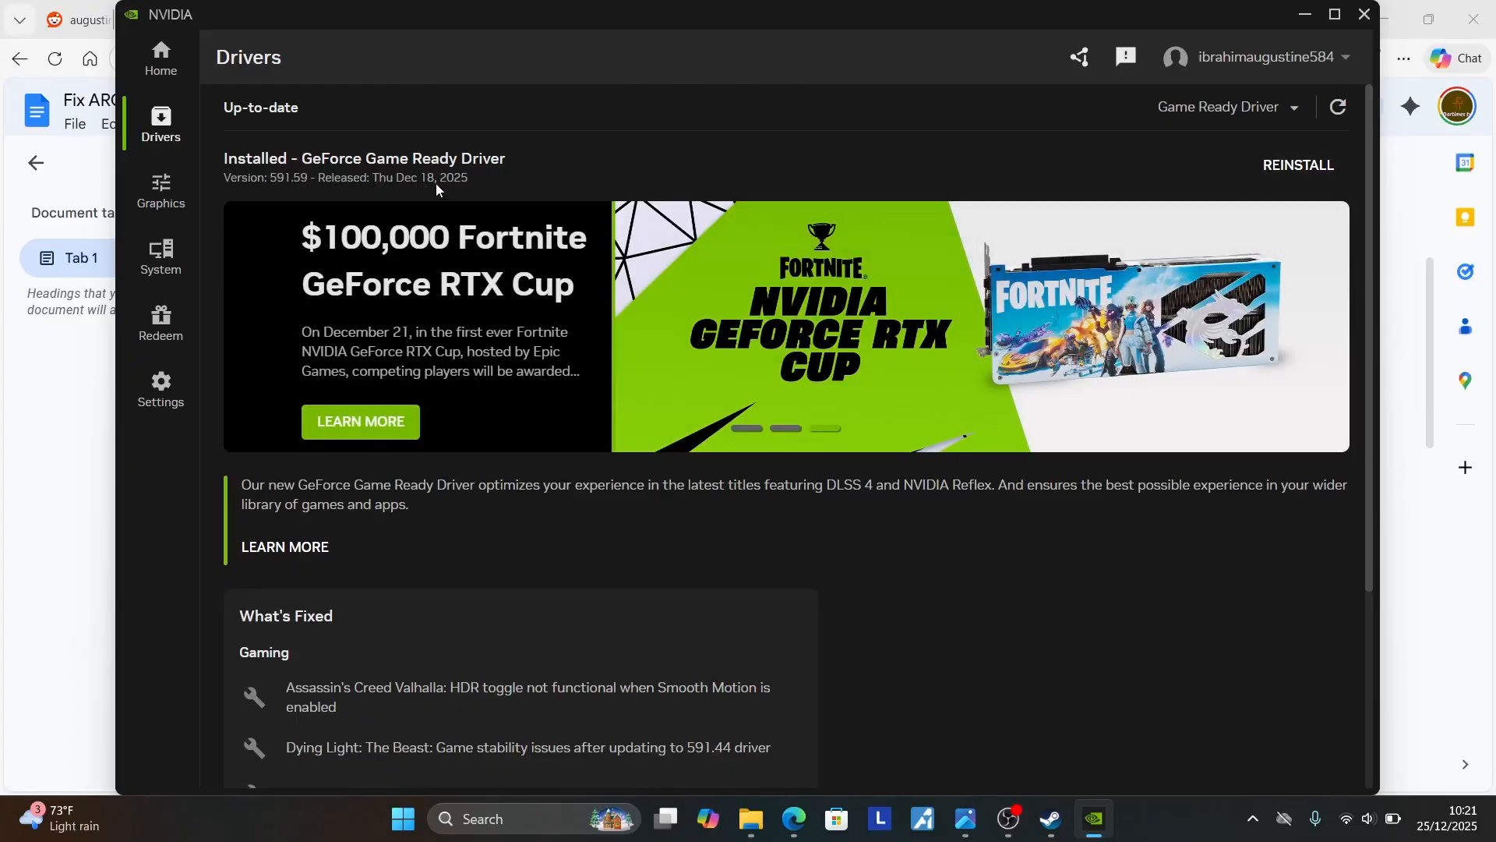
{"action": "mouse_move", "coordinate": [305, 171]}
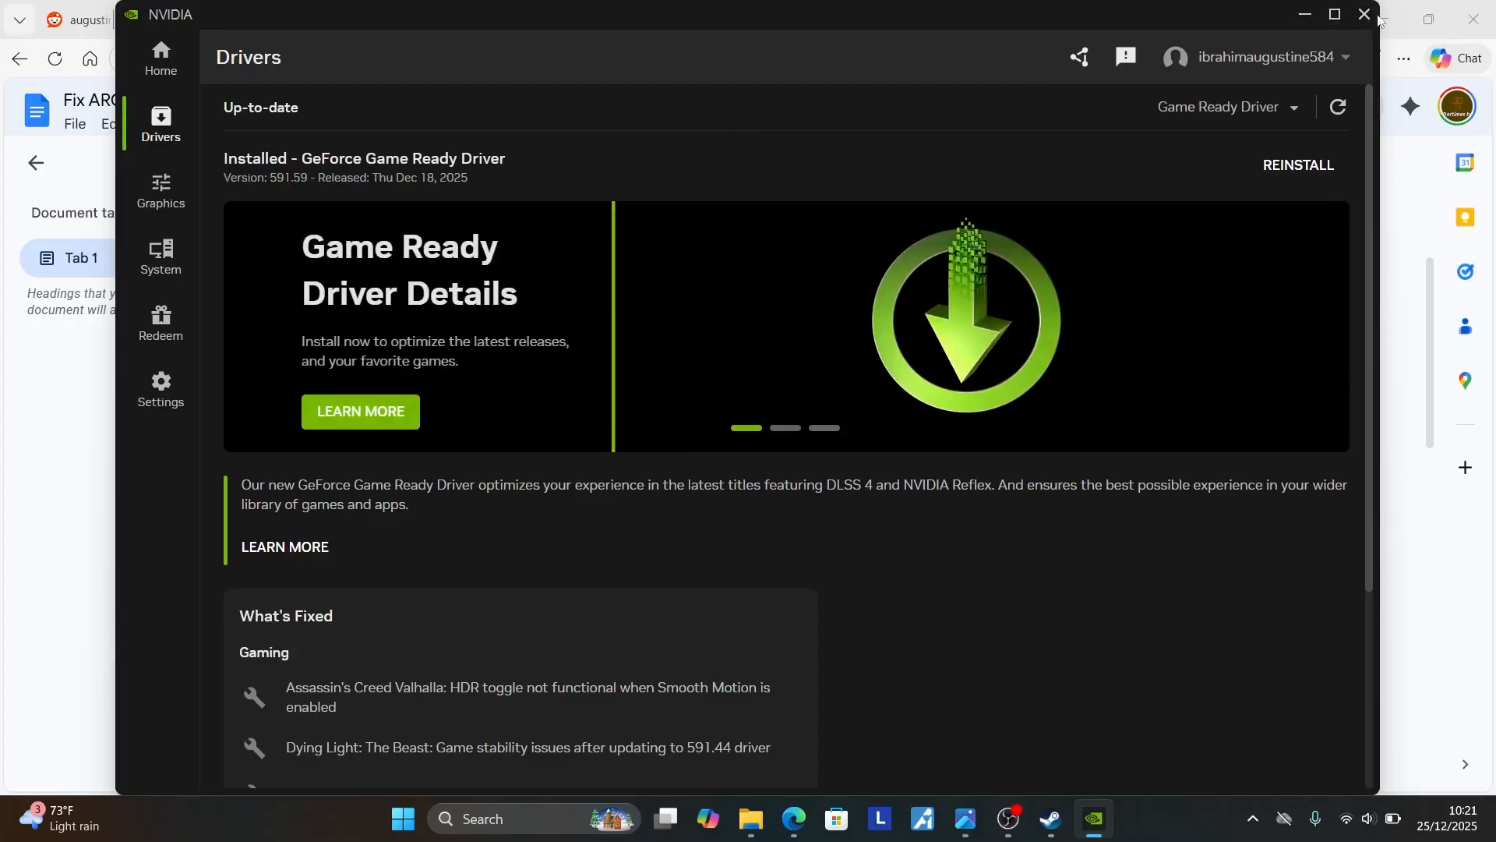
{"action": "left_click", "coordinate": [1359, 14]}
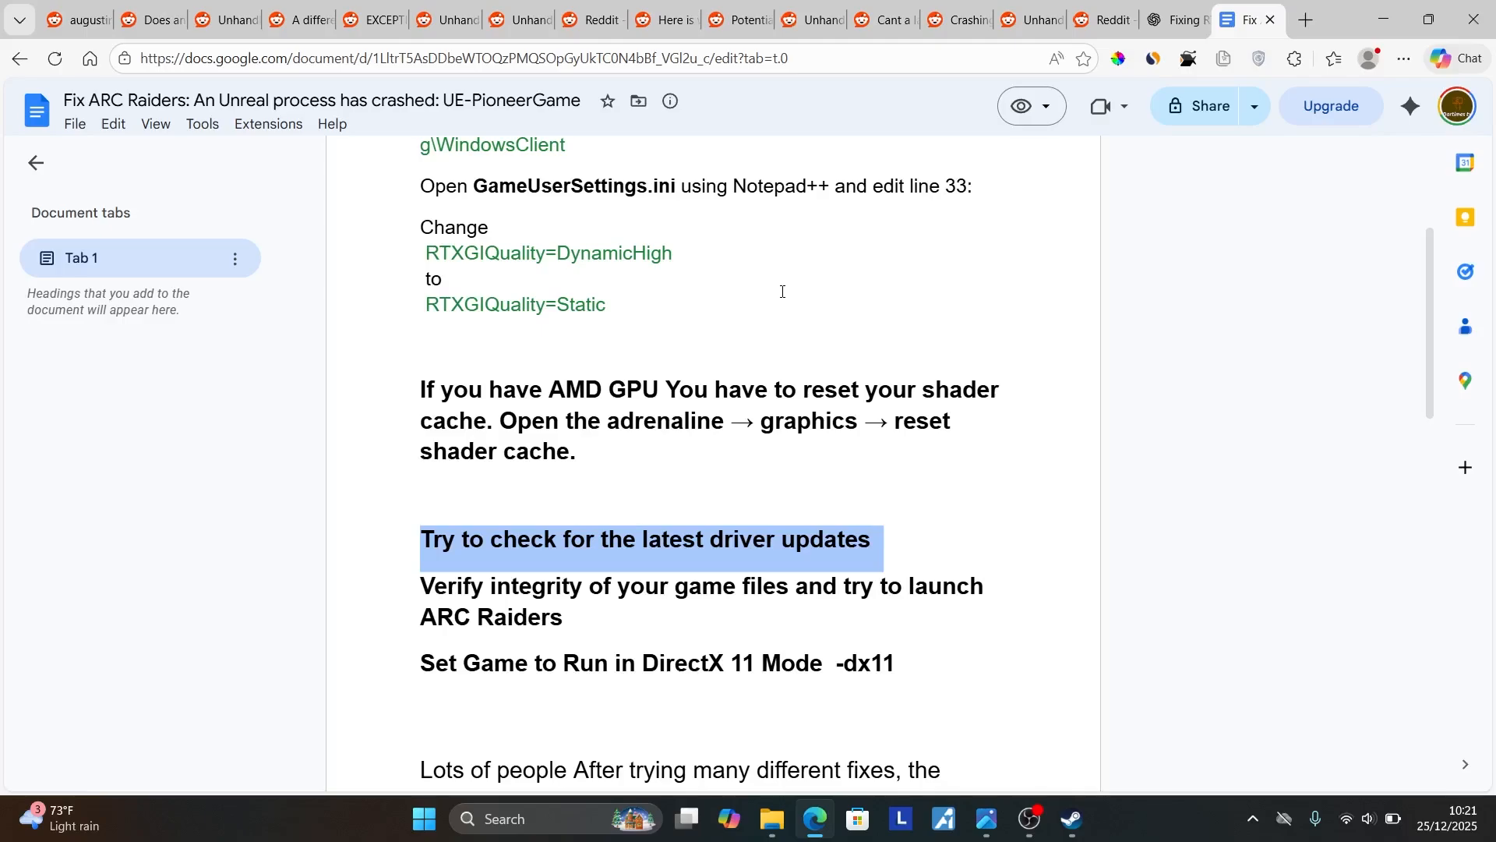
Scroll the guide to the remaining fix steps and switch over to Steam
{"action": "scroll", "scroll_direction": "down", "scroll_amount": 3}
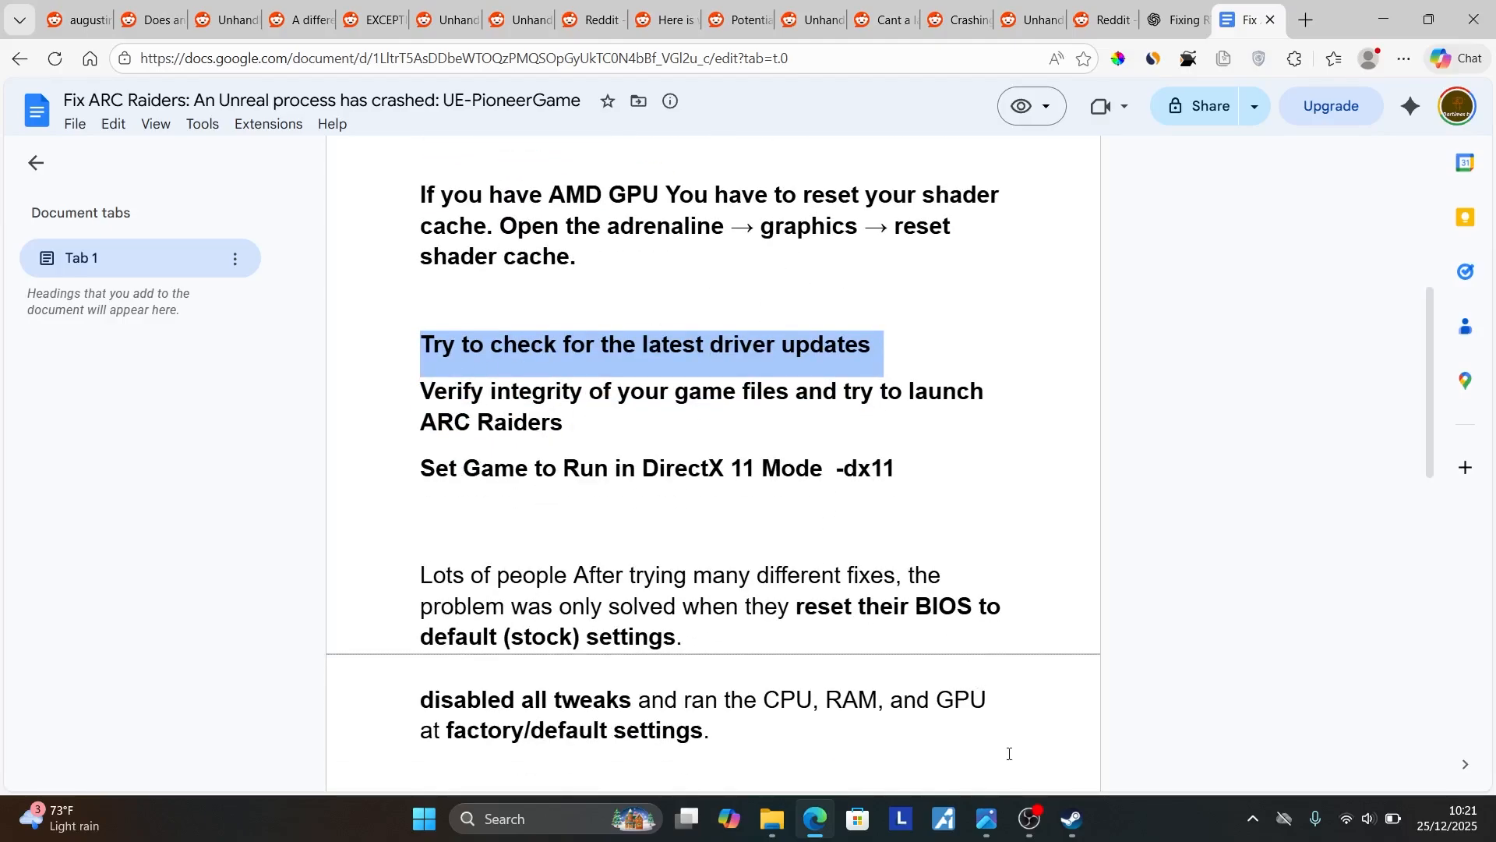
{"action": "left_click", "coordinate": [1074, 818]}
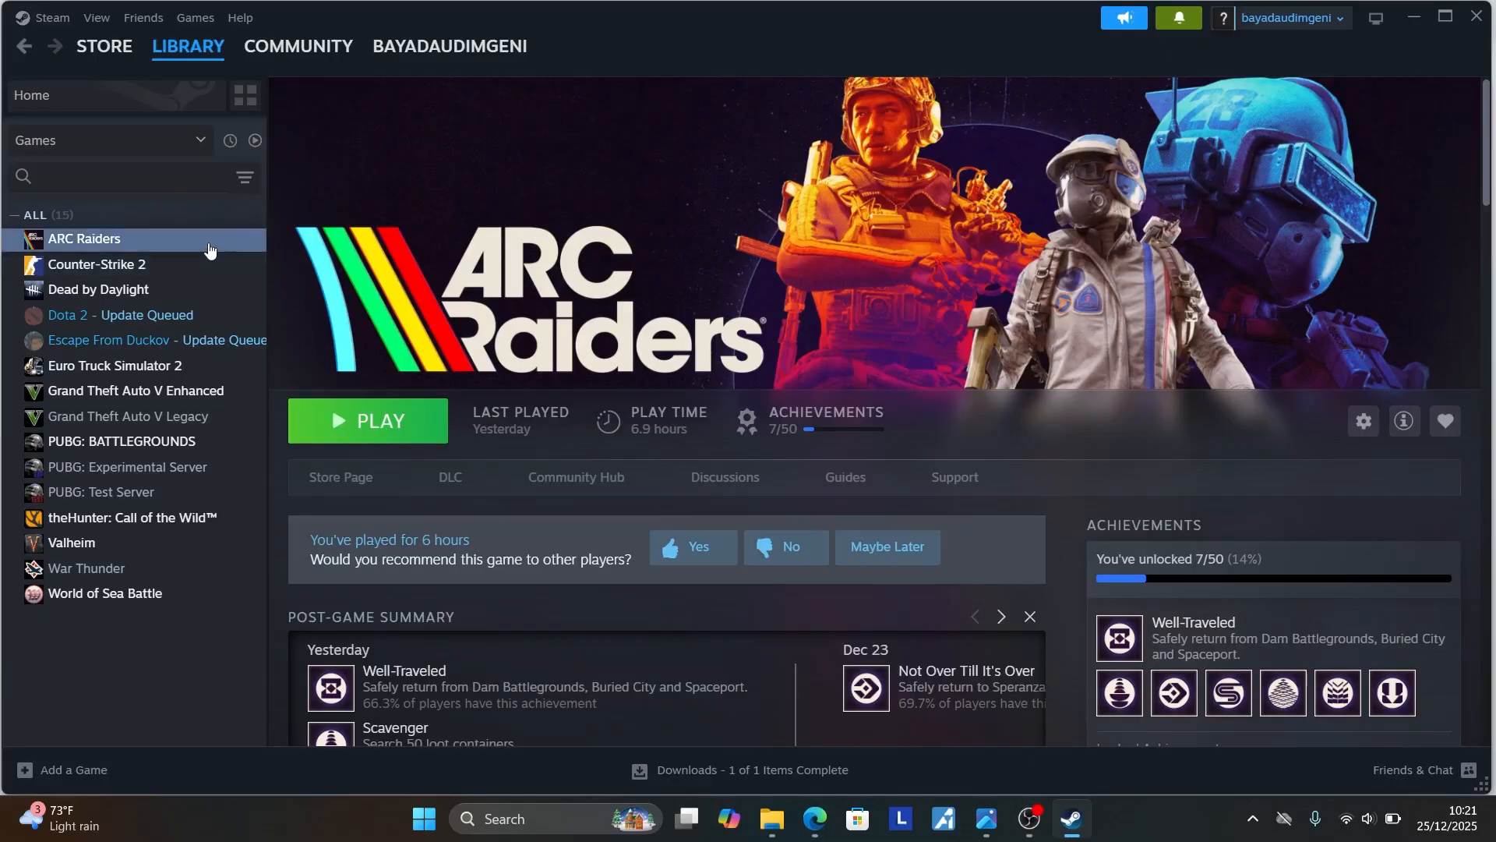
Verify integrity of ARC Raiders' game files from Properties > Installed Files
{"action": "right_click", "coordinate": [84, 238]}
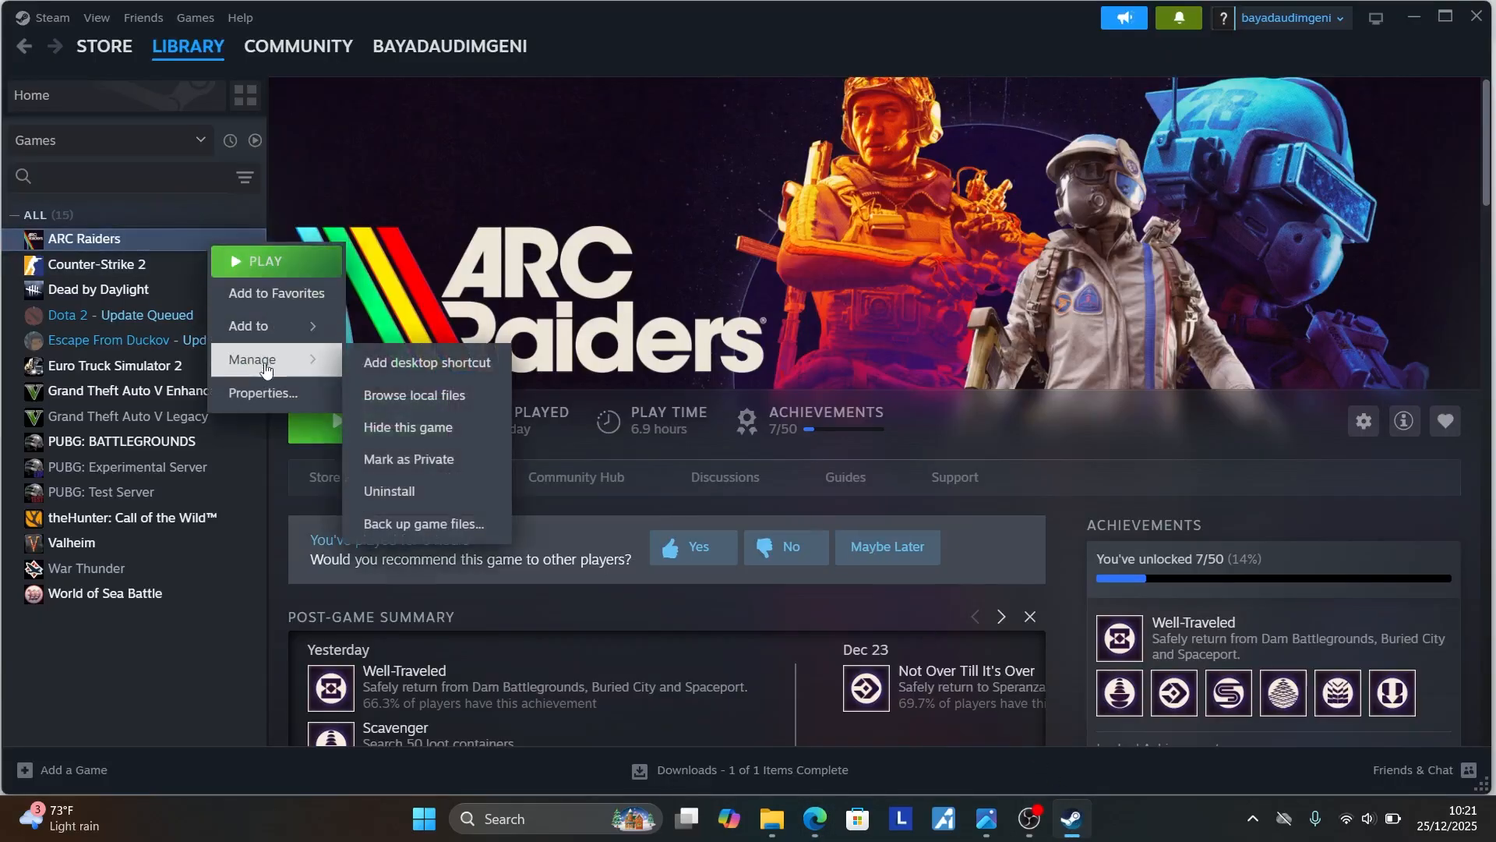
{"action": "left_click", "coordinate": [261, 392]}
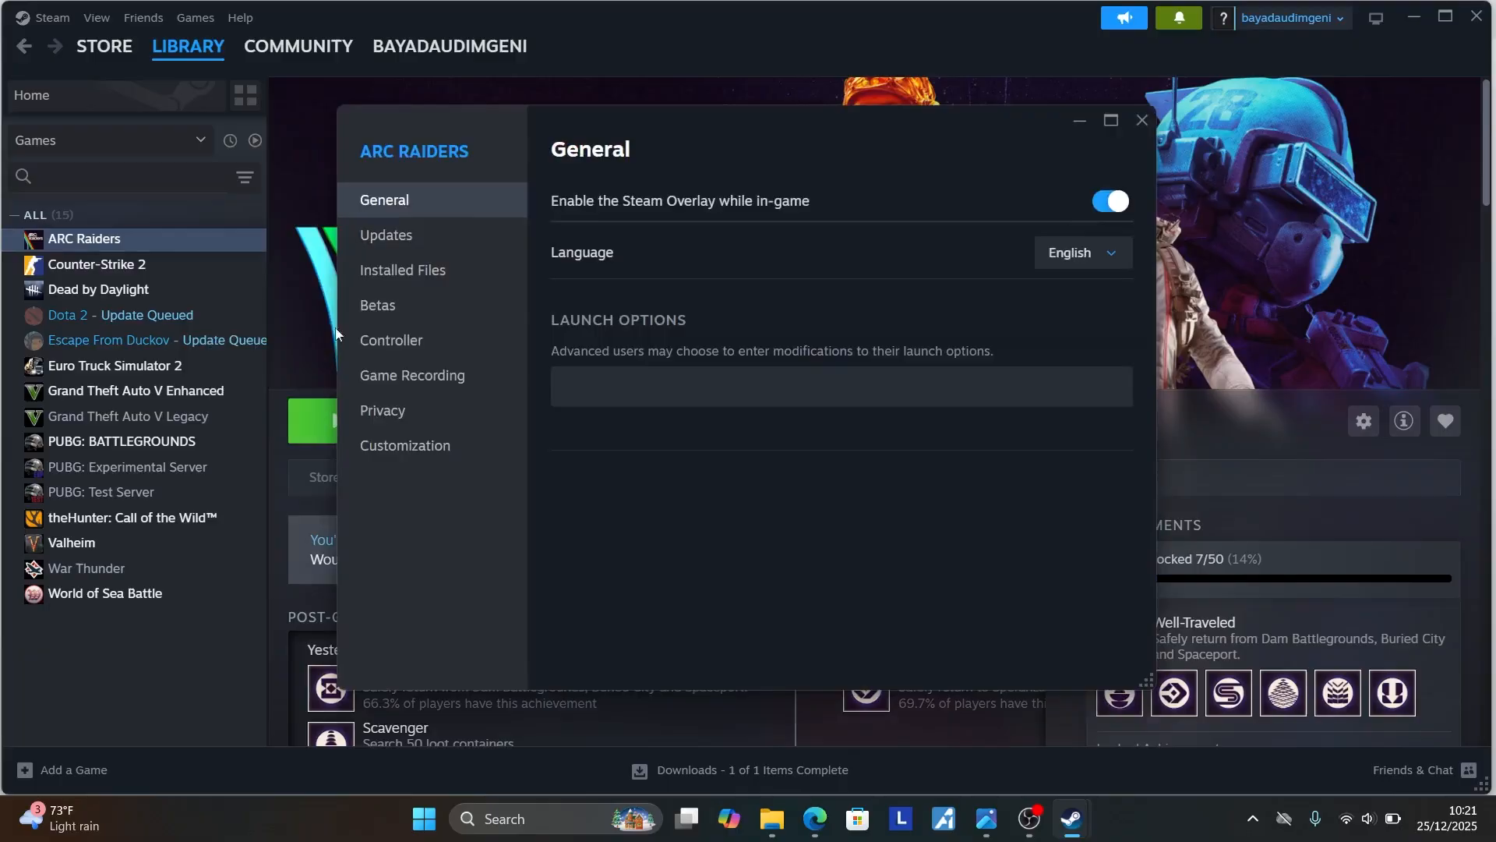
{"action": "left_click", "coordinate": [402, 270]}
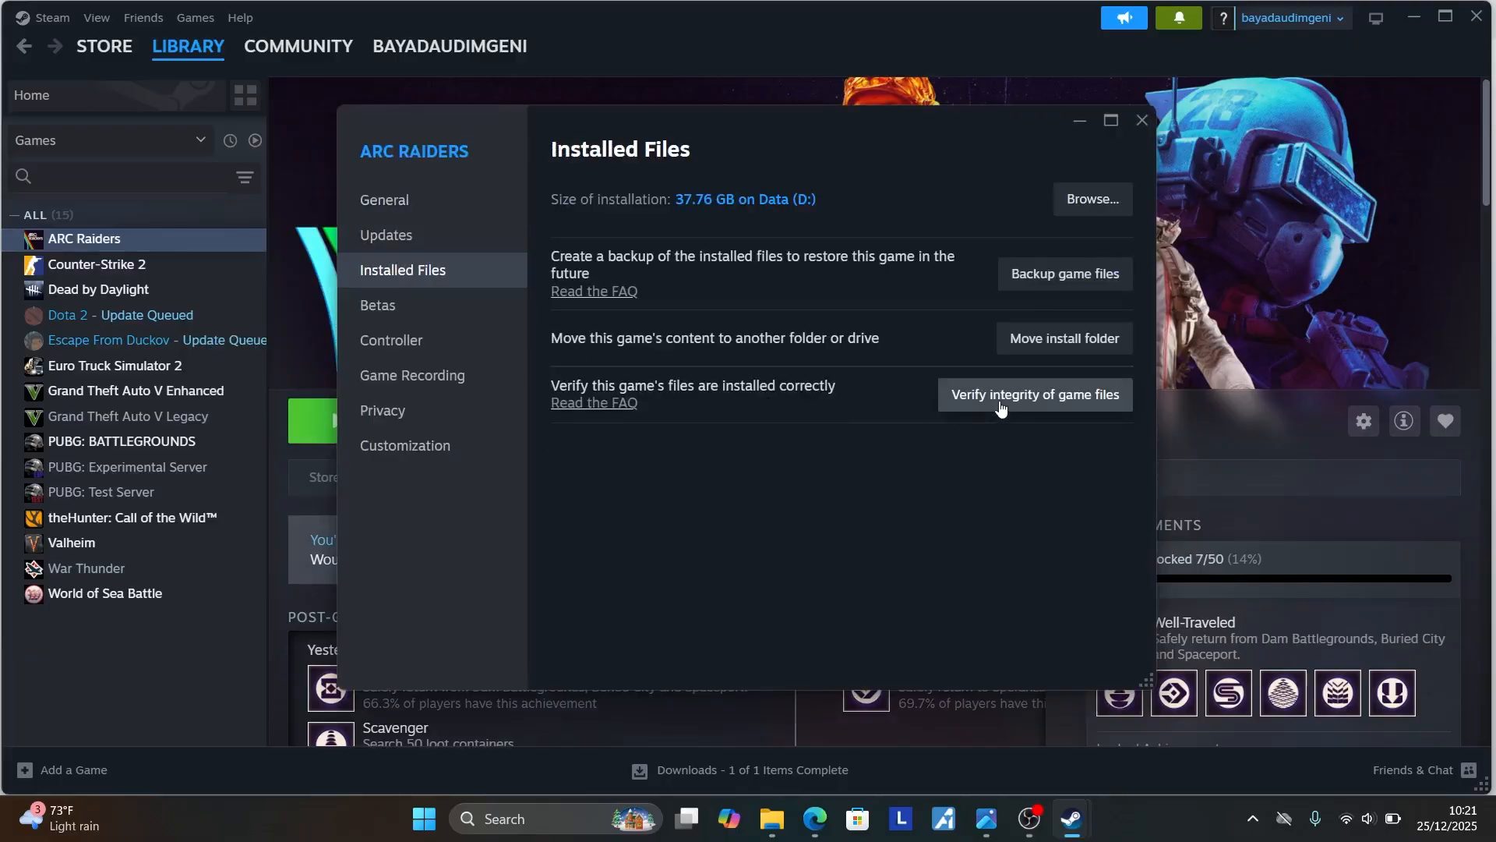
{"action": "mouse_move", "coordinate": [1034, 415]}
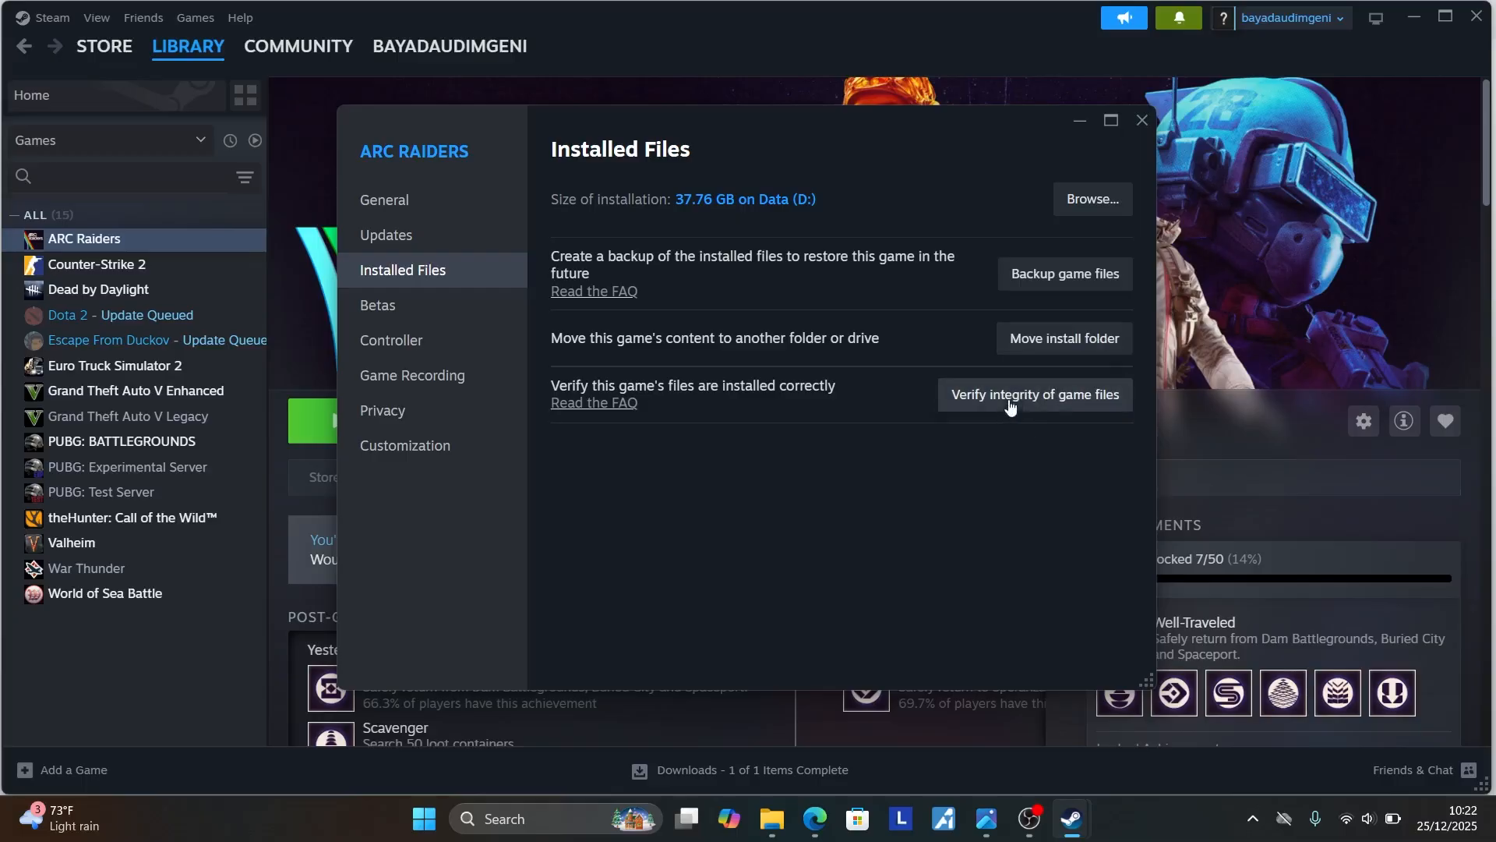
{"action": "left_click", "coordinate": [1141, 120]}
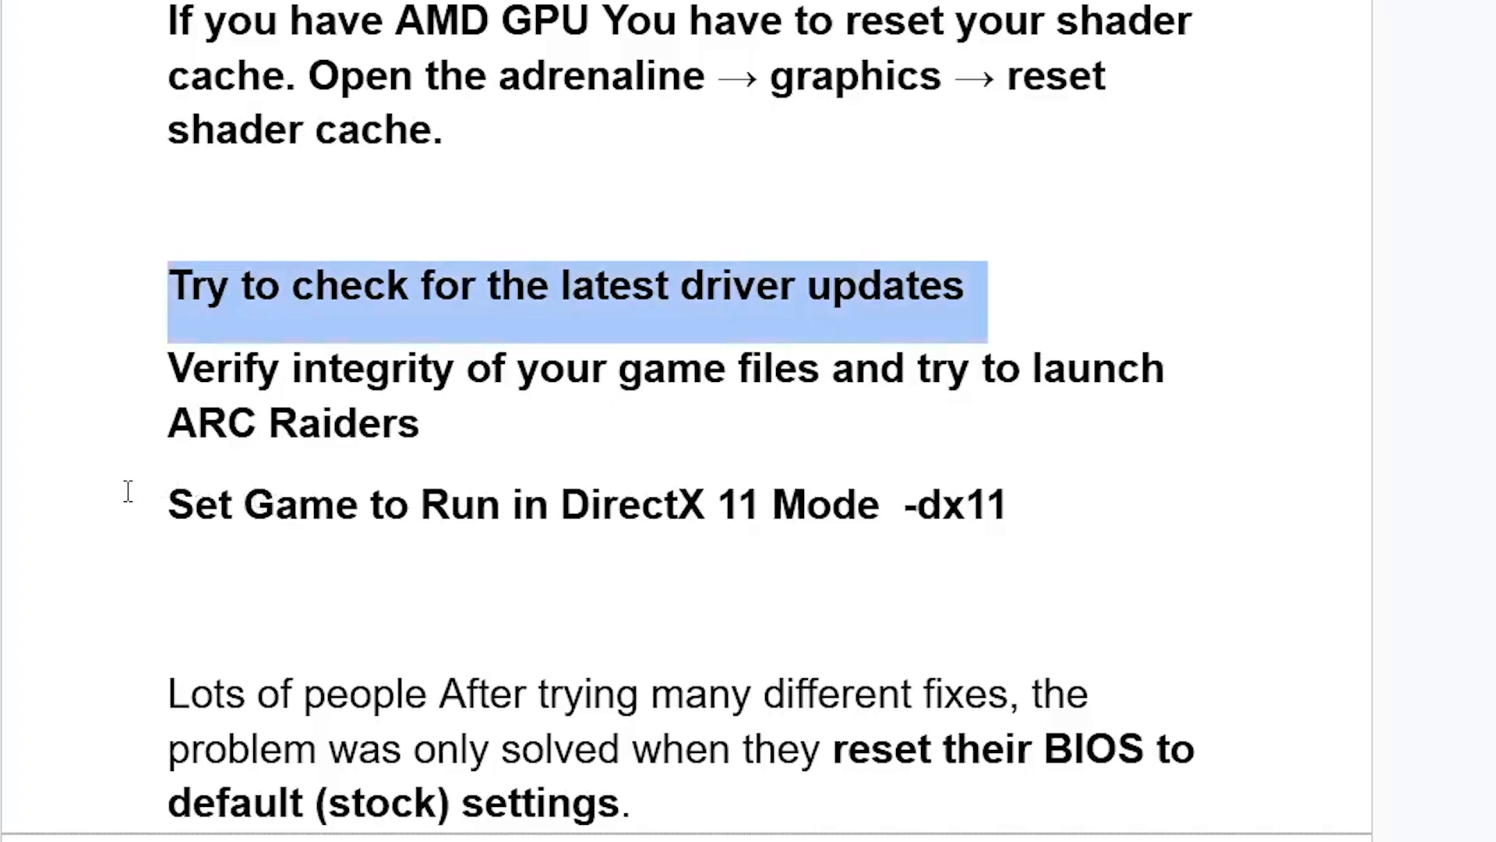
{"action": "mouse_move", "coordinate": [539, 524]}
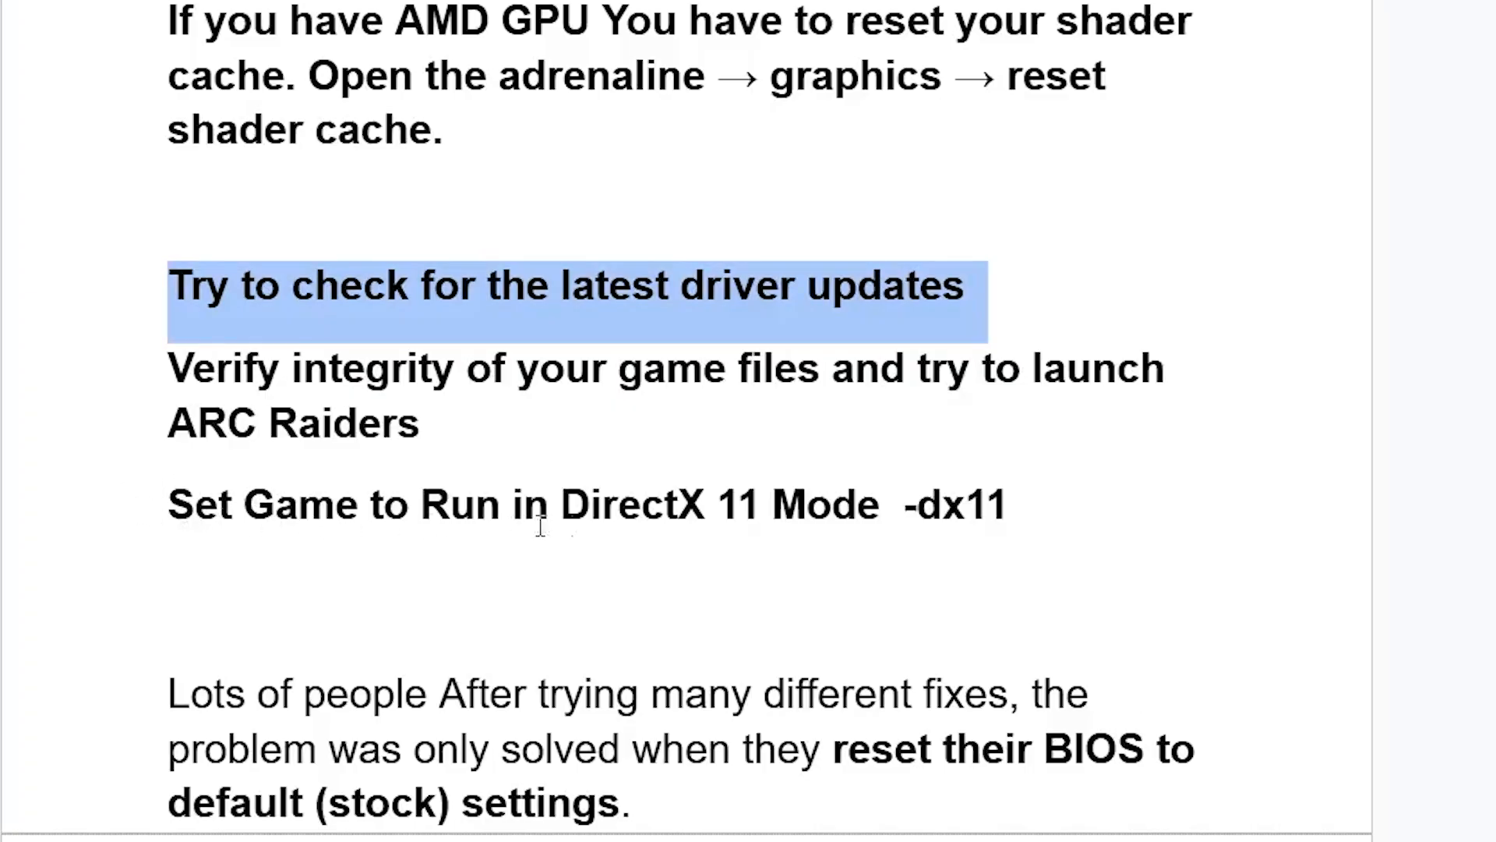
{"action": "mouse_move", "coordinate": [889, 513]}
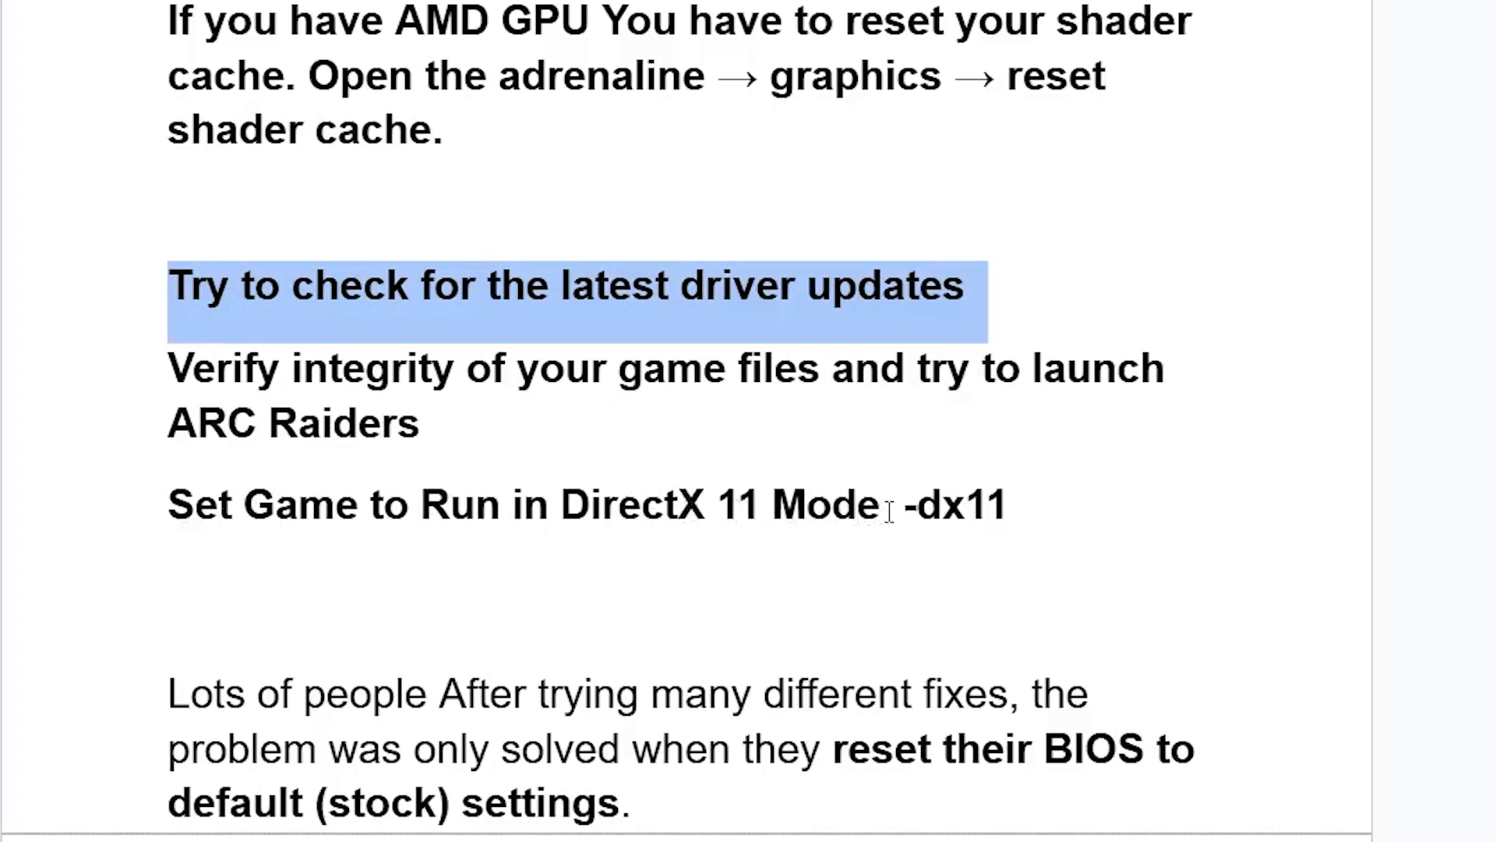
Review the guide's DirectX 11 -dx11 launch-option step before returning to Steam
{"action": "right_click", "coordinate": [954, 503]}
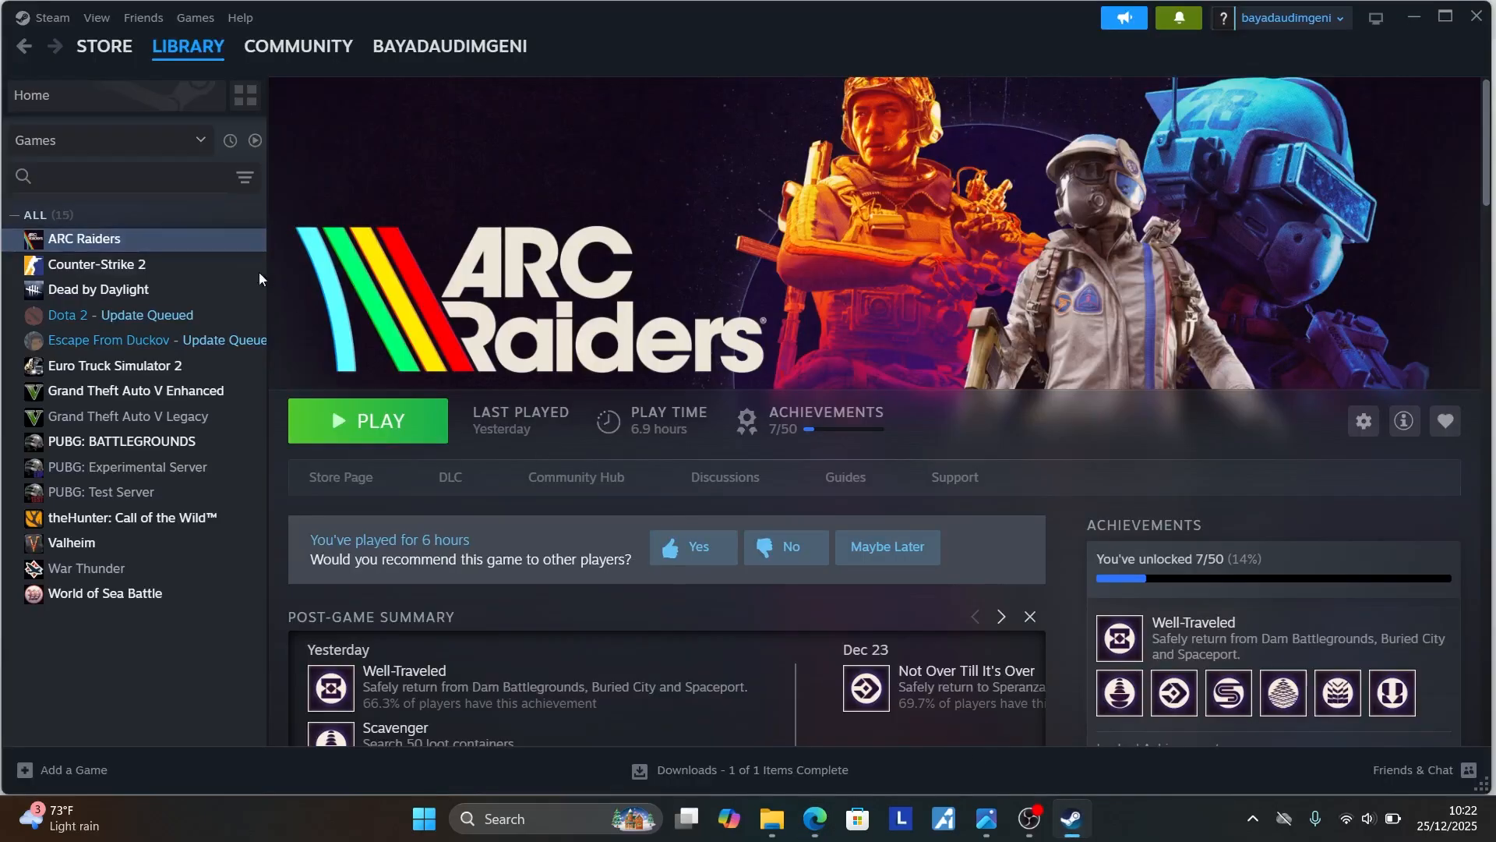
Set ARC Raiders' launch options to -dx11 in its Steam Properties
{"action": "right_click", "coordinate": [86, 238]}
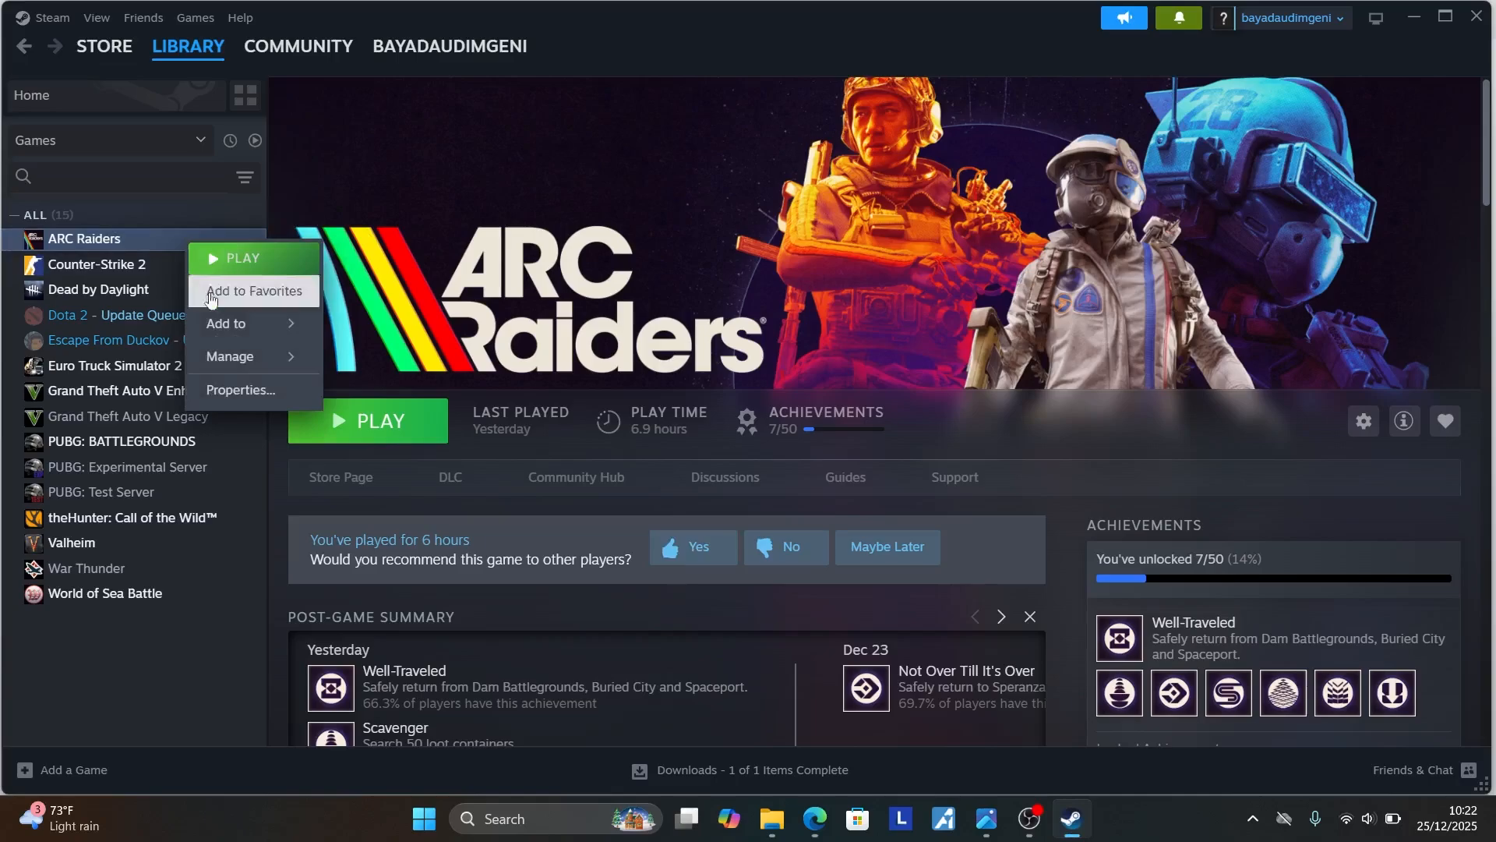
{"action": "left_click", "coordinate": [240, 390]}
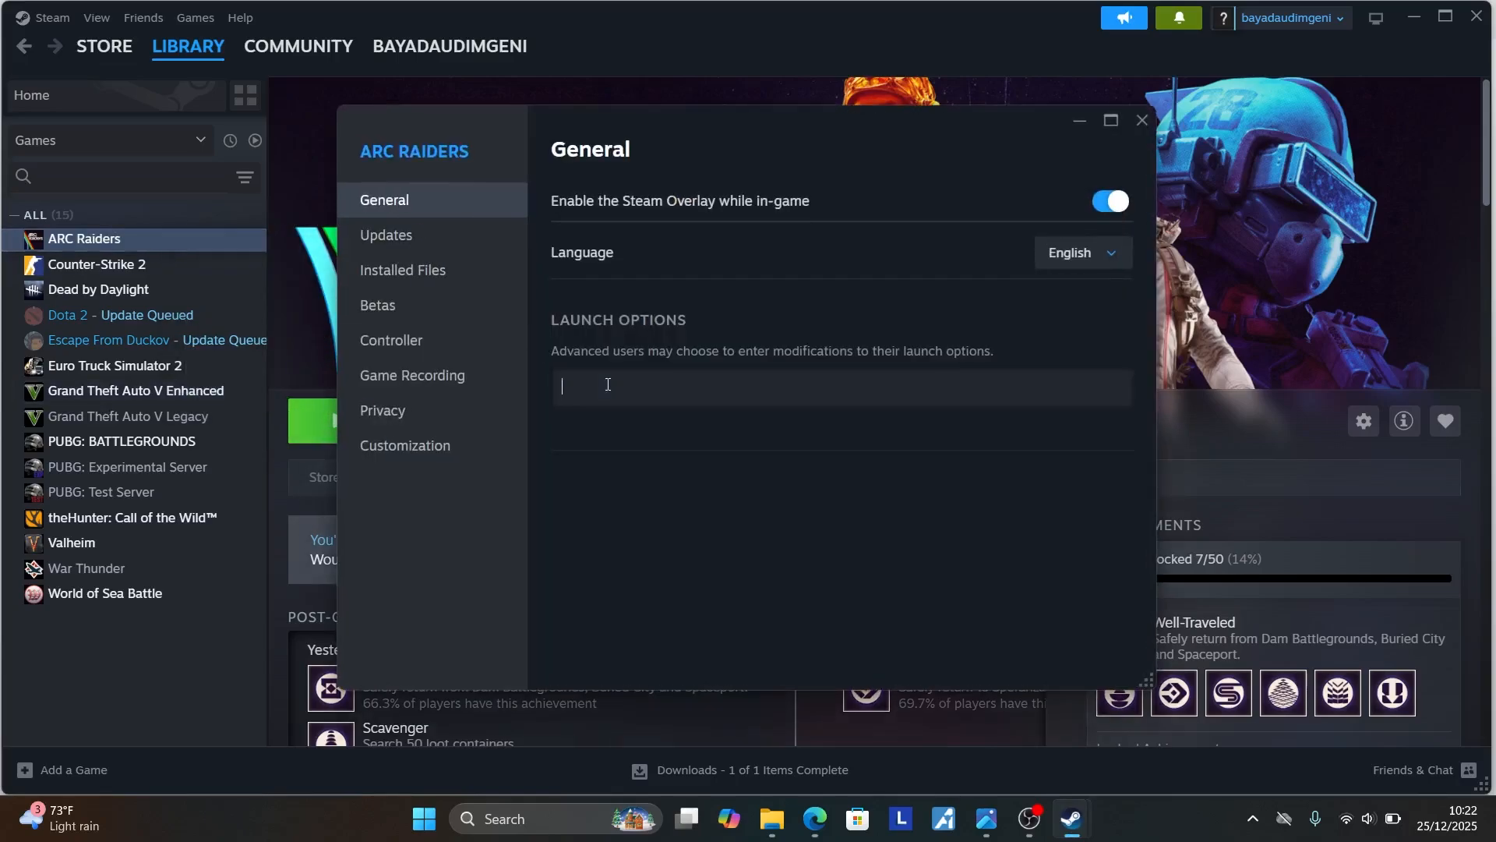
{"action": "type", "text": "-dx11"}
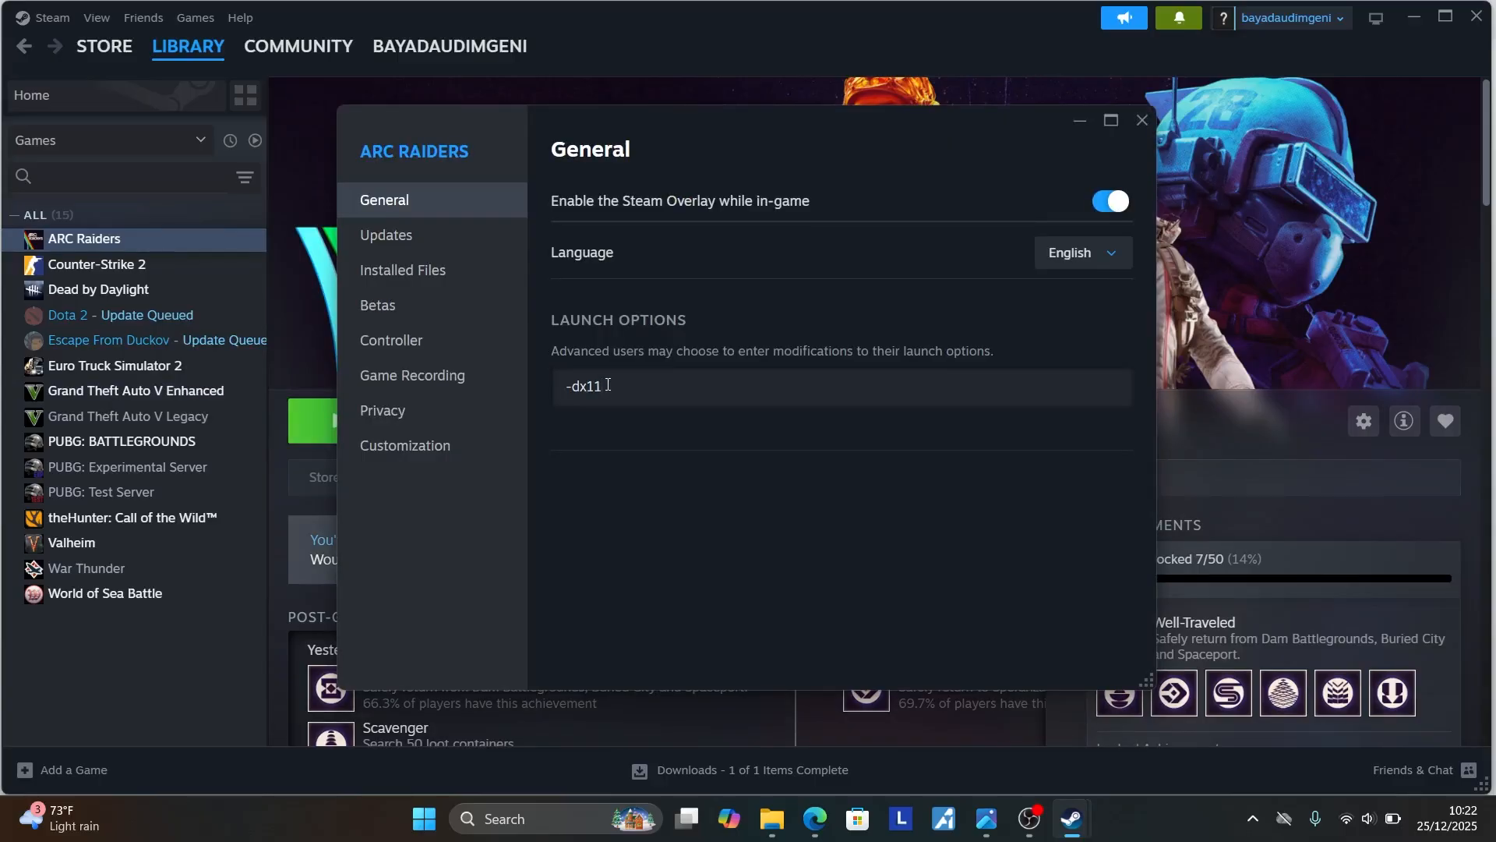
{"action": "key", "text": "Backspace"}
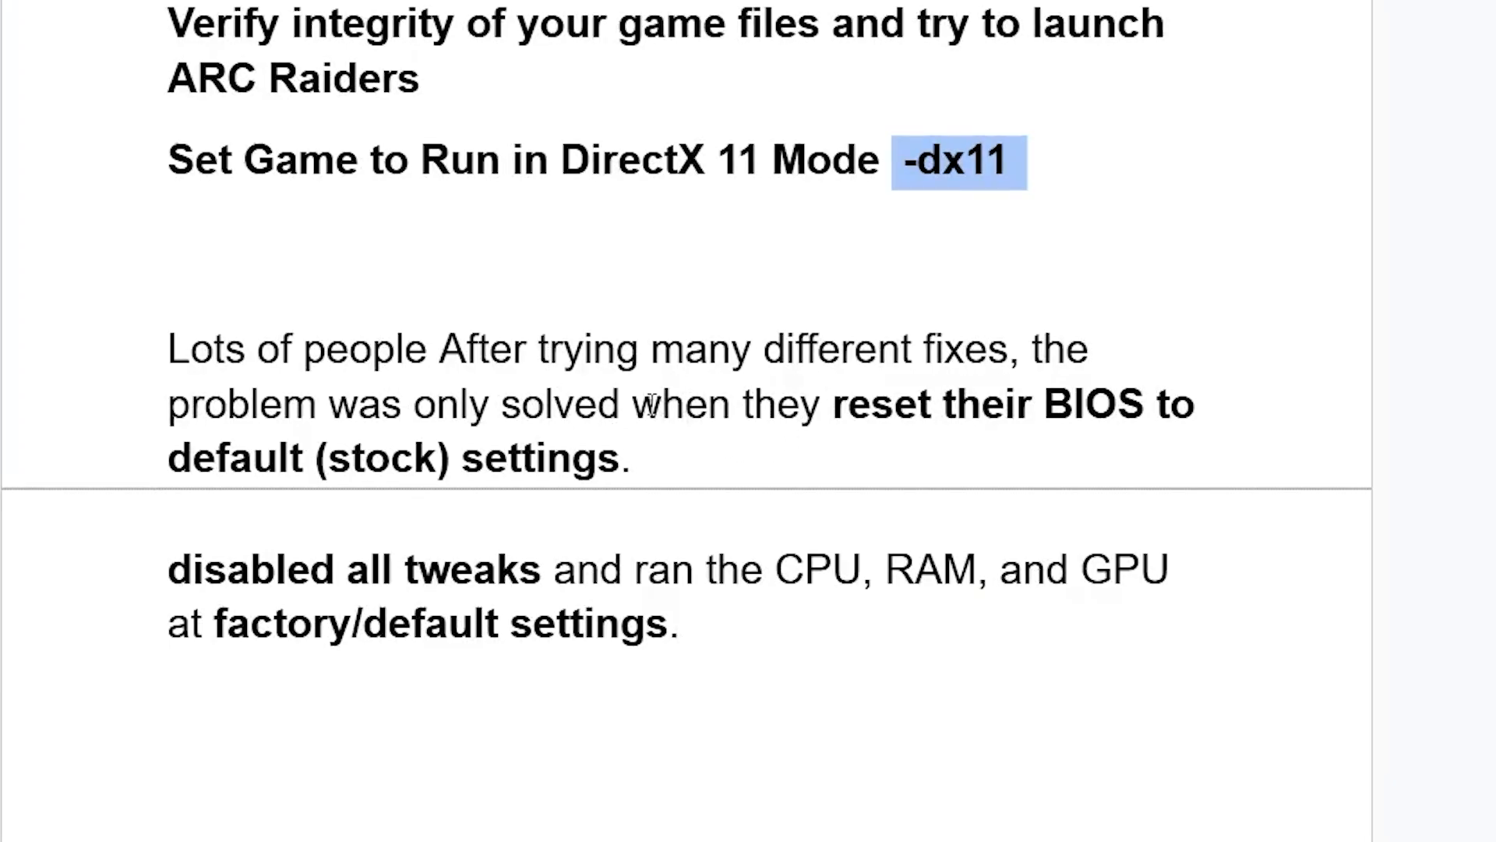
{"action": "mouse_move", "coordinate": [655, 473]}
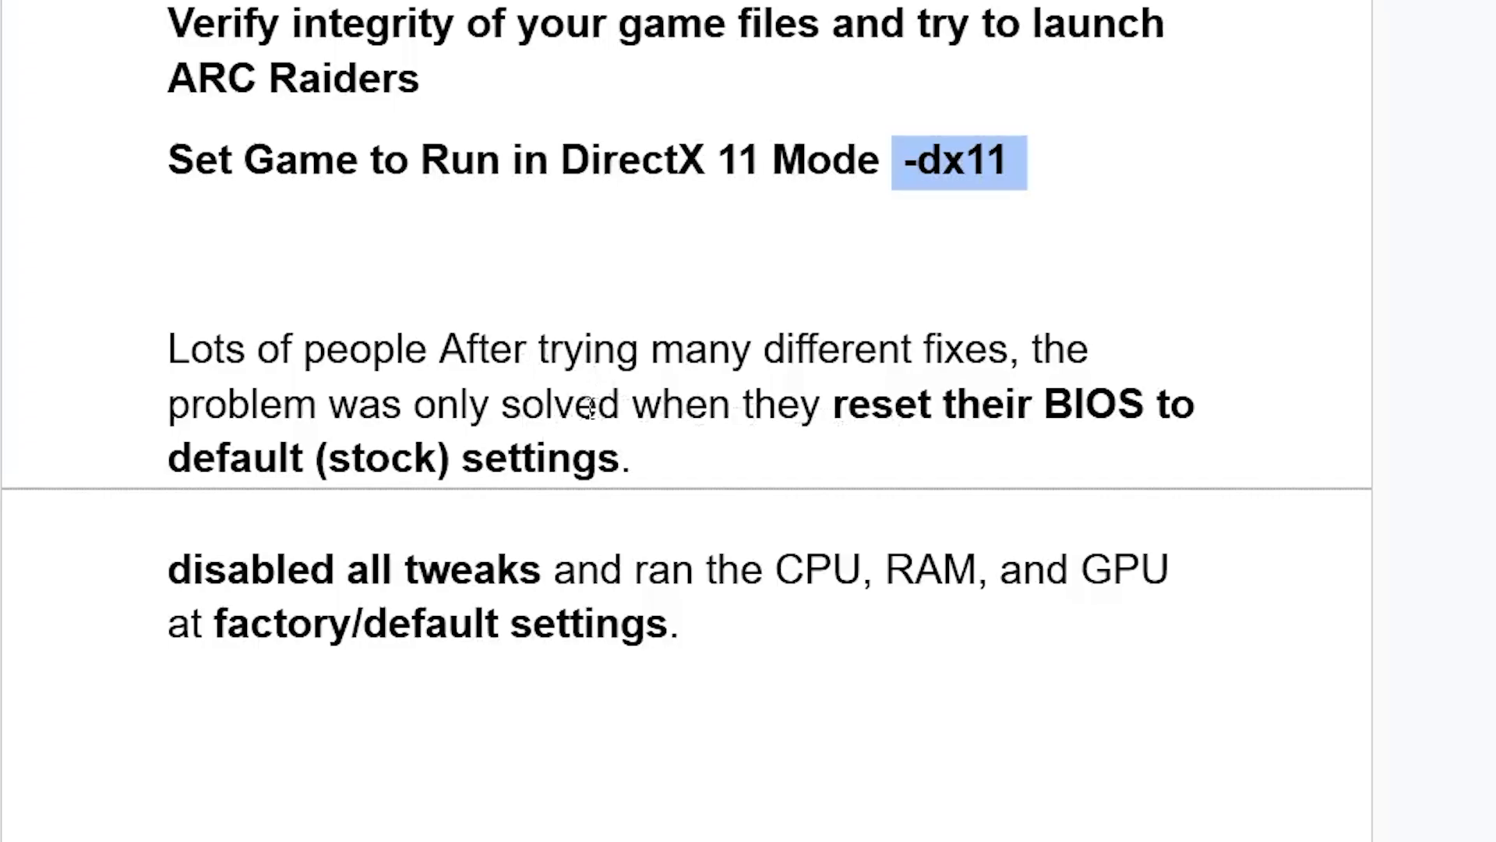
{"action": "mouse_move", "coordinate": [435, 515]}
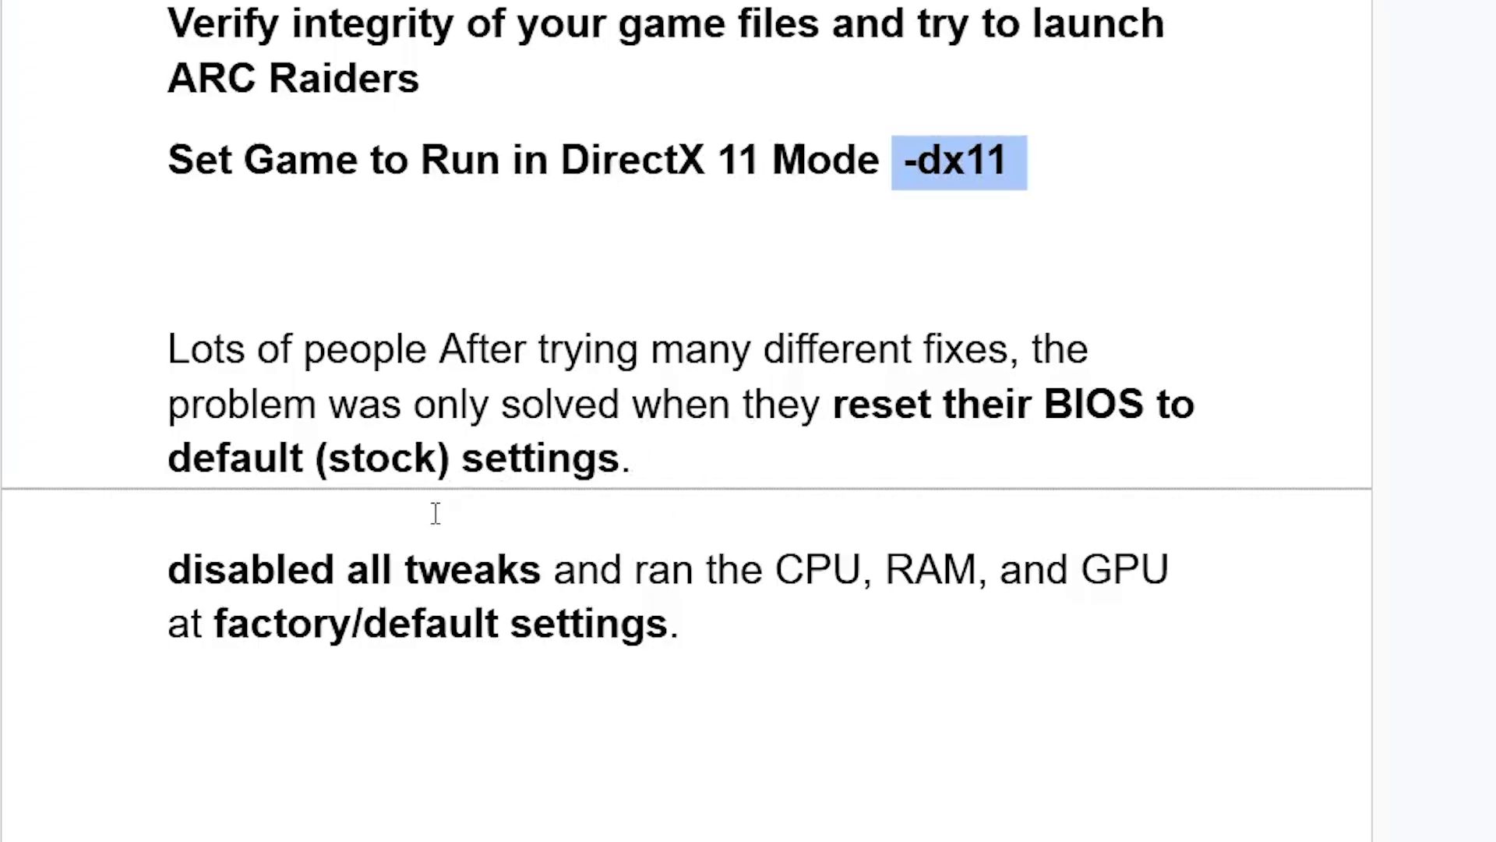
{"action": "mouse_move", "coordinate": [843, 616]}
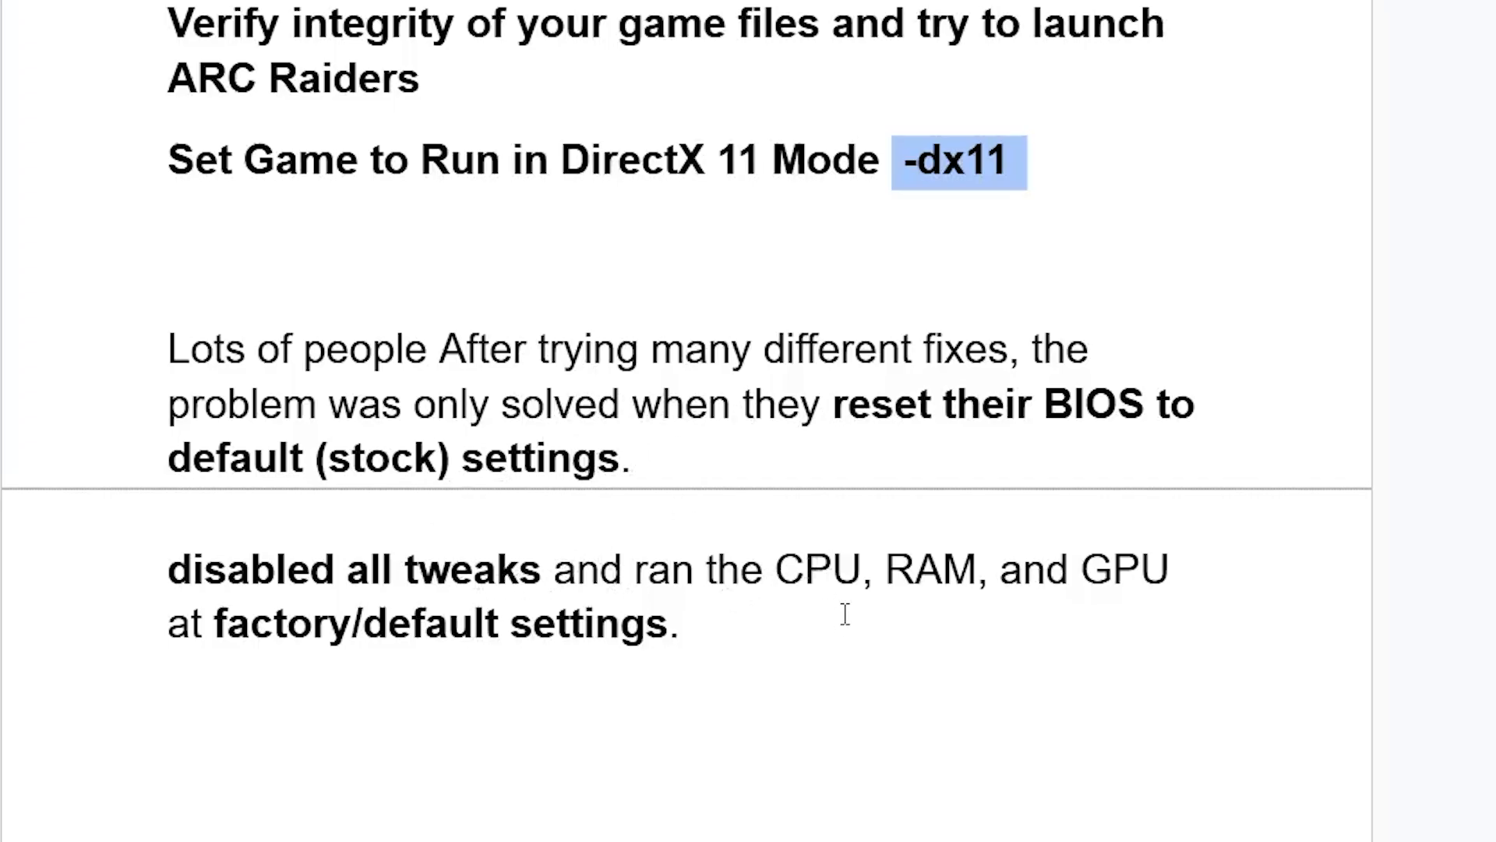
{"action": "mouse_move", "coordinate": [617, 642]}
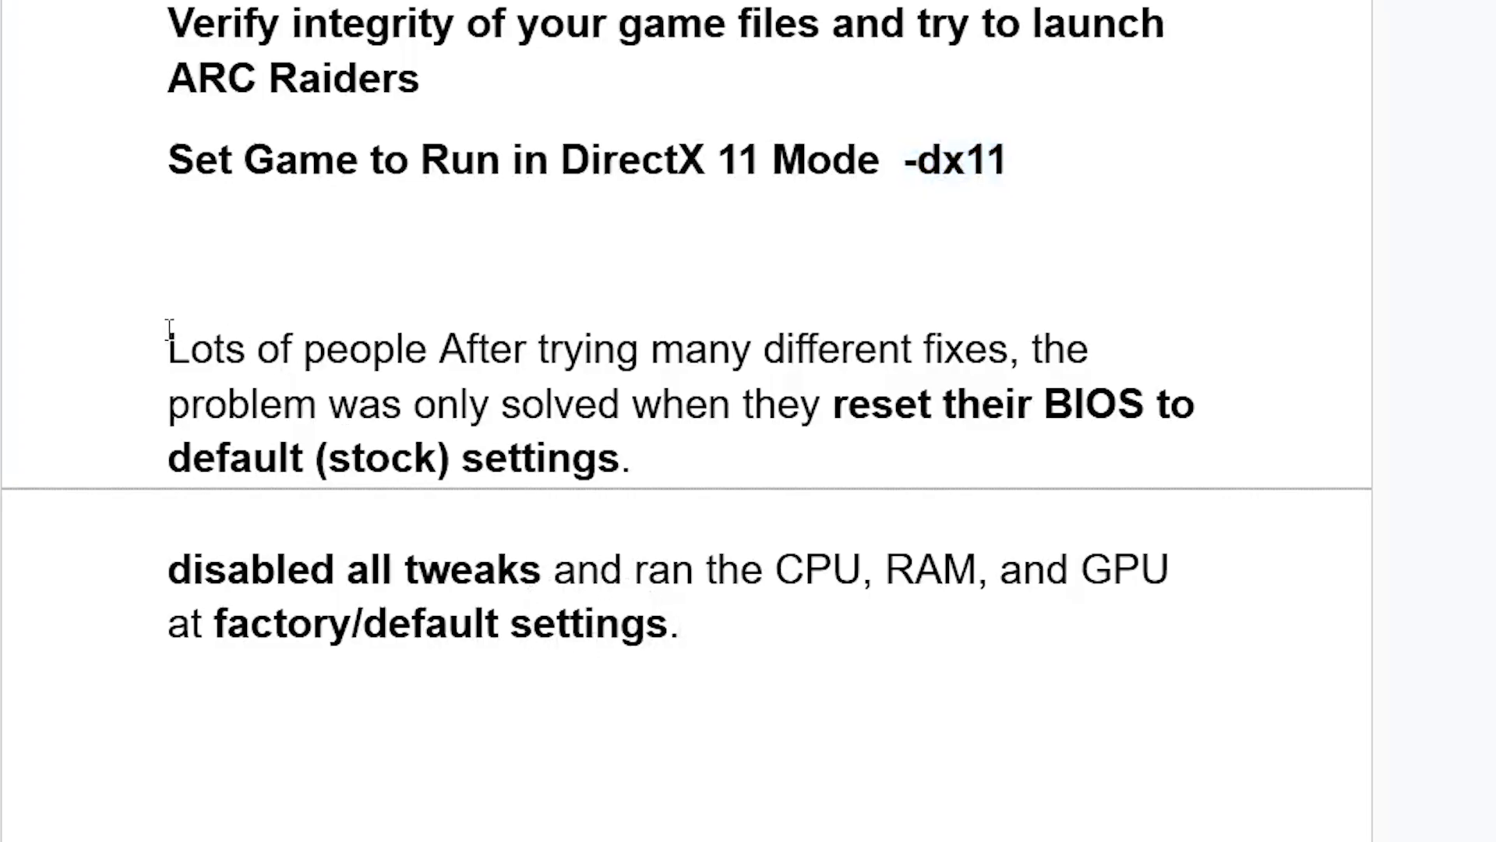
{"action": "left_click_drag", "start_coordinate": [168, 346], "coordinate": [678, 643]}
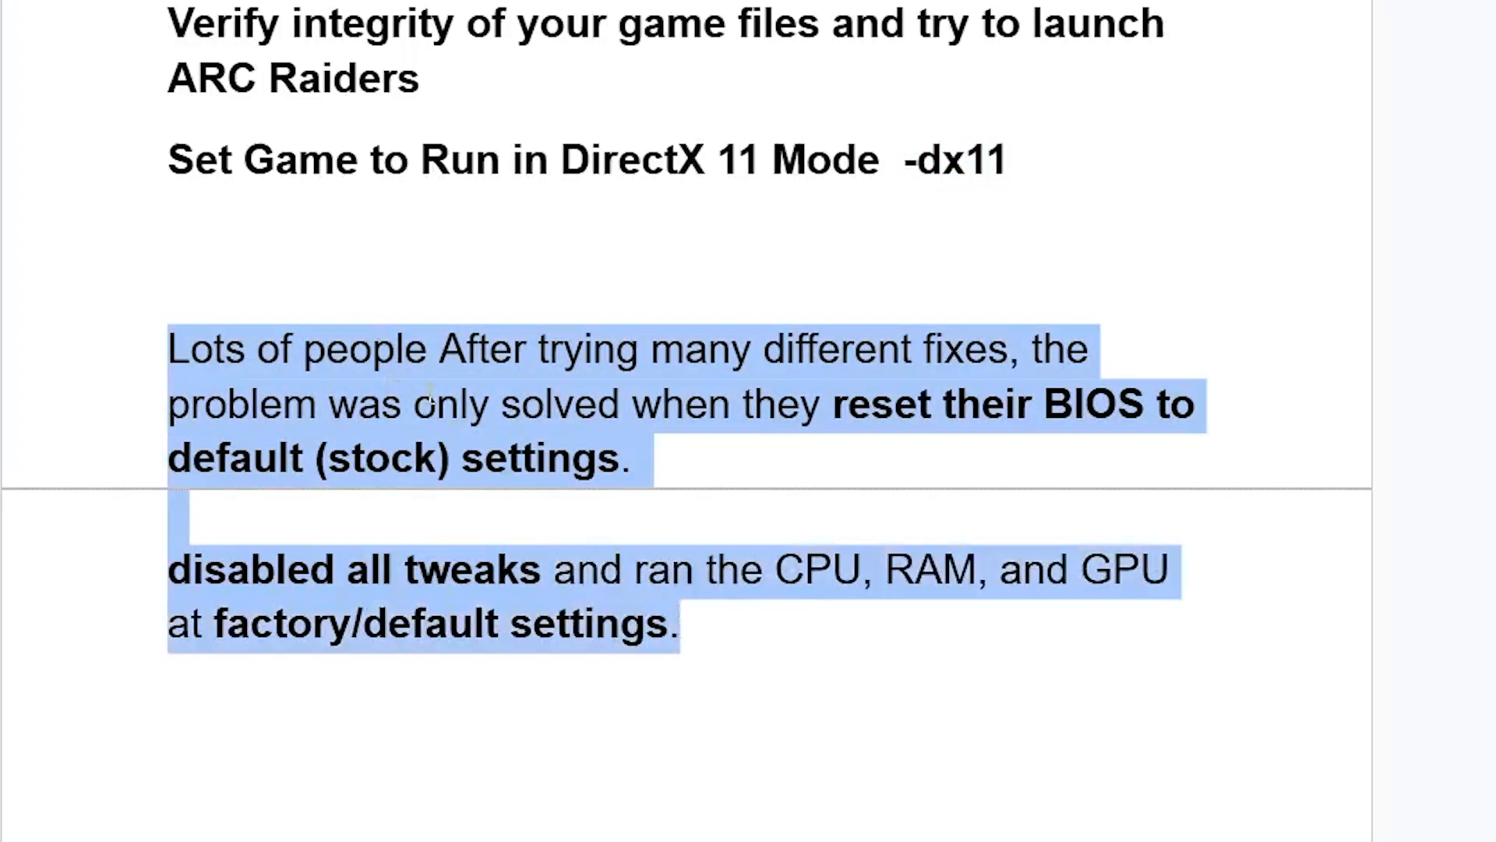
{"action": "mouse_move", "coordinate": [689, 458]}
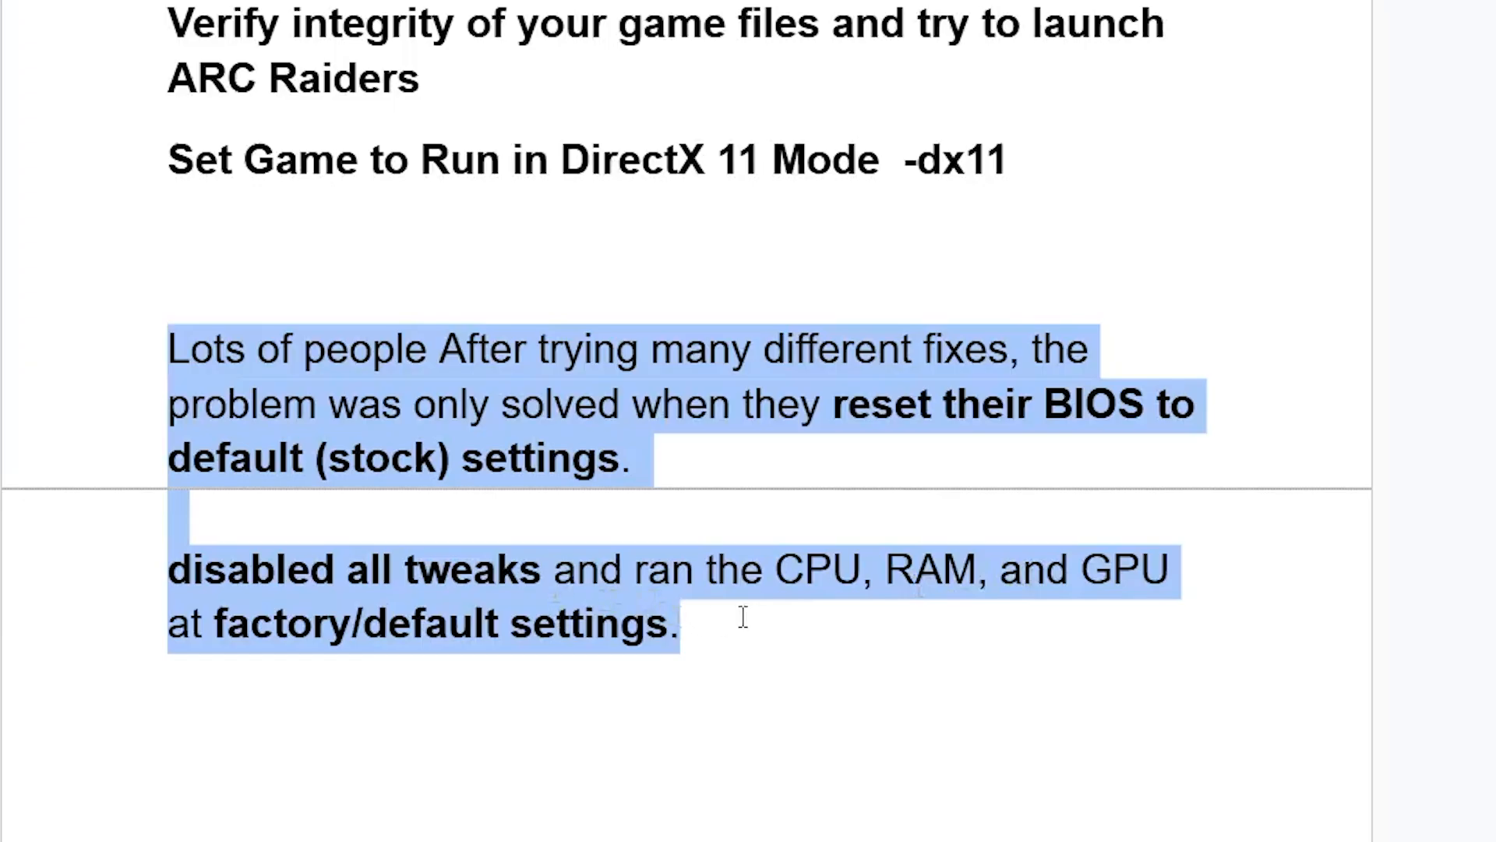
{"action": "scroll", "scroll_direction": "down", "scroll_amount": 3}
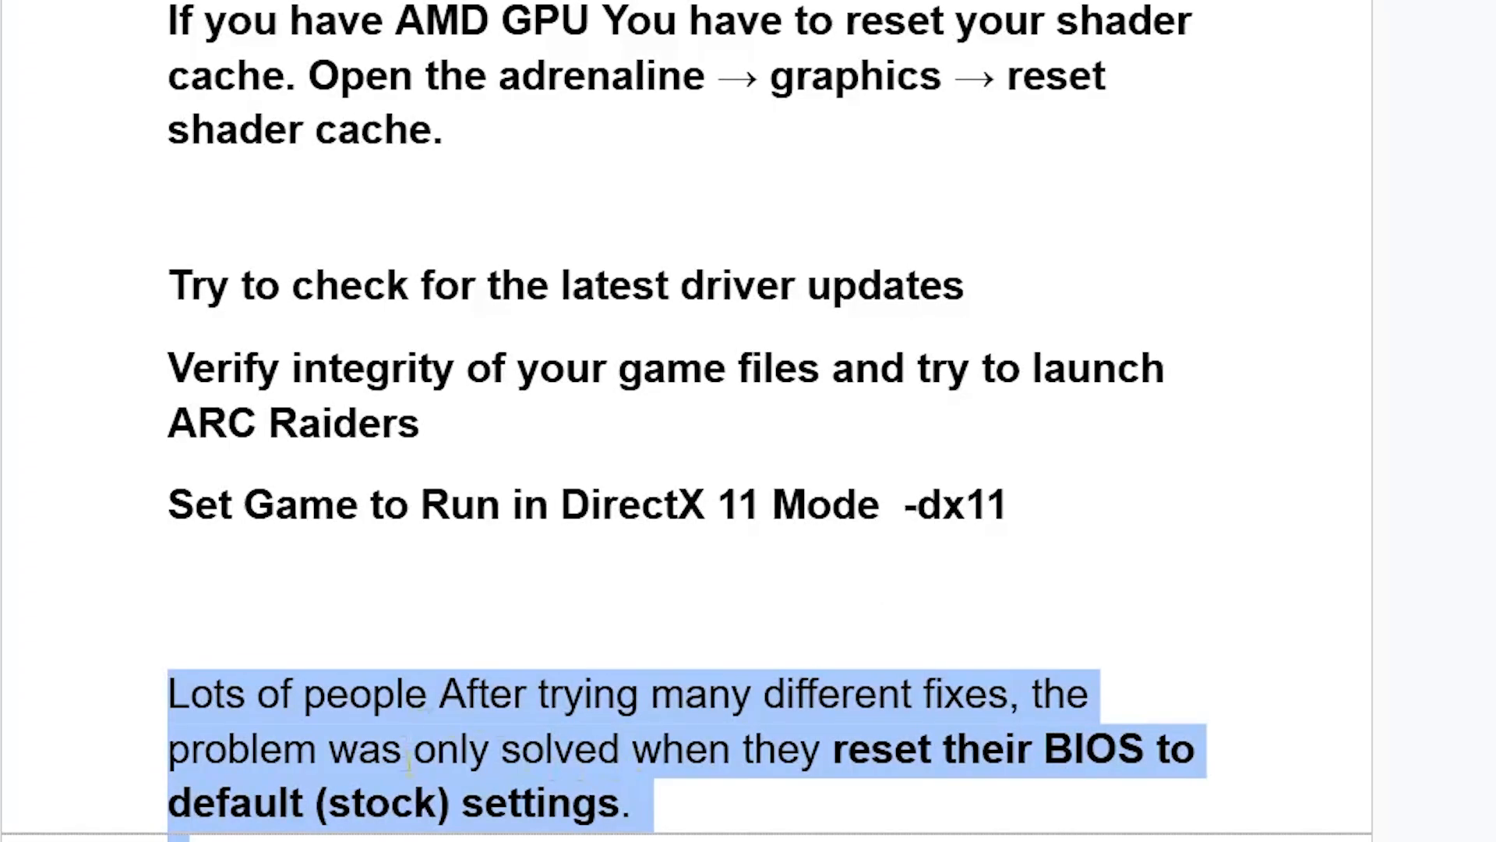
{"action": "scroll", "scroll_direction": "up", "scroll_amount": 3}
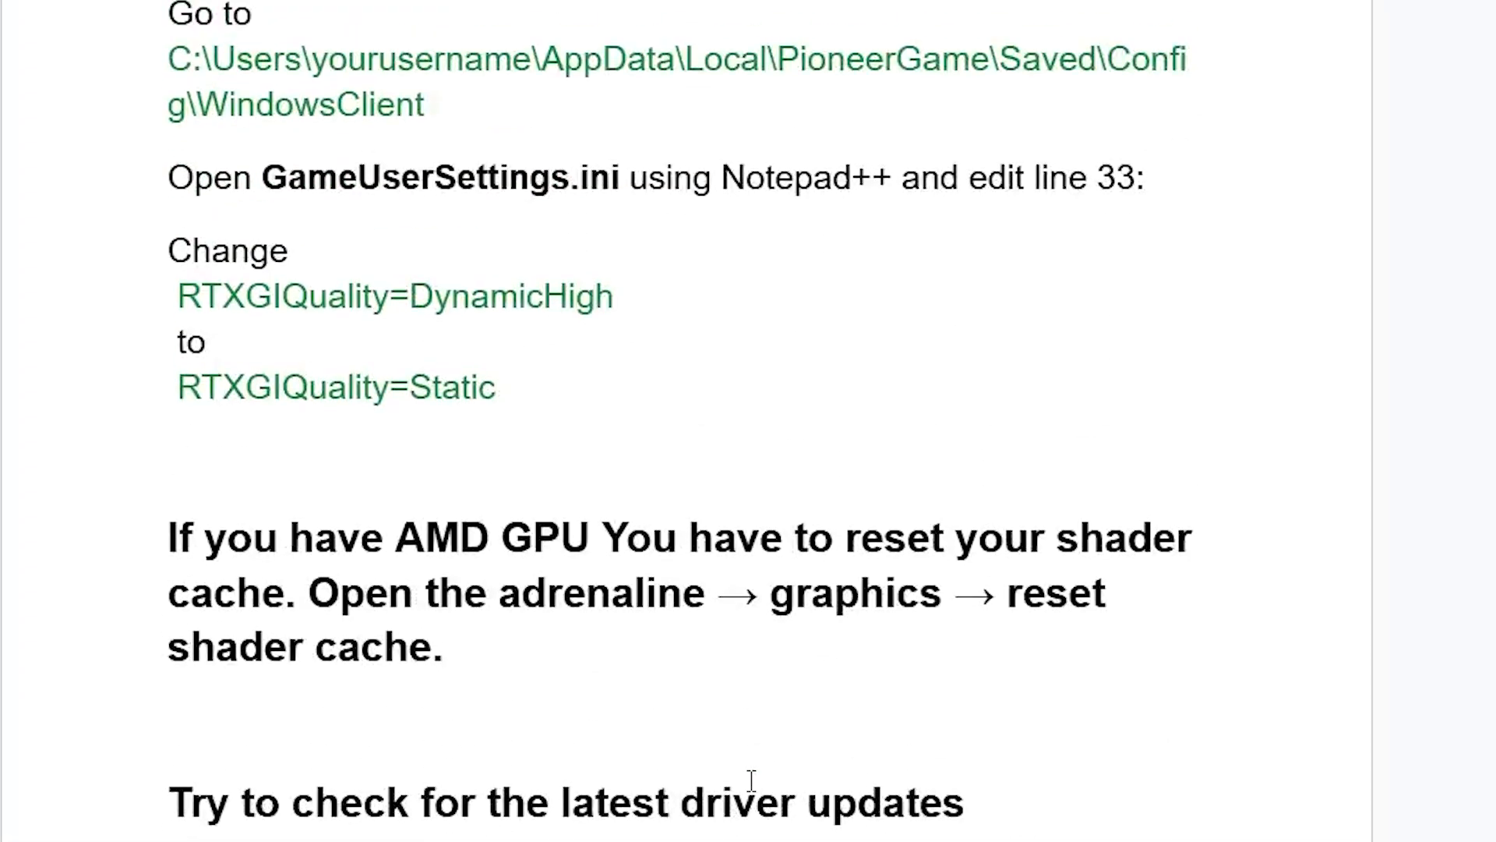